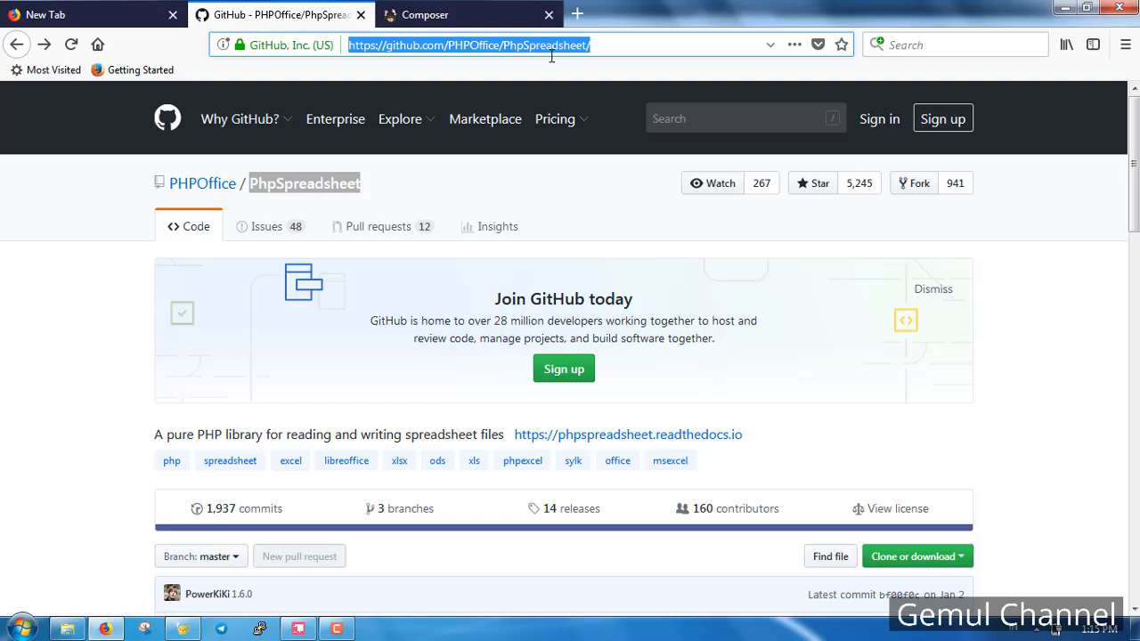
Review the PhpSpreadsheet GitHub notes about breaking compatibility and PHPExcel no longer being maintained.
scroll("down", 3)
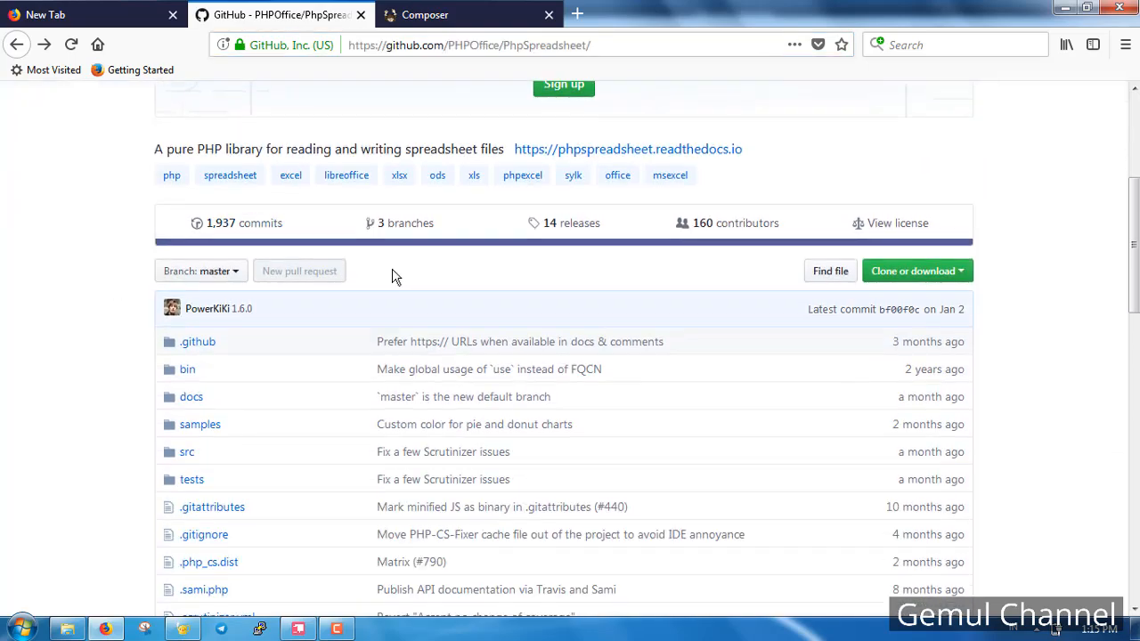
scroll("down", 3)
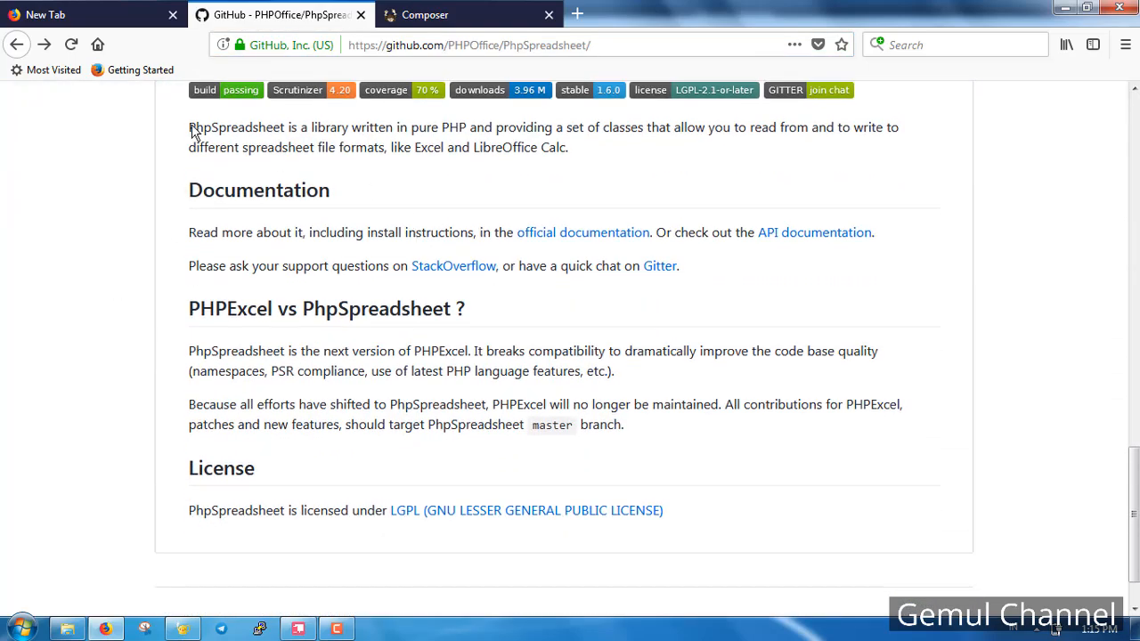
mouse_move(523, 178)
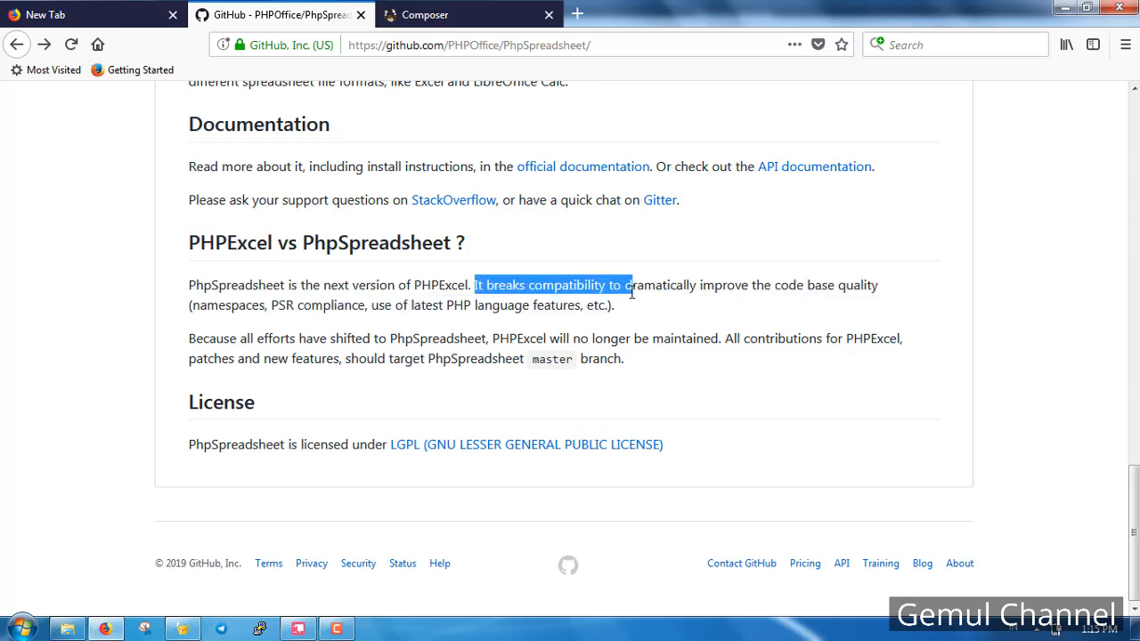
left_click_drag(623, 285, 613, 306)
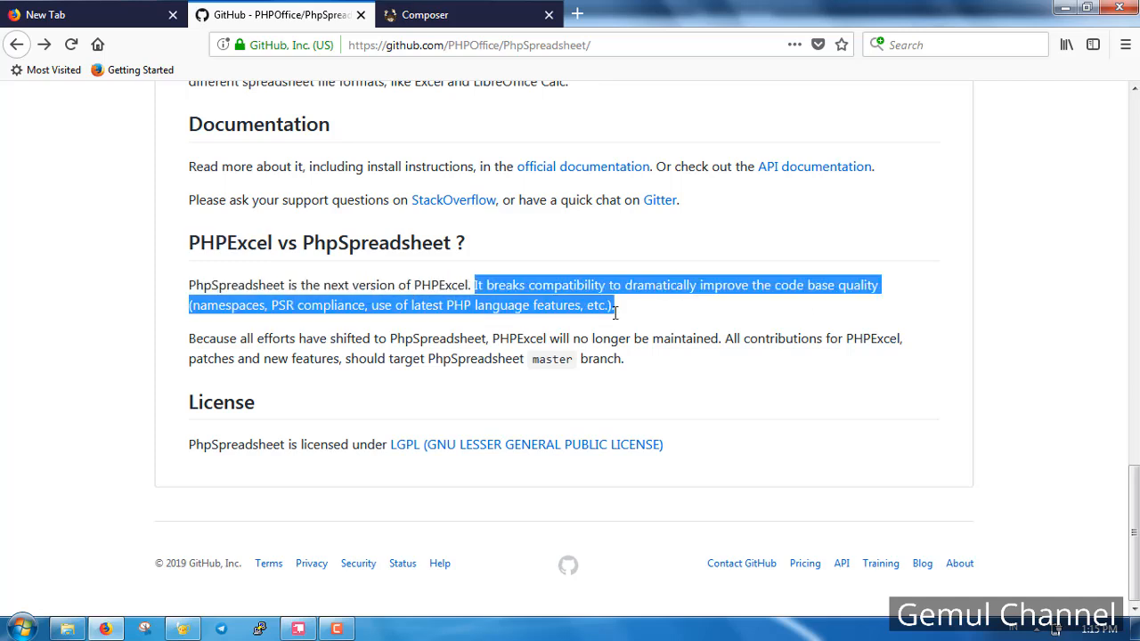
left_click(466, 285)
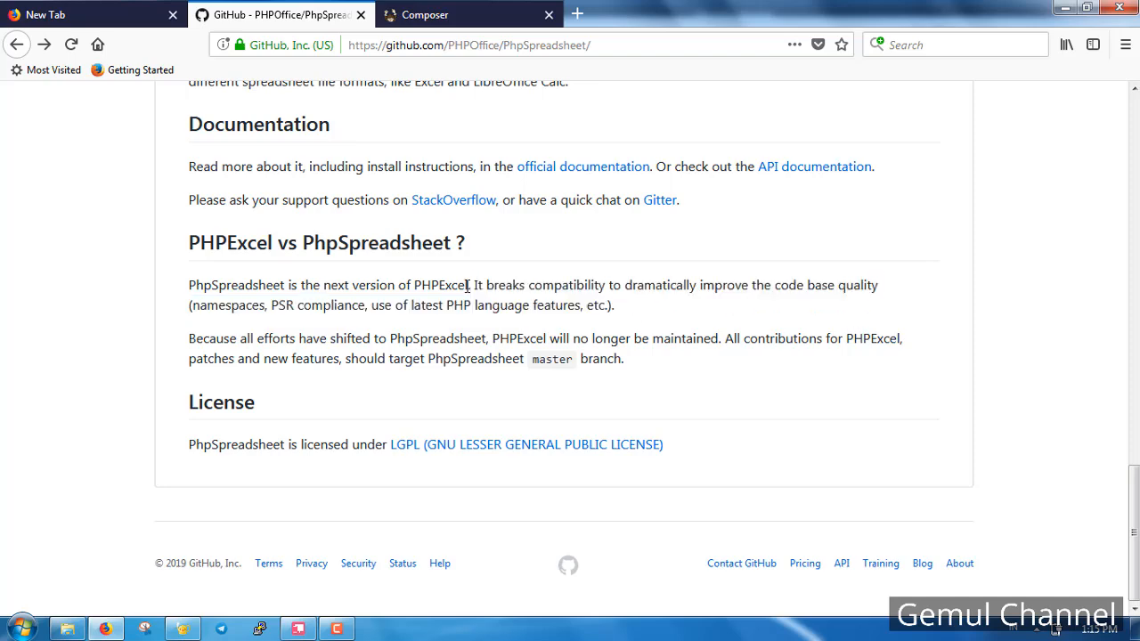
left_click_drag(491, 338, 717, 338)
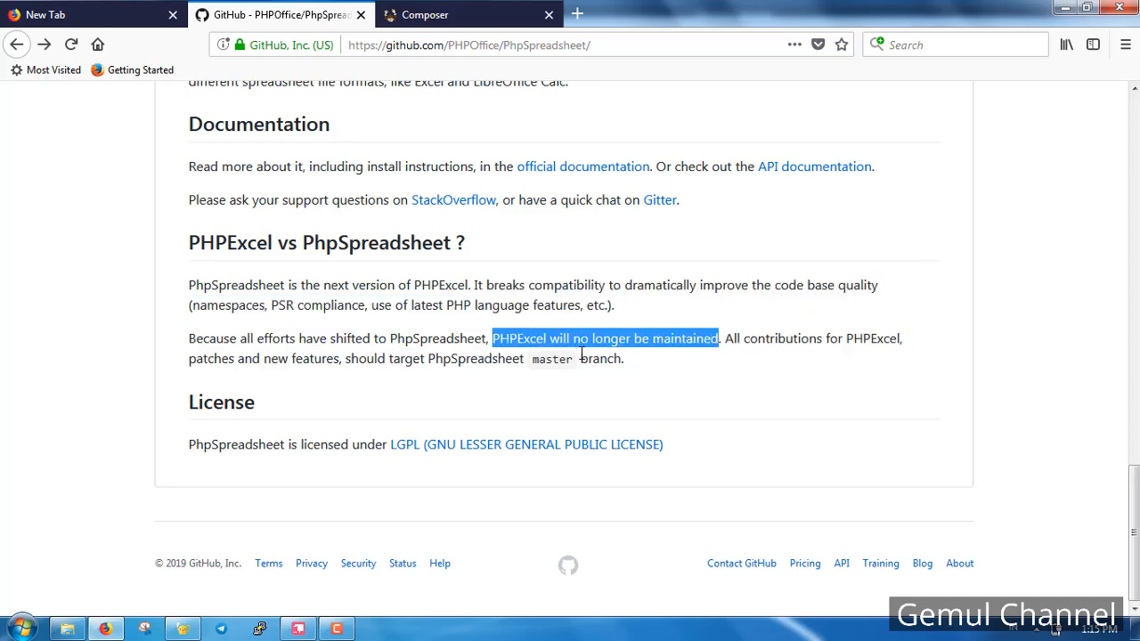
scroll("up", 3)
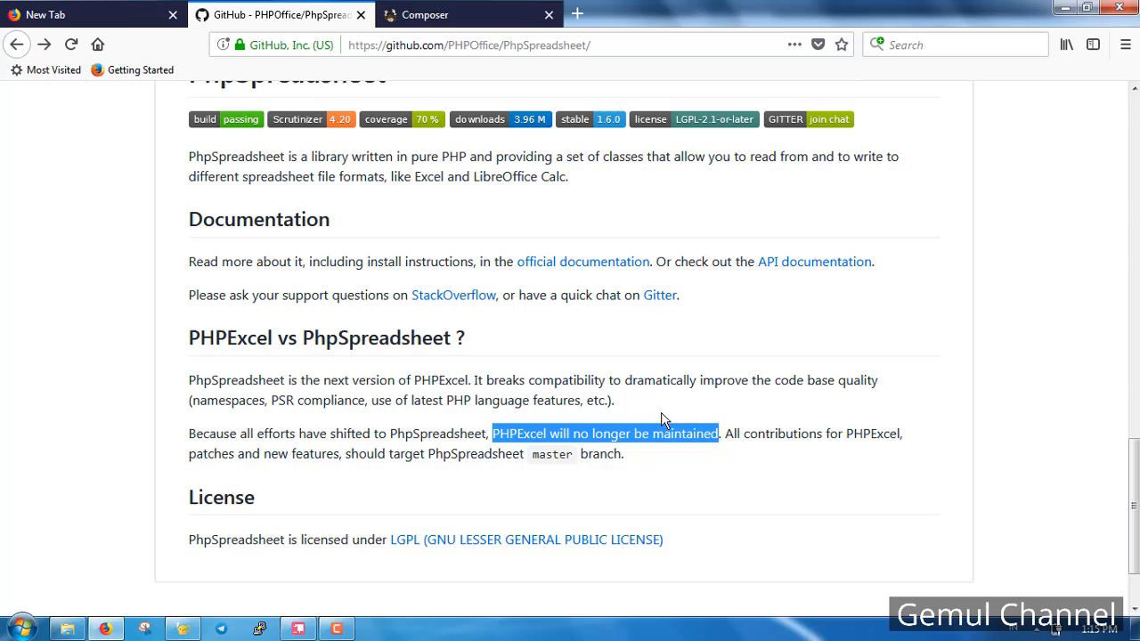
mouse_move(609, 399)
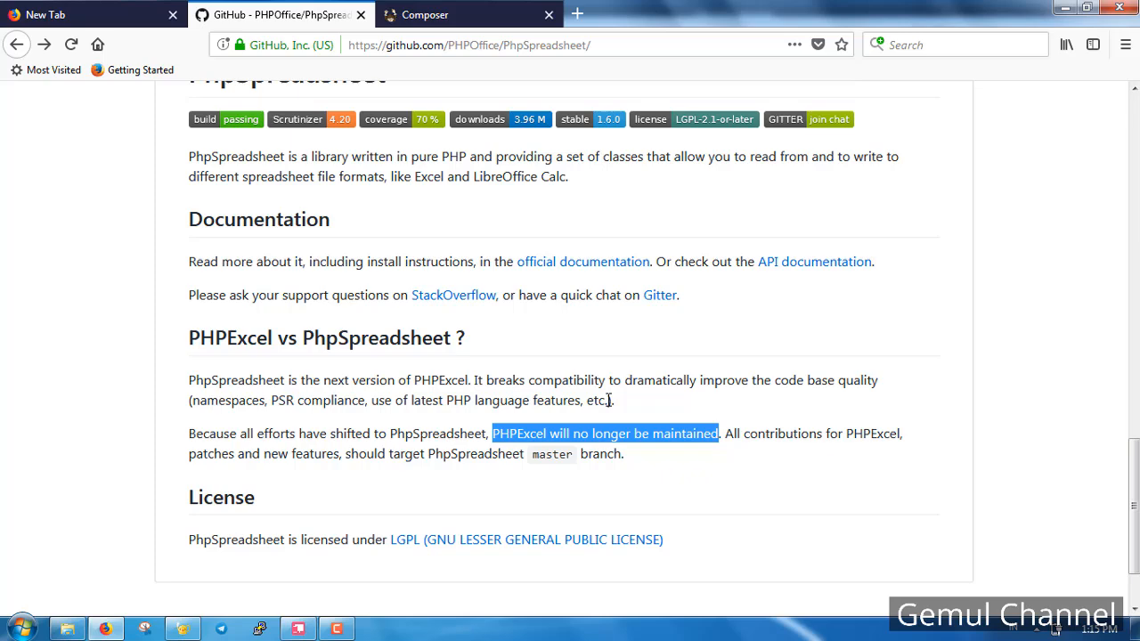
Read the official docs: supported file formats, PDF library note and required PHP version.
left_click(582, 260)
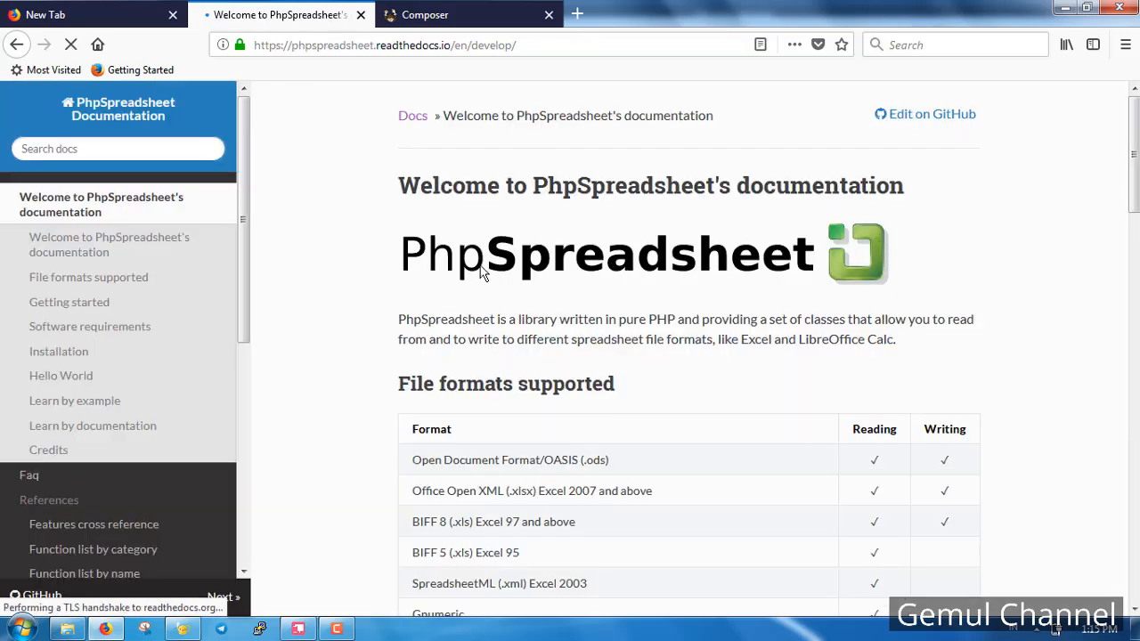
scroll("down", 3)
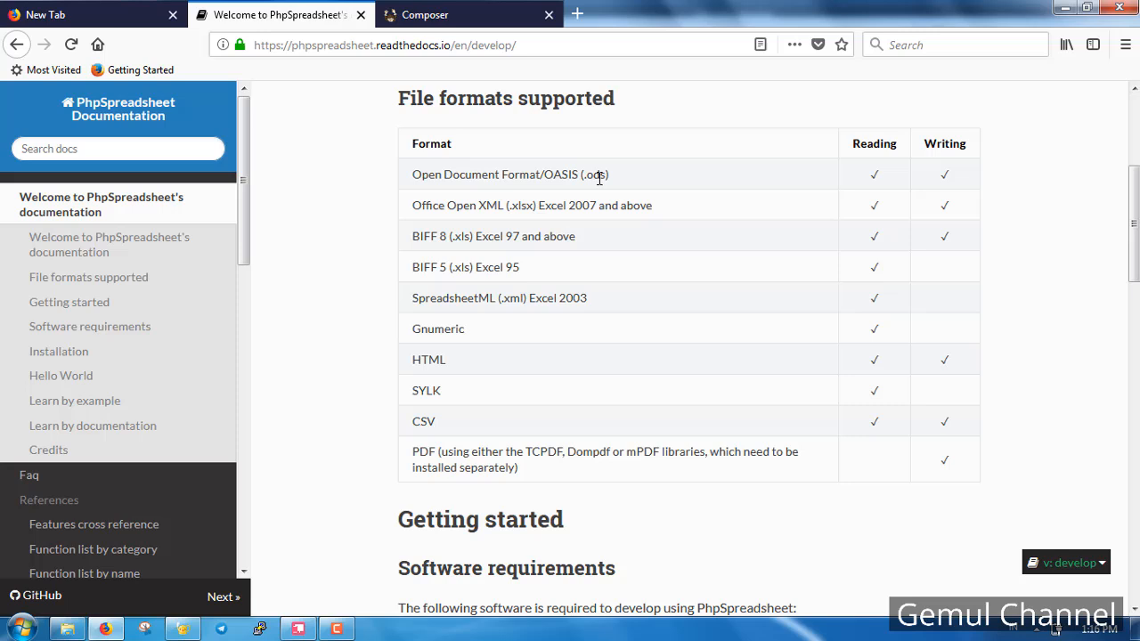
double_click(510, 174)
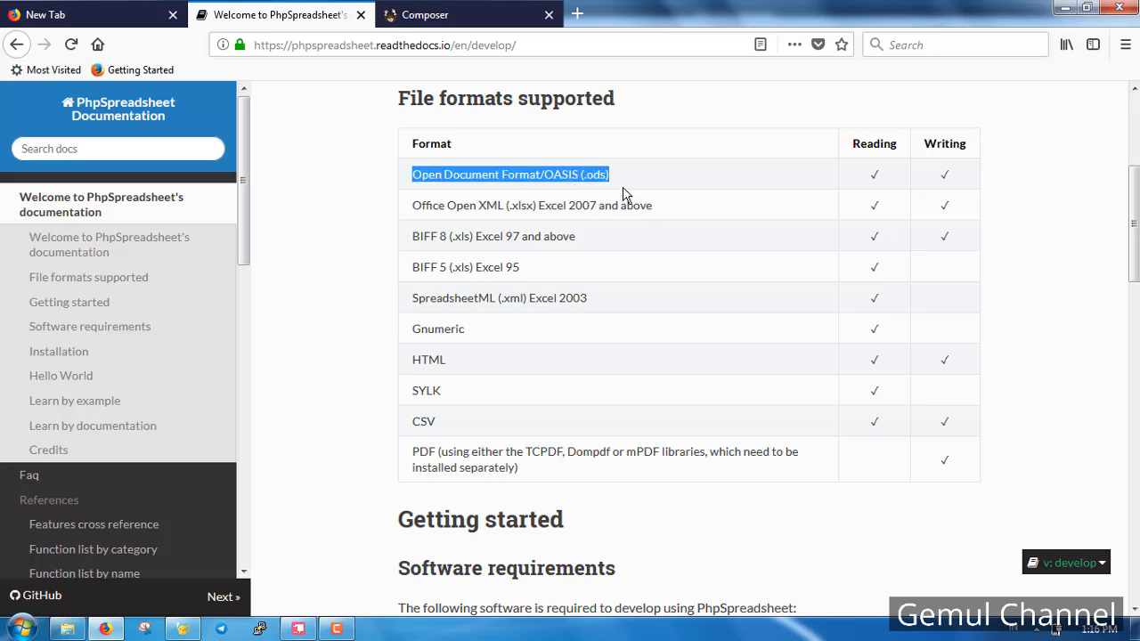
scroll("down", 3)
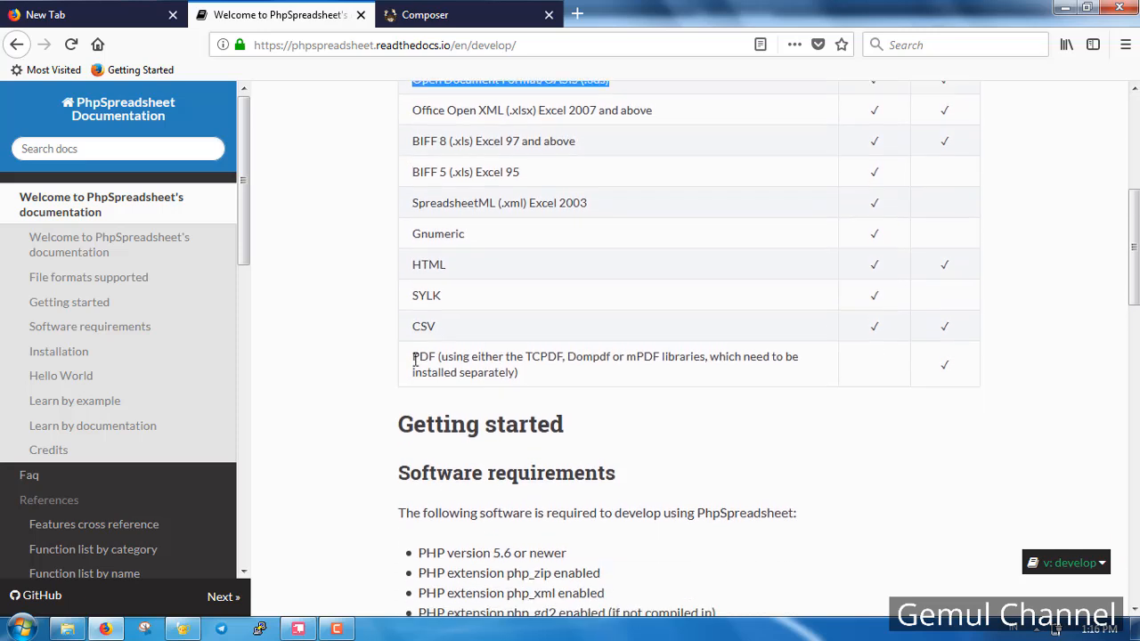
left_click_drag(474, 356, 517, 372)
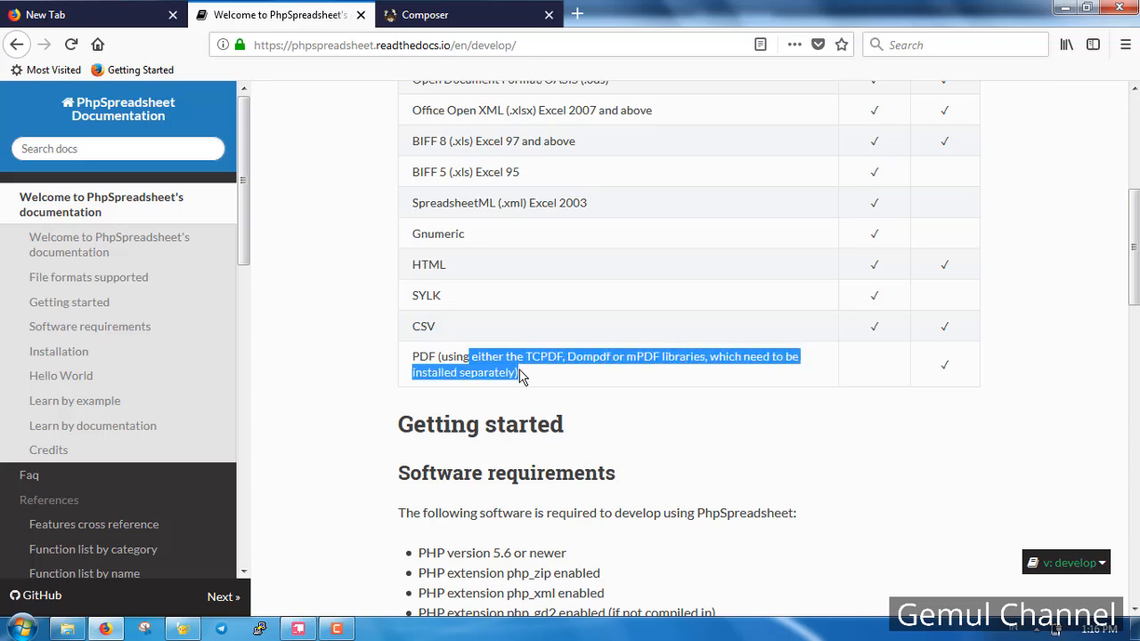
scroll("down", 3)
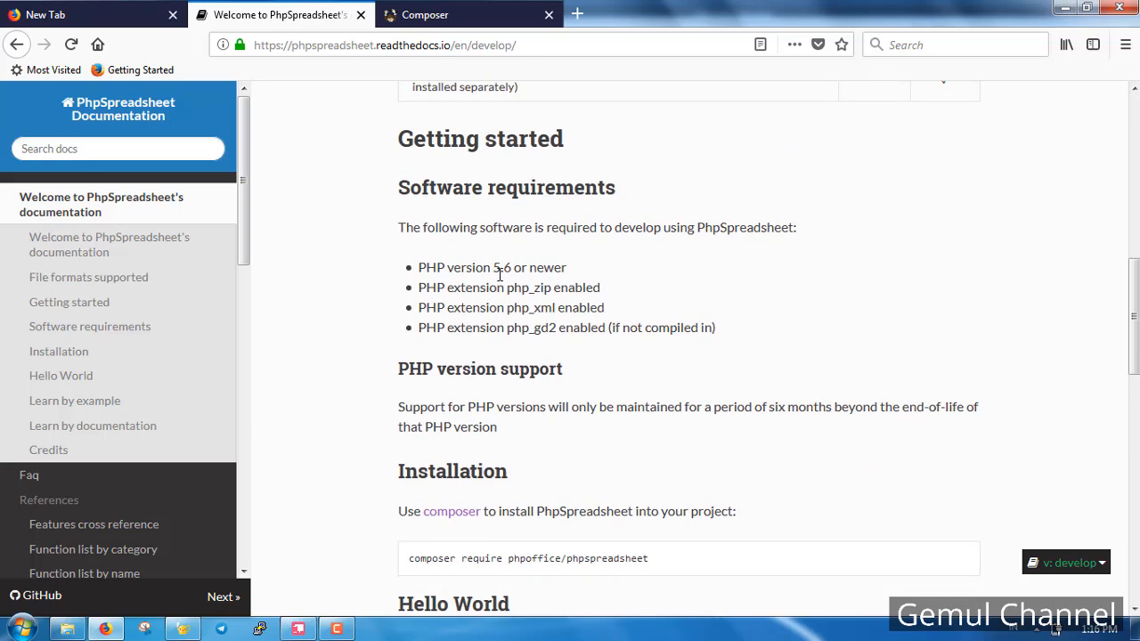
double_click(508, 287)
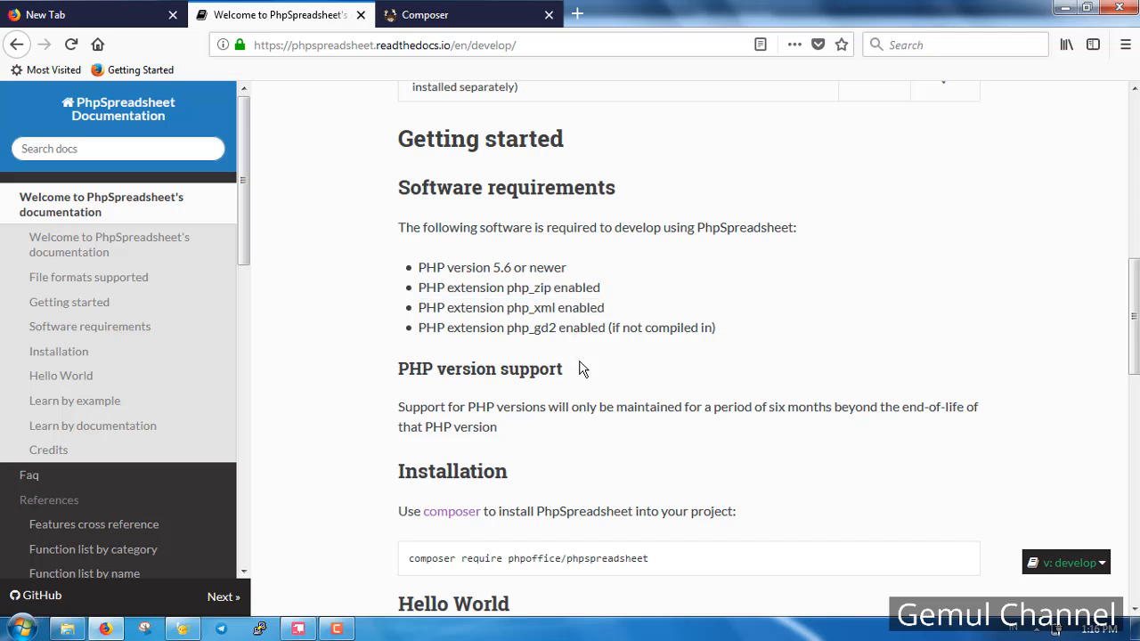
scroll("down", 3)
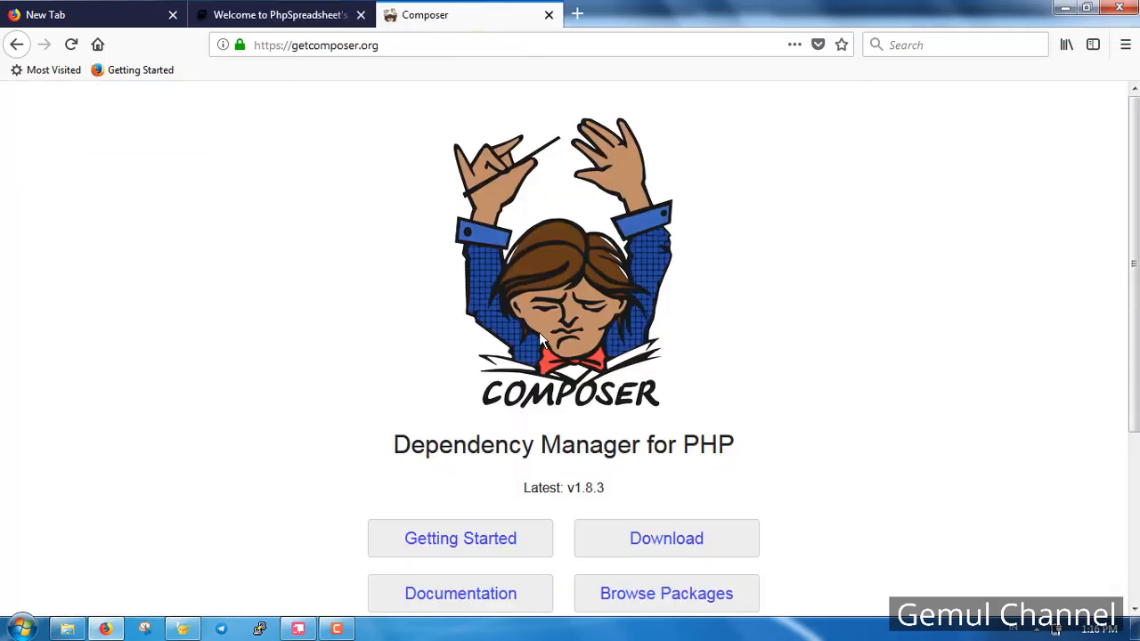
Read Composer's Getting Started guide from the Locally install heading to Installation - Windows.
scroll("down", 3)
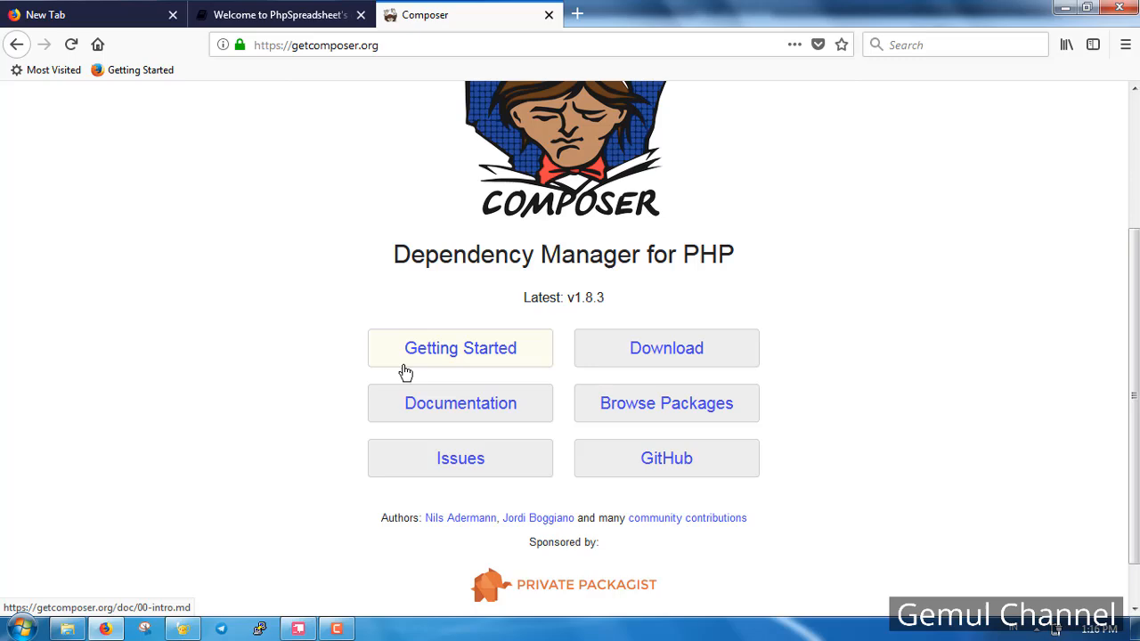
scroll("down", 3)
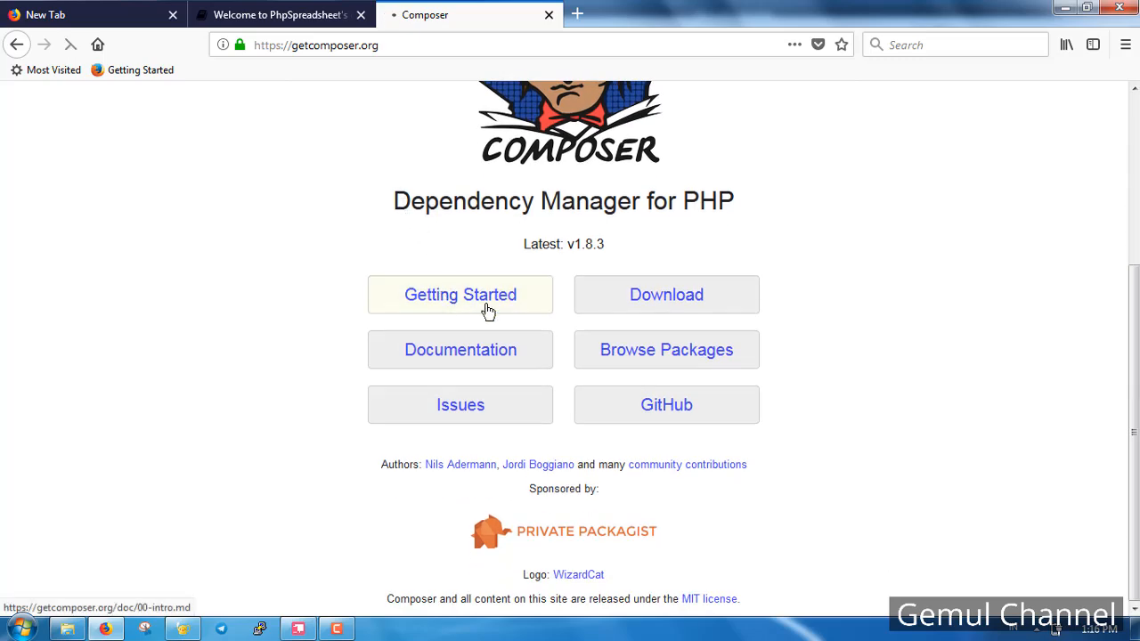
left_click(459, 294)
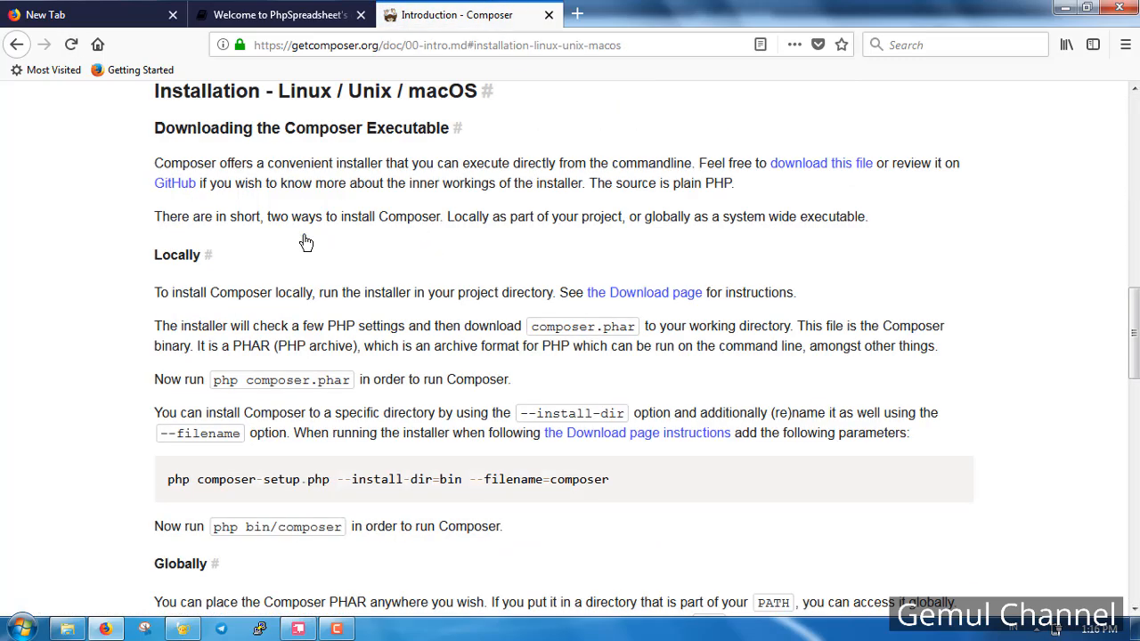
mouse_move(481, 169)
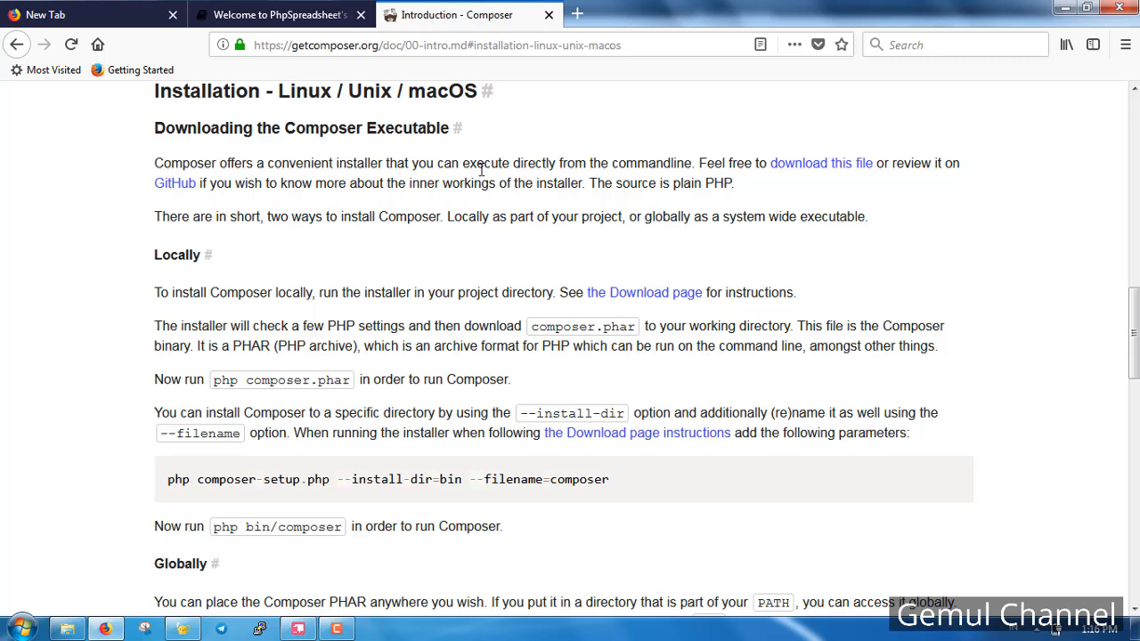
mouse_move(829, 176)
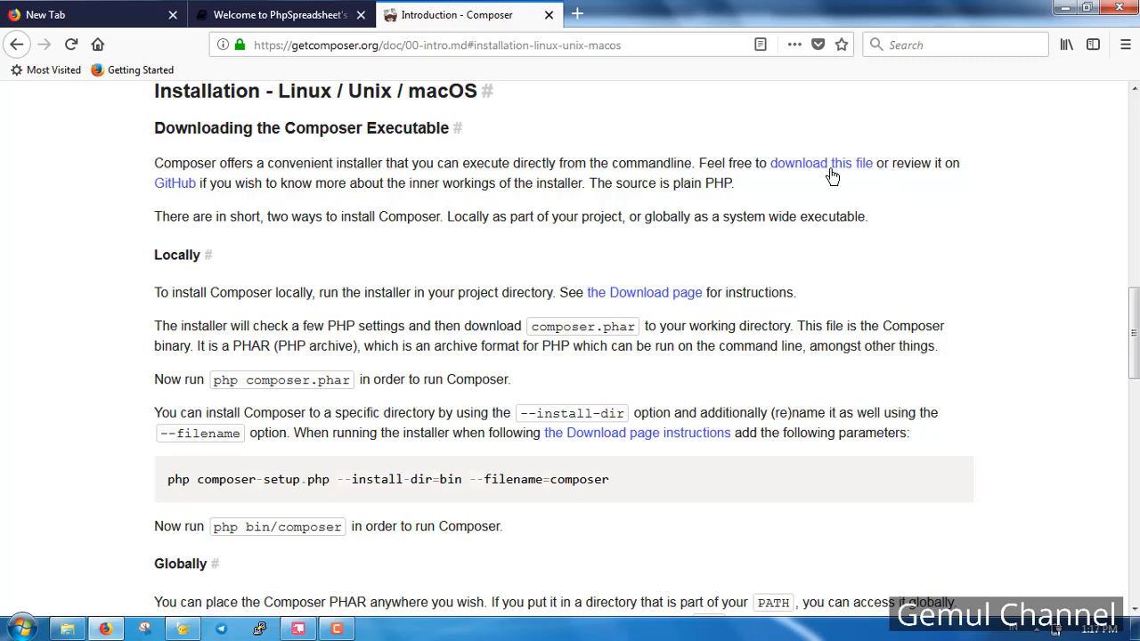
scroll("down", 3)
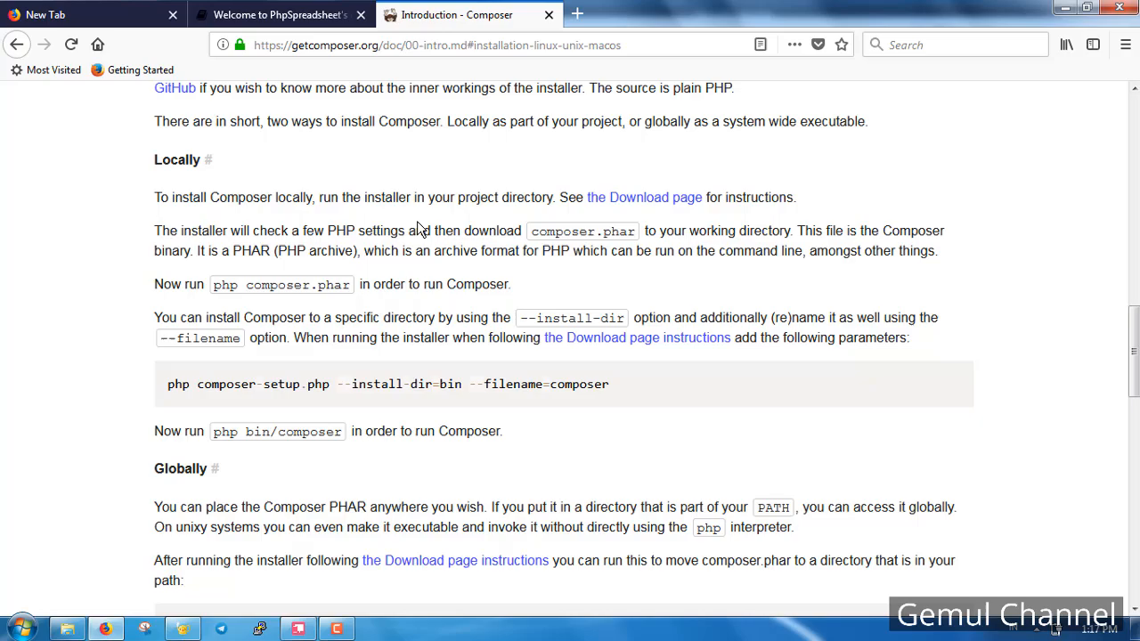
double_click(177, 160)
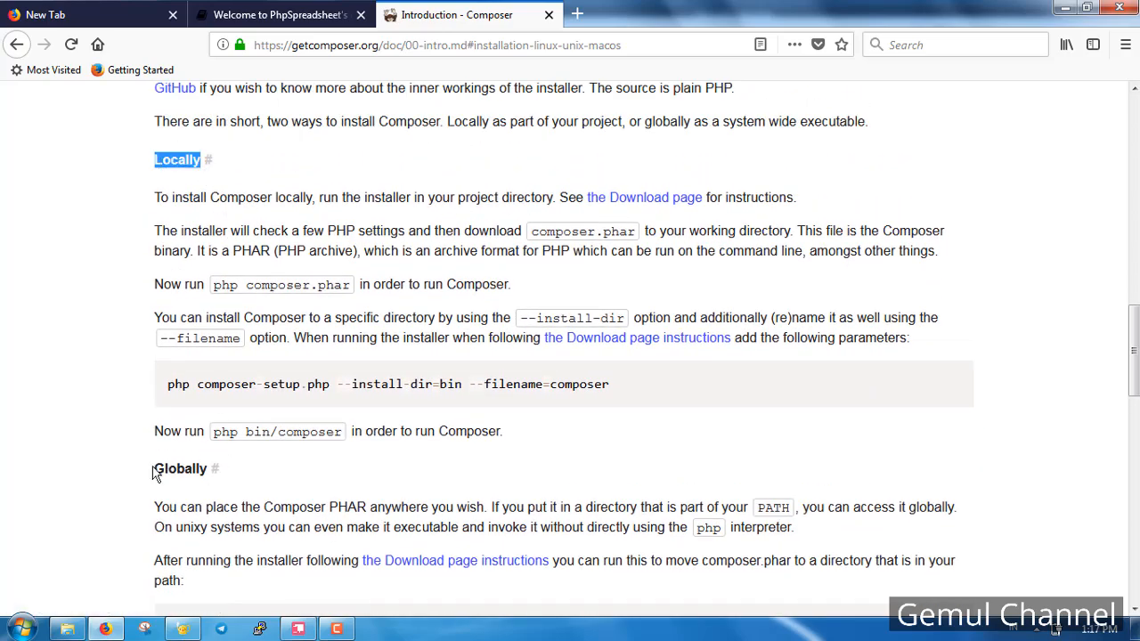
scroll("down", 3)
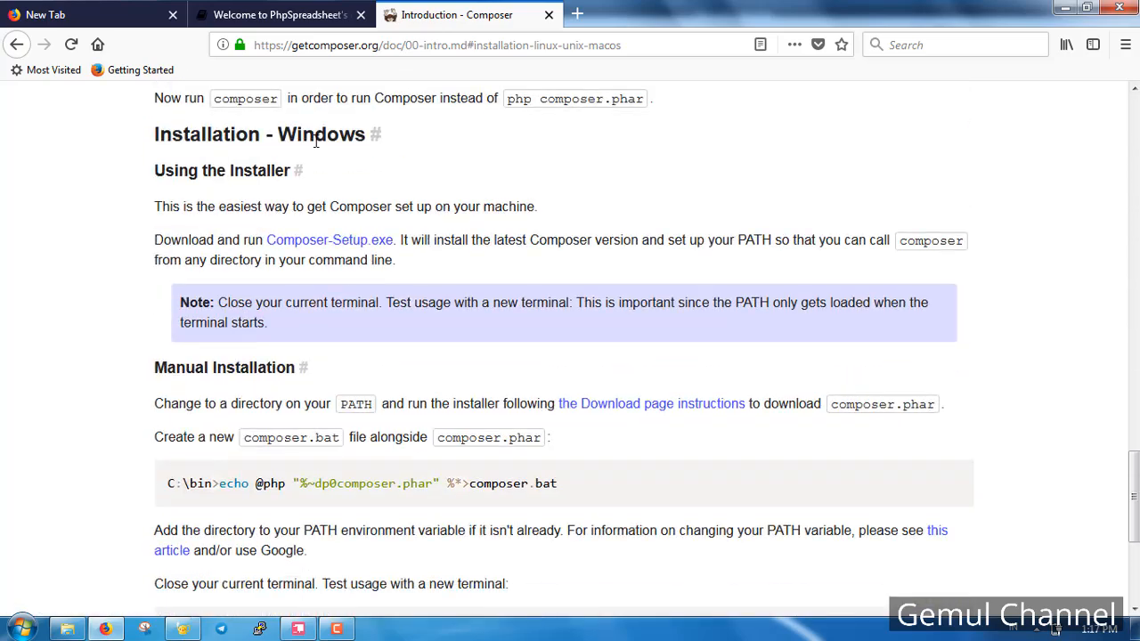
double_click(329, 240)
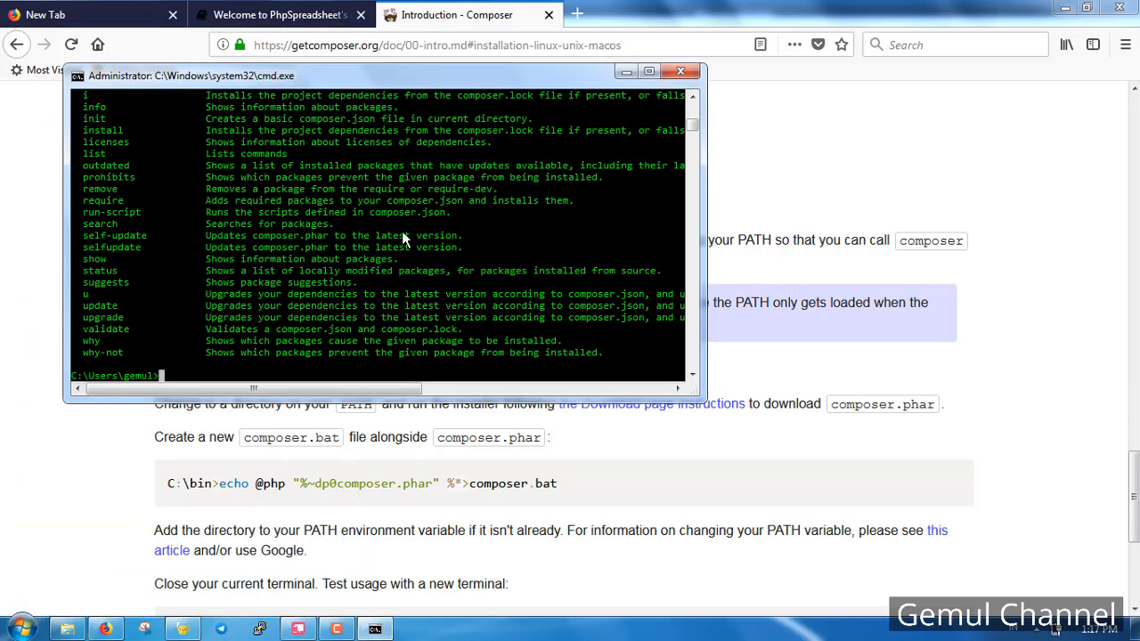
Create a phpspreadsheet folder in htdocs and cd into C:\xampp\htdocs\phpspreadsheet.
scroll("down", 3)
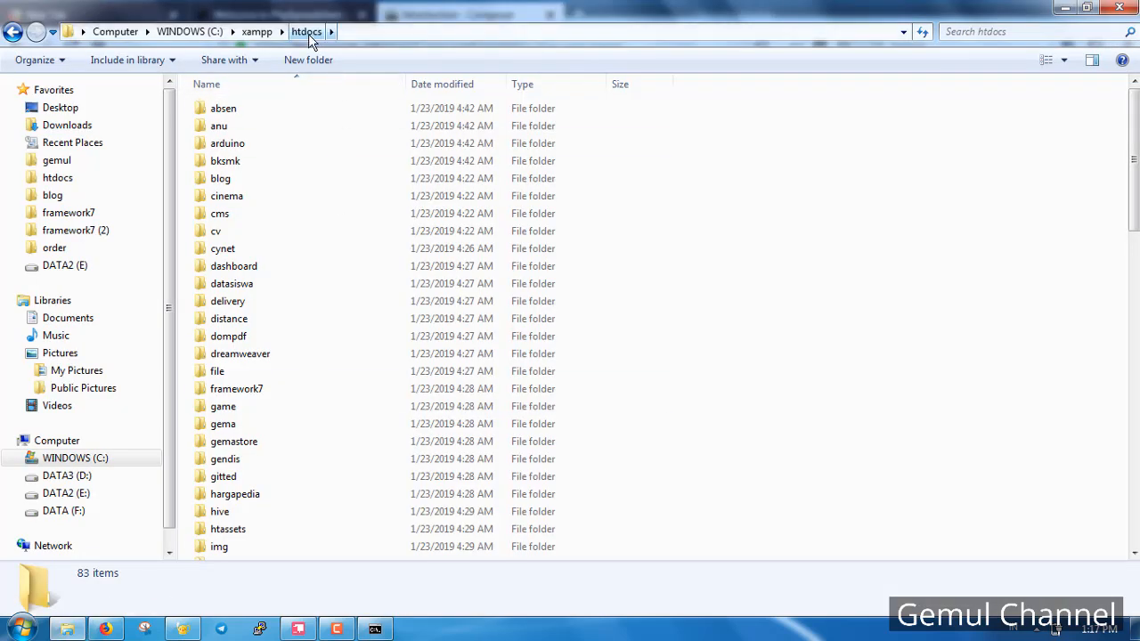
left_click(308, 61)
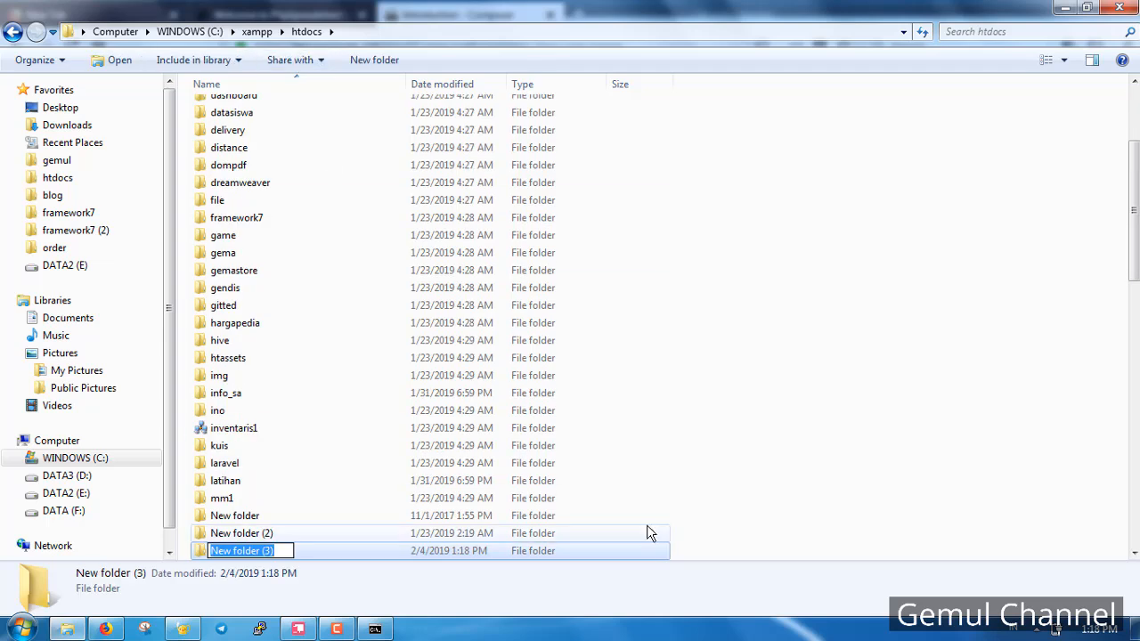
type("phpsprea")
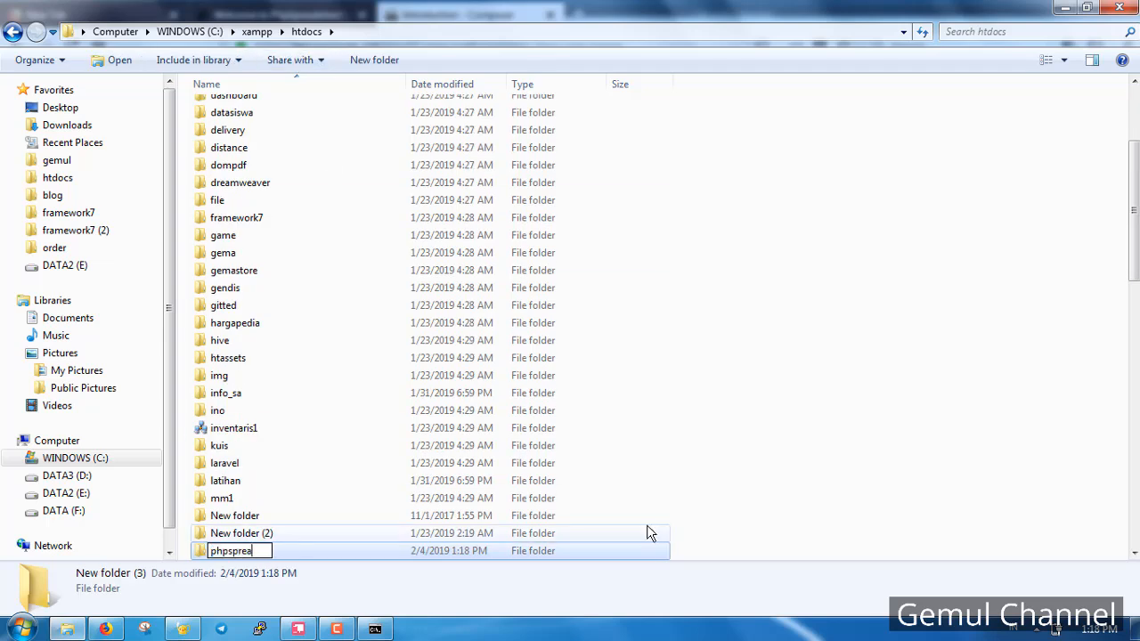
key("Return")
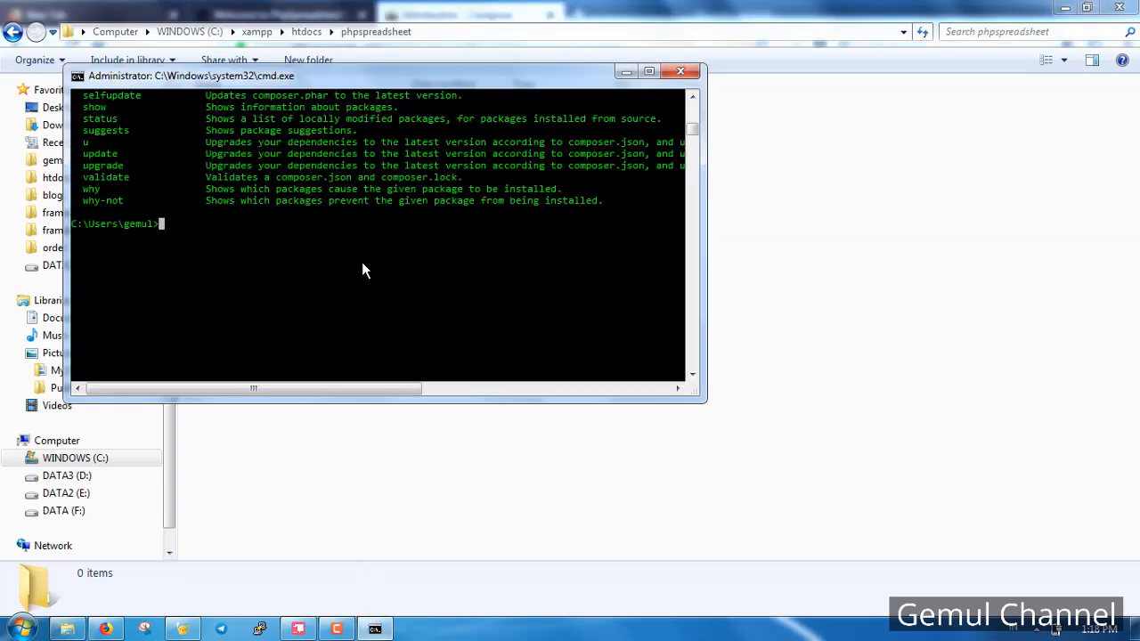
type("cd C:\\xampp\\htdocs\\phpspreadsheet")
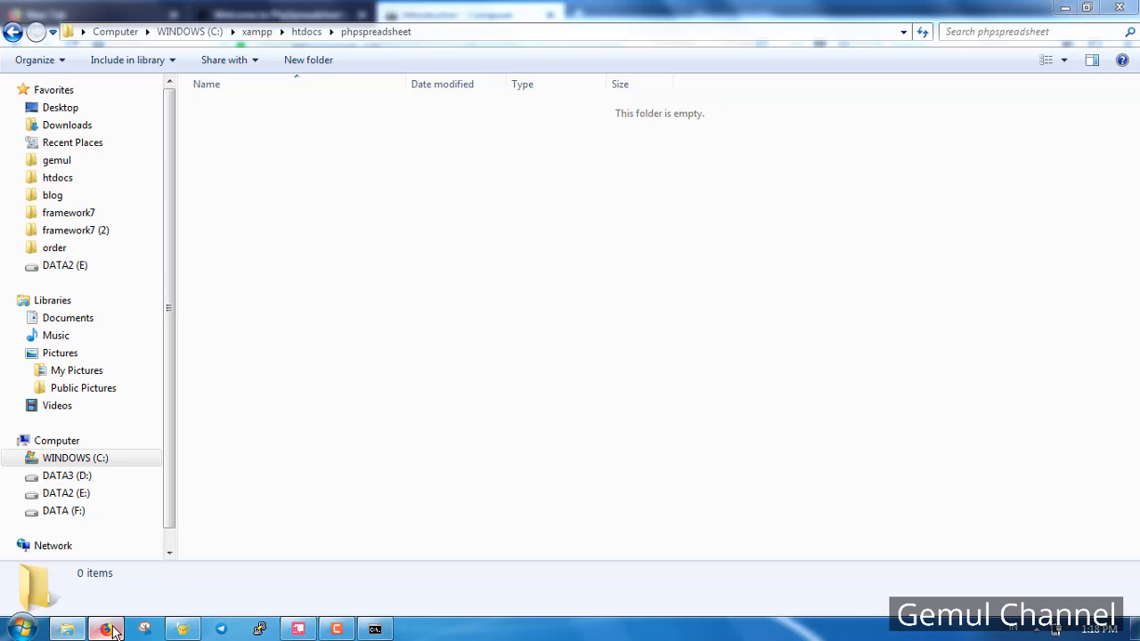
Copy composer require phpoffice/phpspreadsheet from the docs and run it in Command Prompt.
left_click(105, 629)
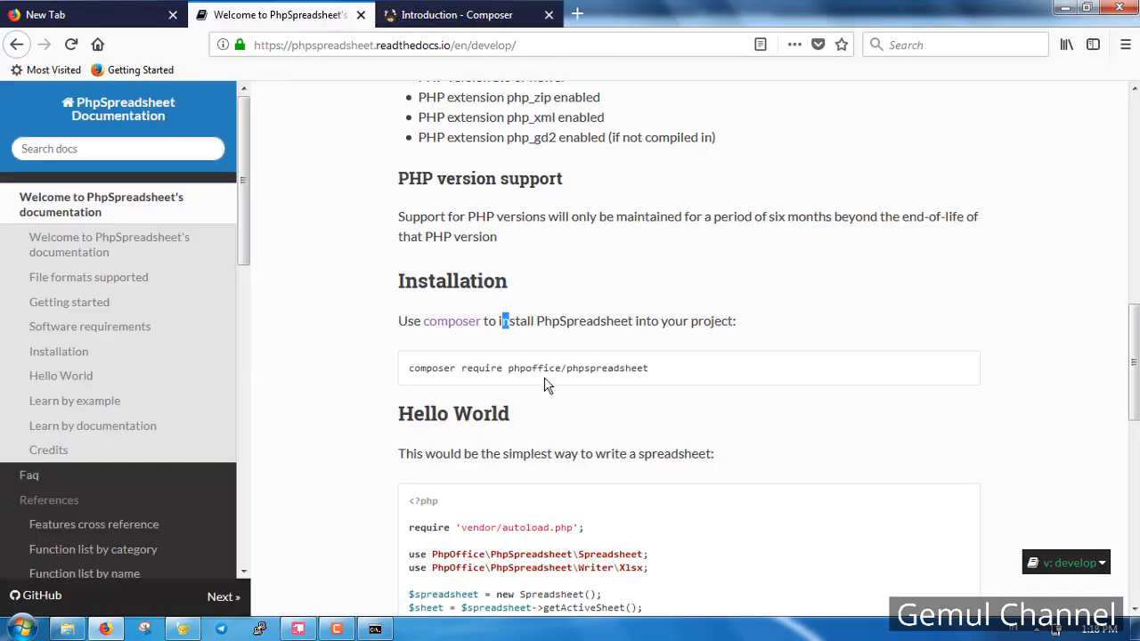
right_click(623, 367)
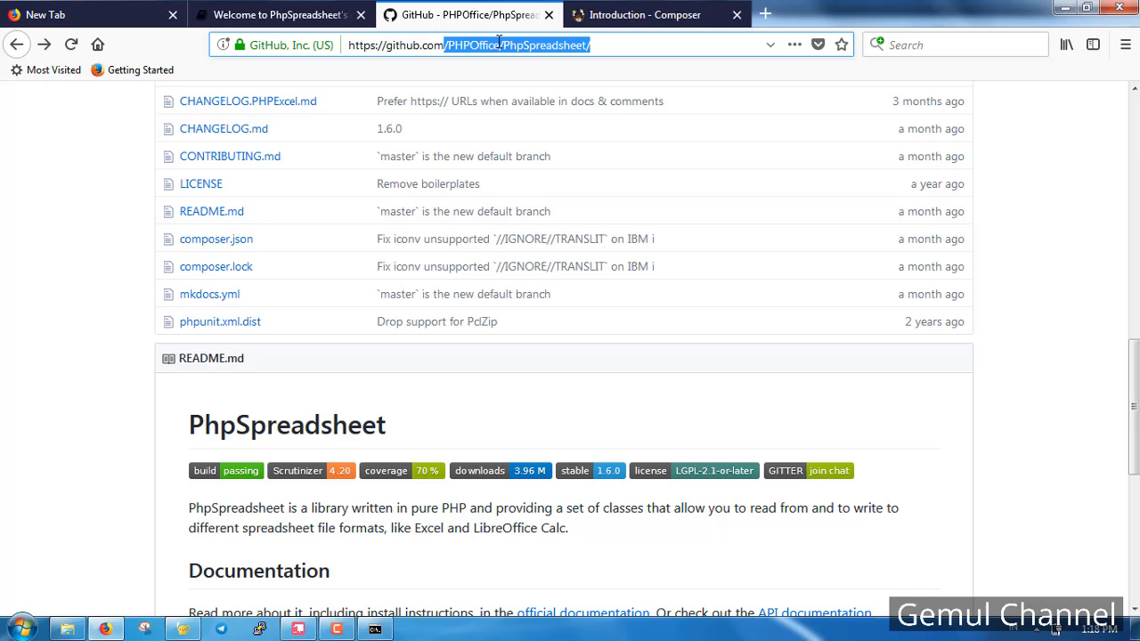
left_click(276, 14)
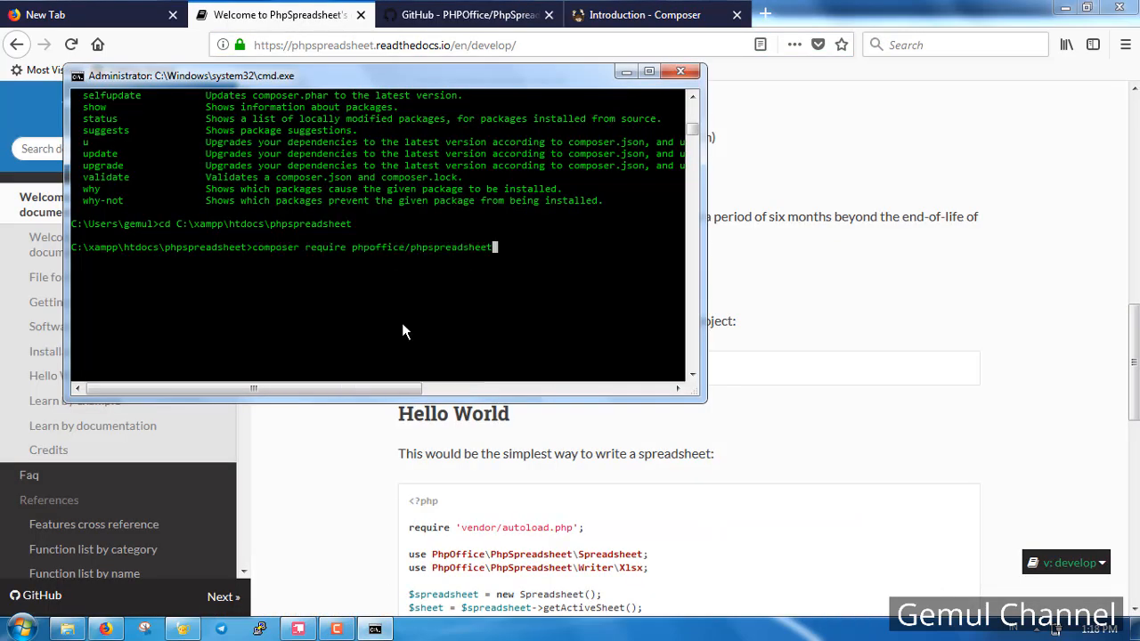
key("Return")
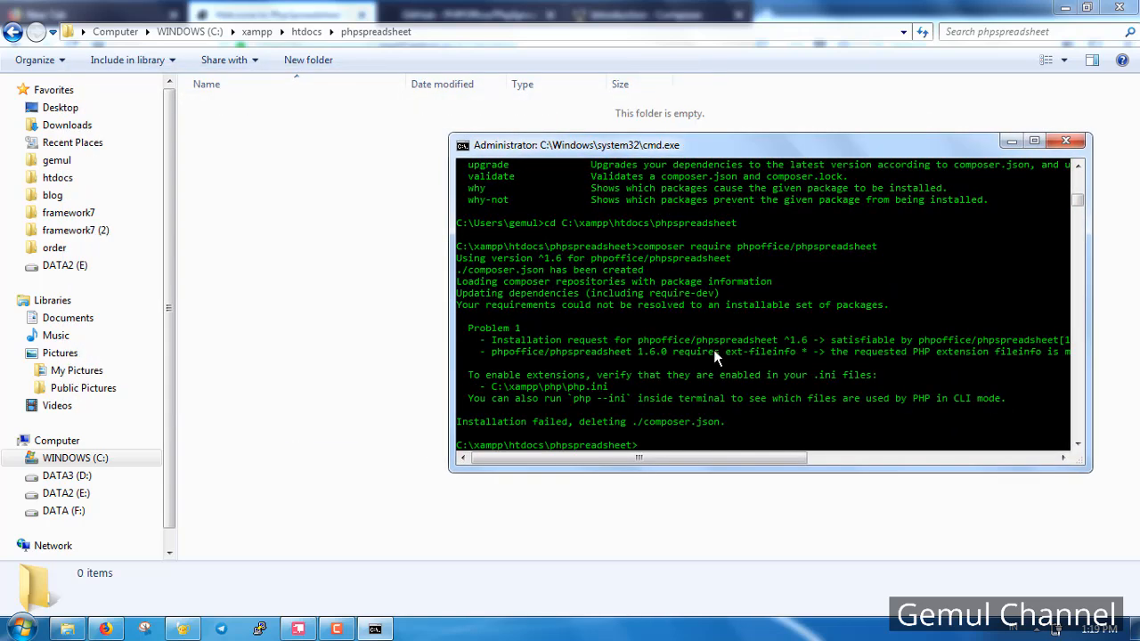
mouse_move(513, 340)
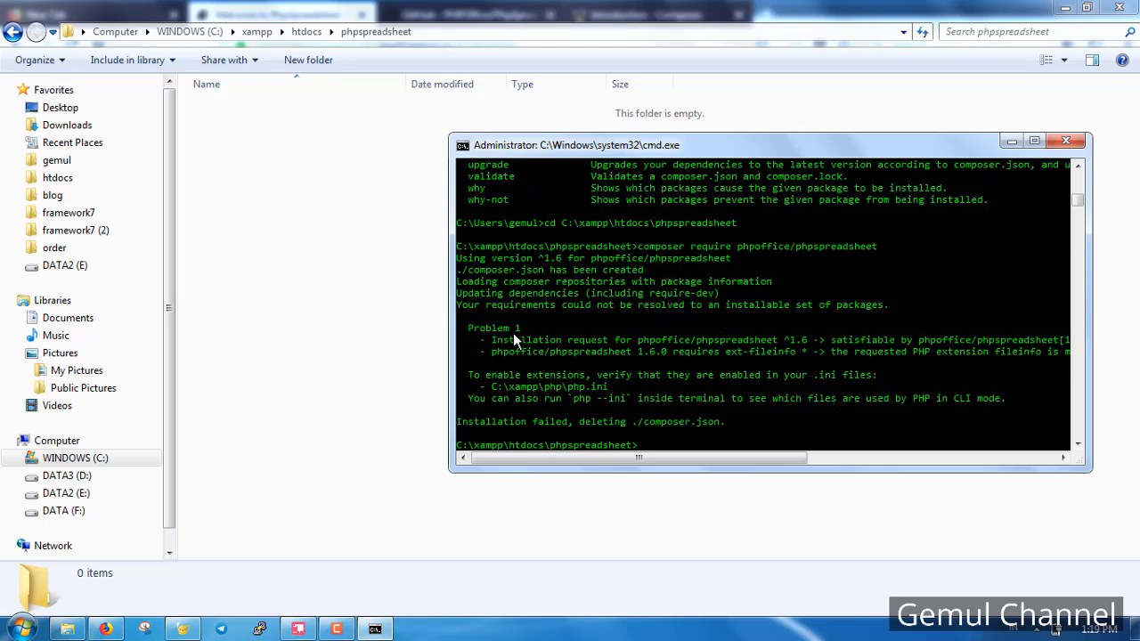
mouse_move(830, 324)
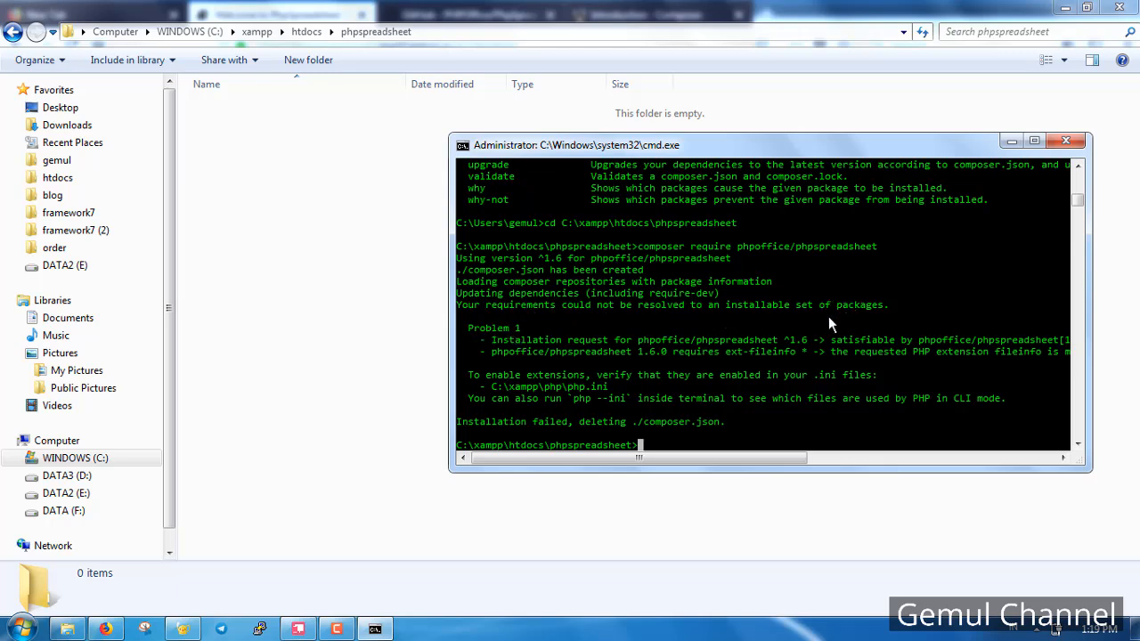
mouse_move(762, 346)
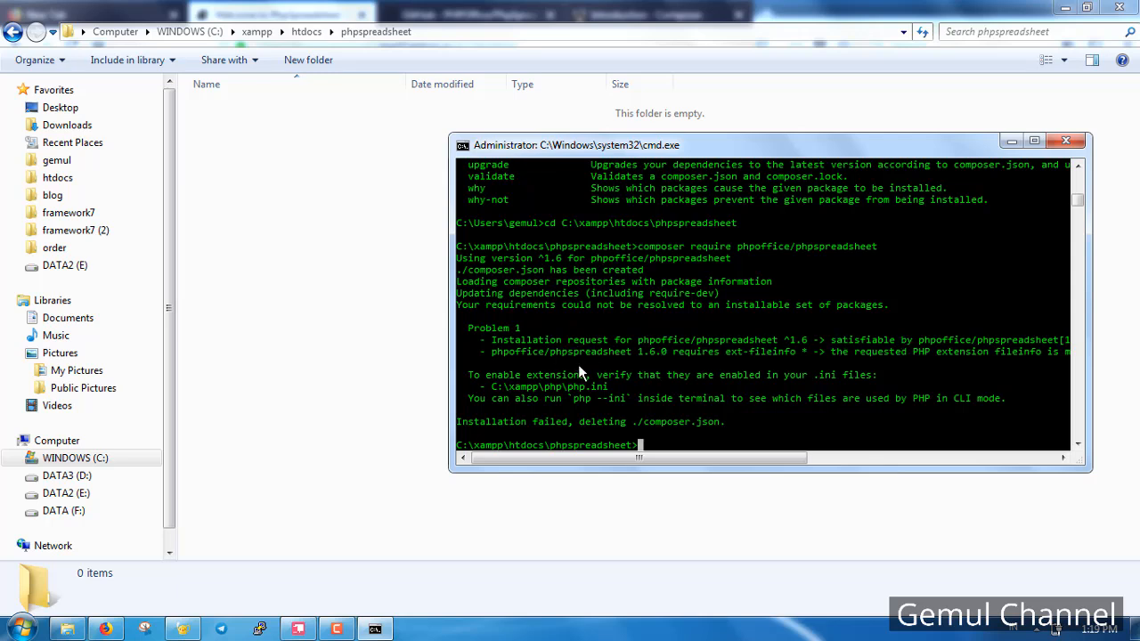
mouse_move(851, 367)
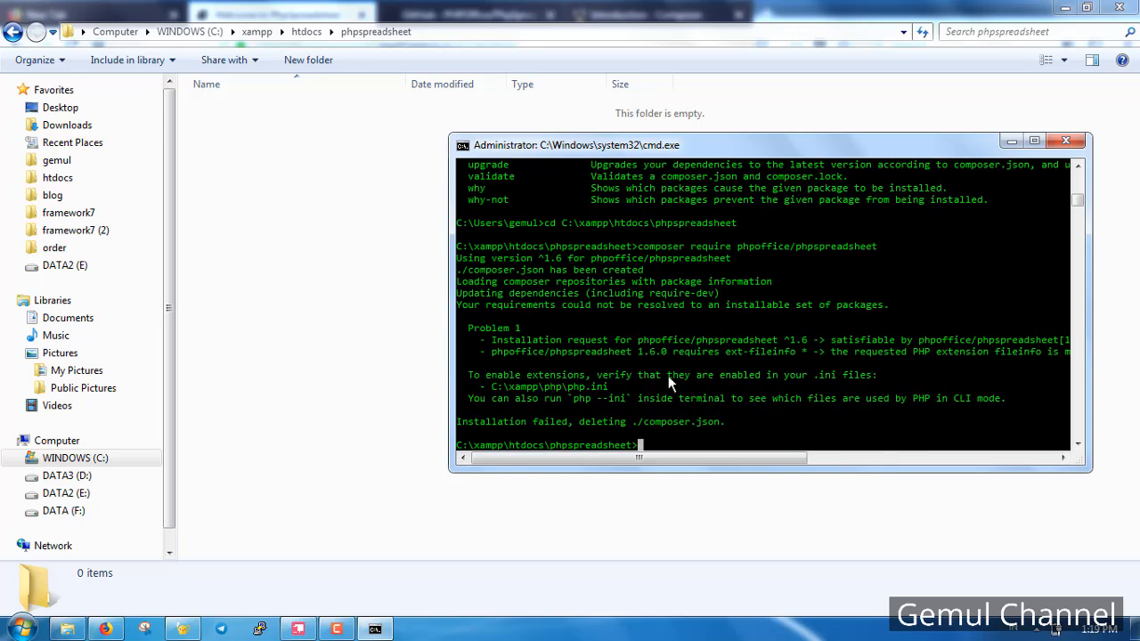
mouse_move(619, 413)
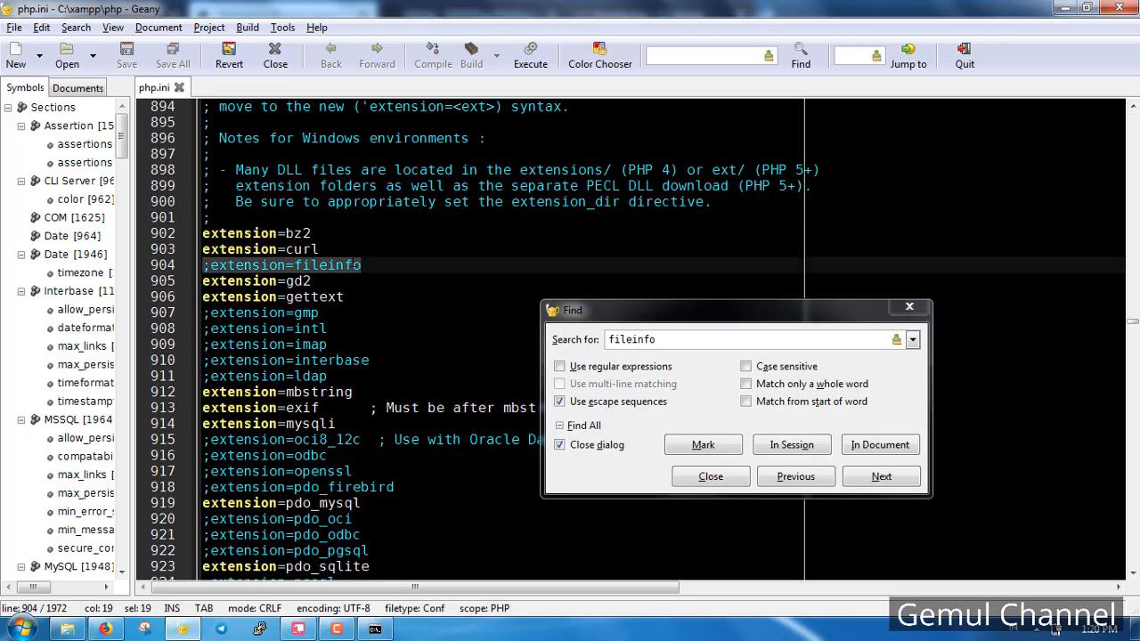
Jump to the fileinfo extension line found in php.ini.
left_click(710, 475)
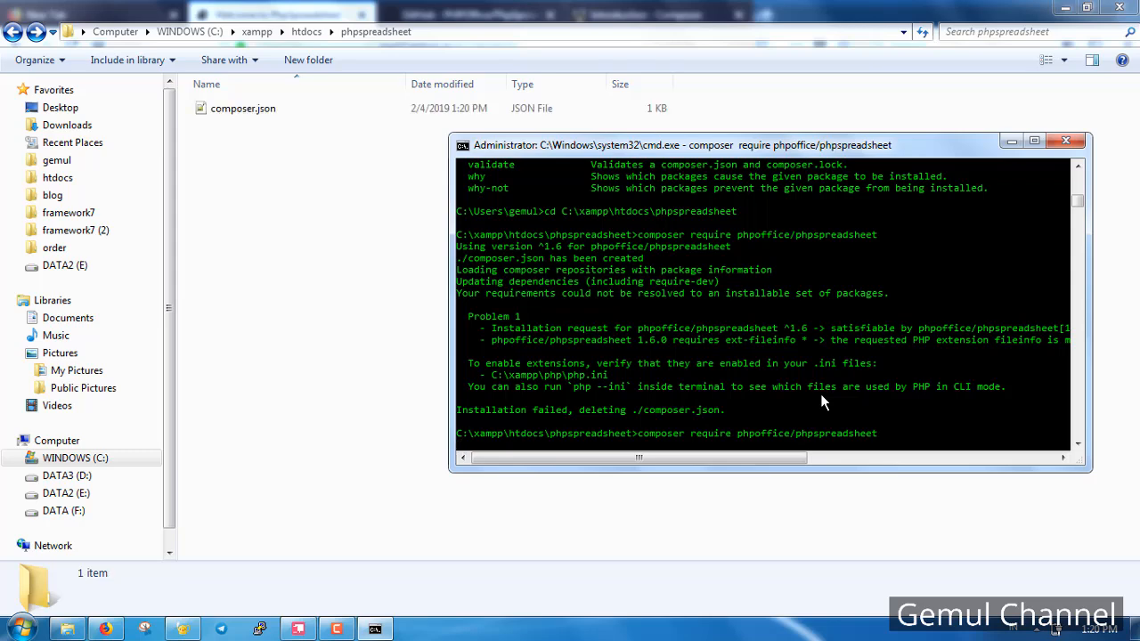
mouse_move(943, 409)
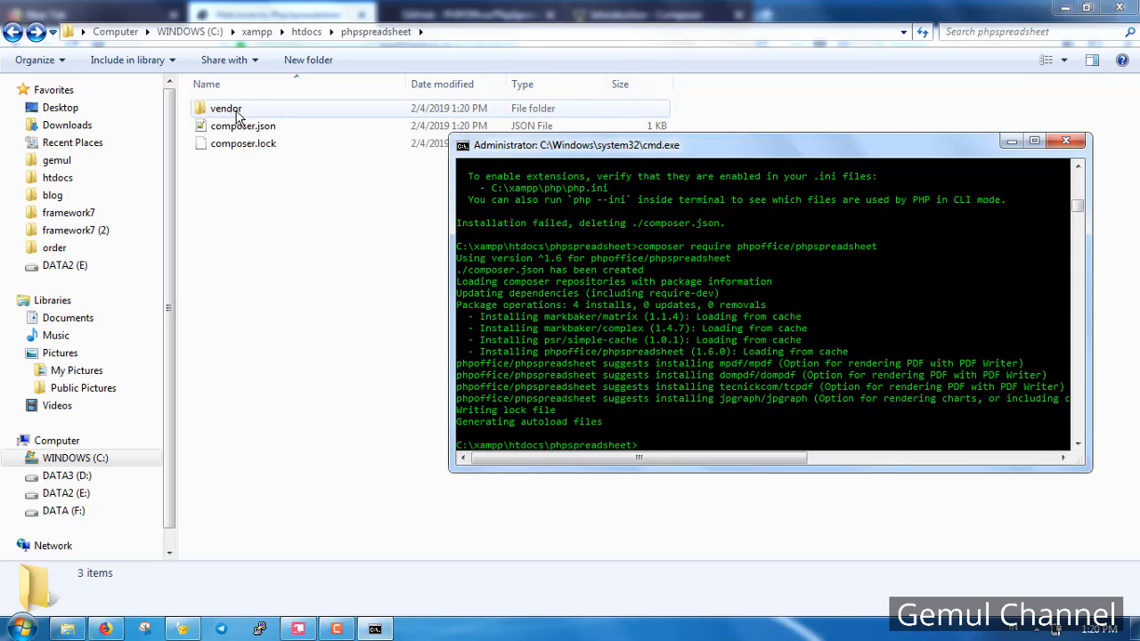
mouse_move(215, 121)
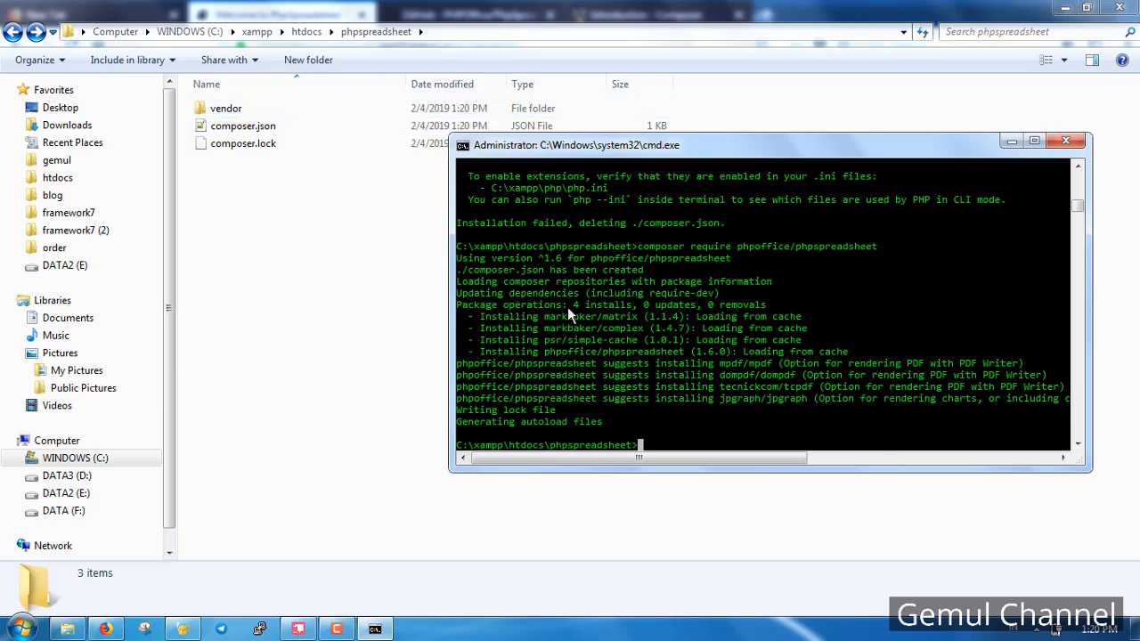
mouse_move(680, 365)
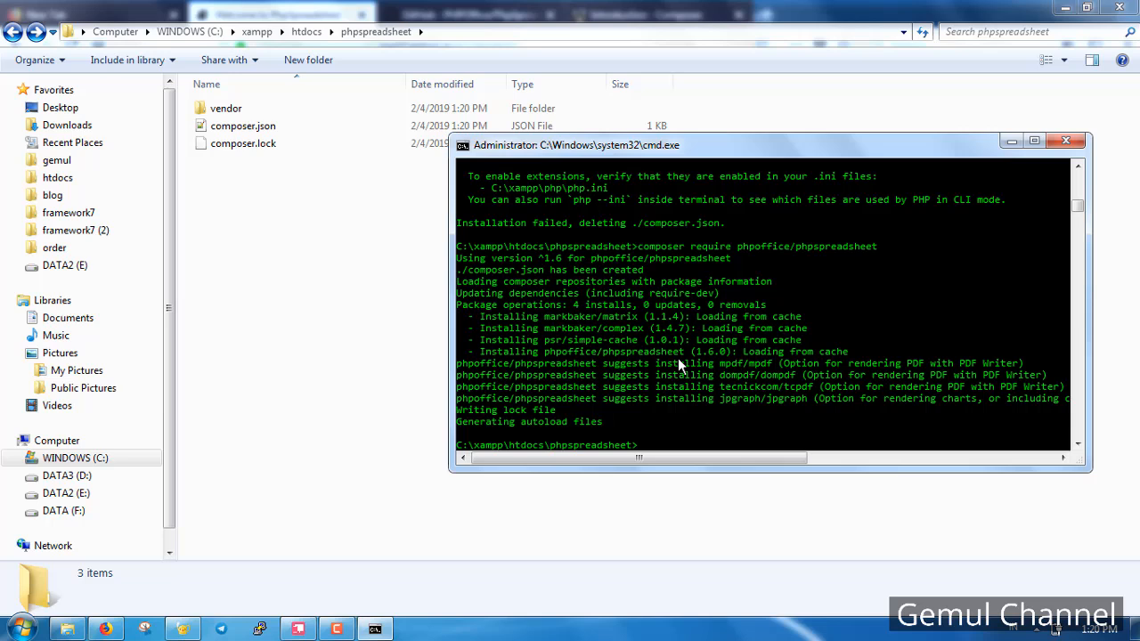
mouse_move(514, 345)
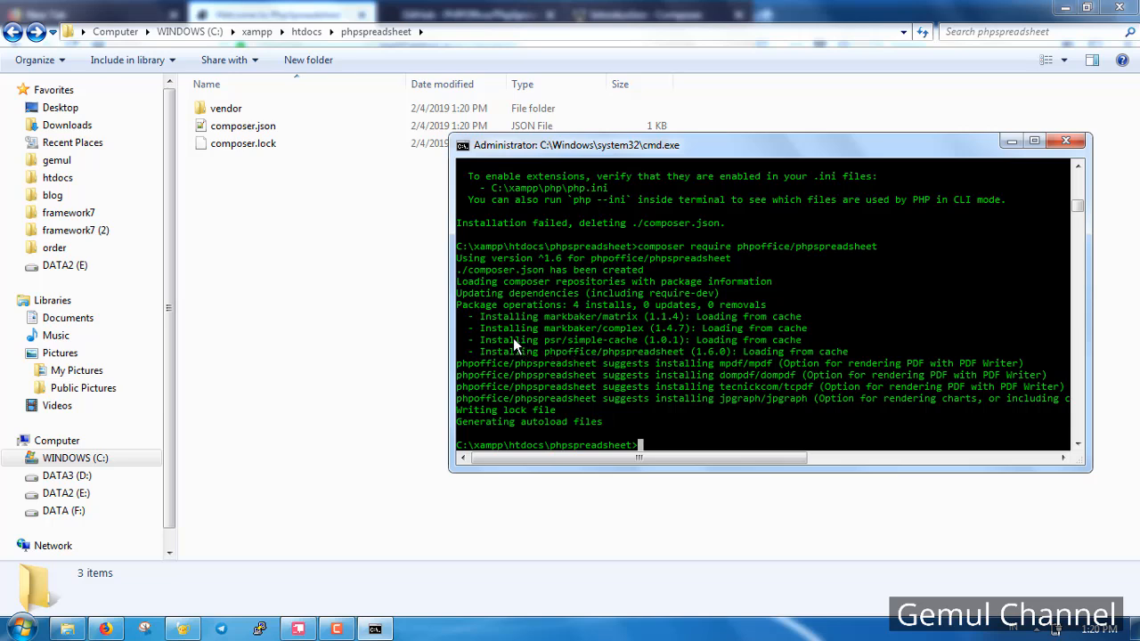
mouse_move(708, 374)
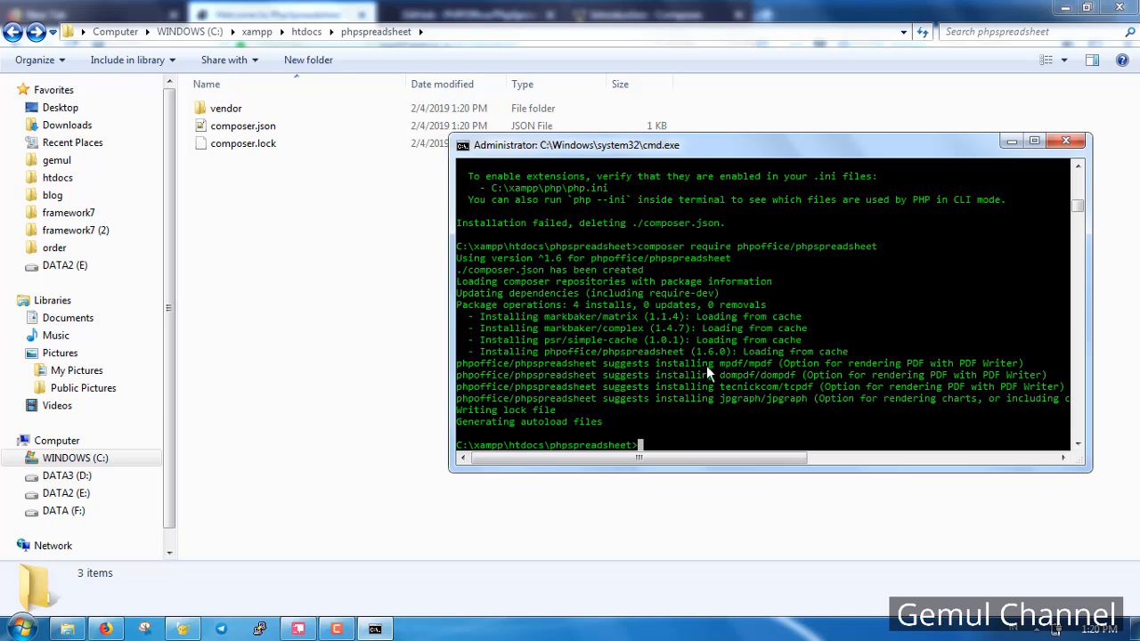
mouse_move(769, 411)
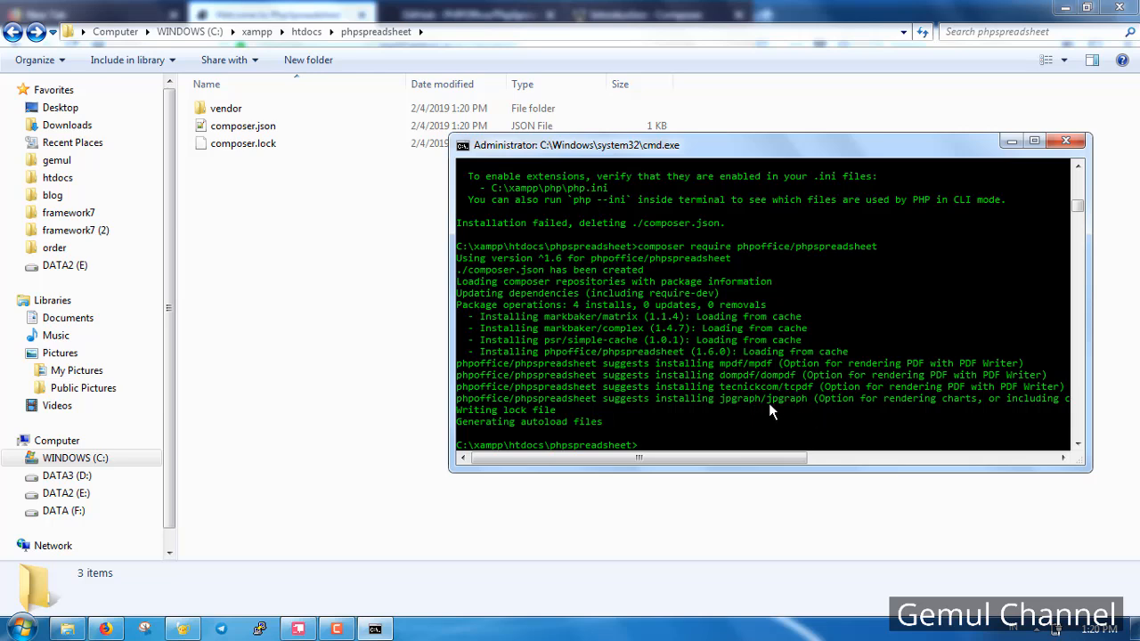
mouse_move(580, 333)
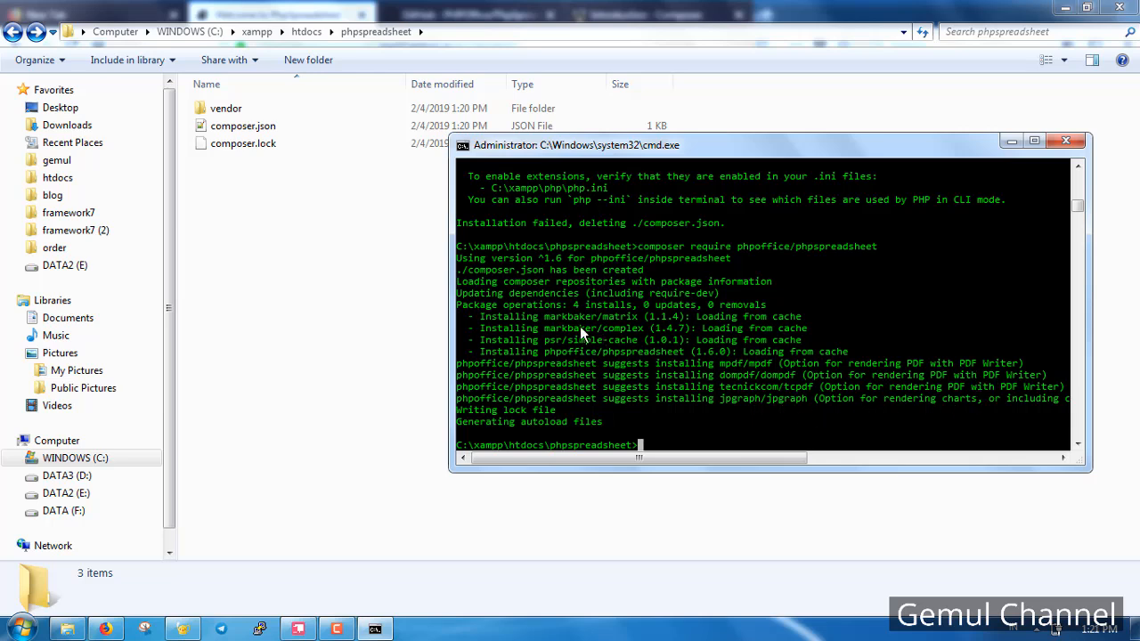
Browse vendor/phpoffice/phpspreadsheet/src and Bootstrap.php, then return to the project folder.
double_click(226, 109)
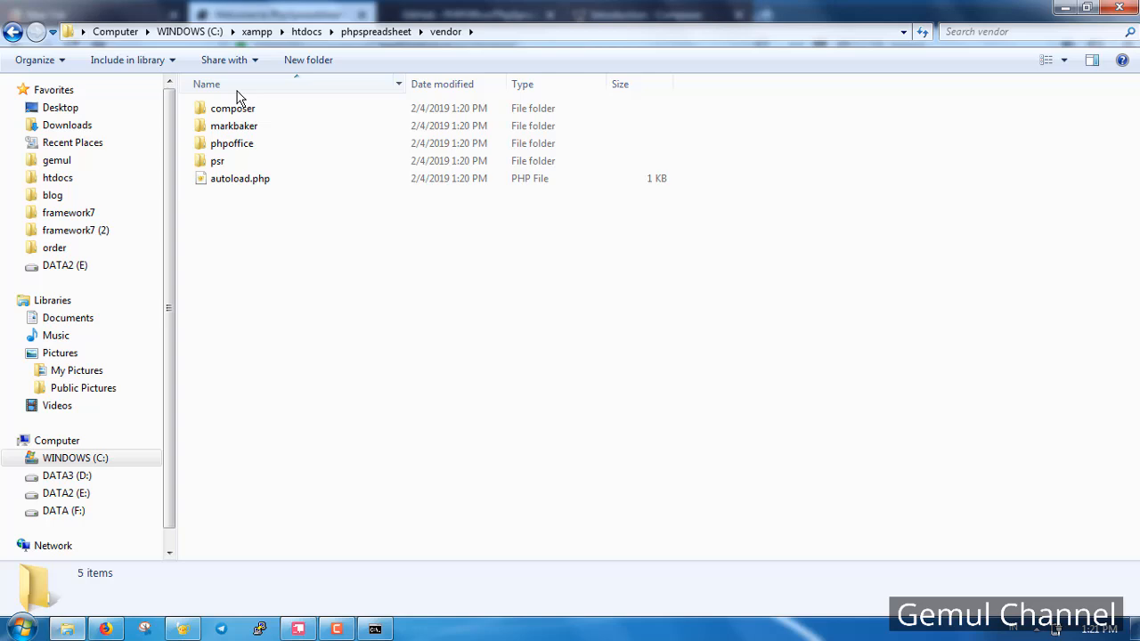
mouse_move(248, 96)
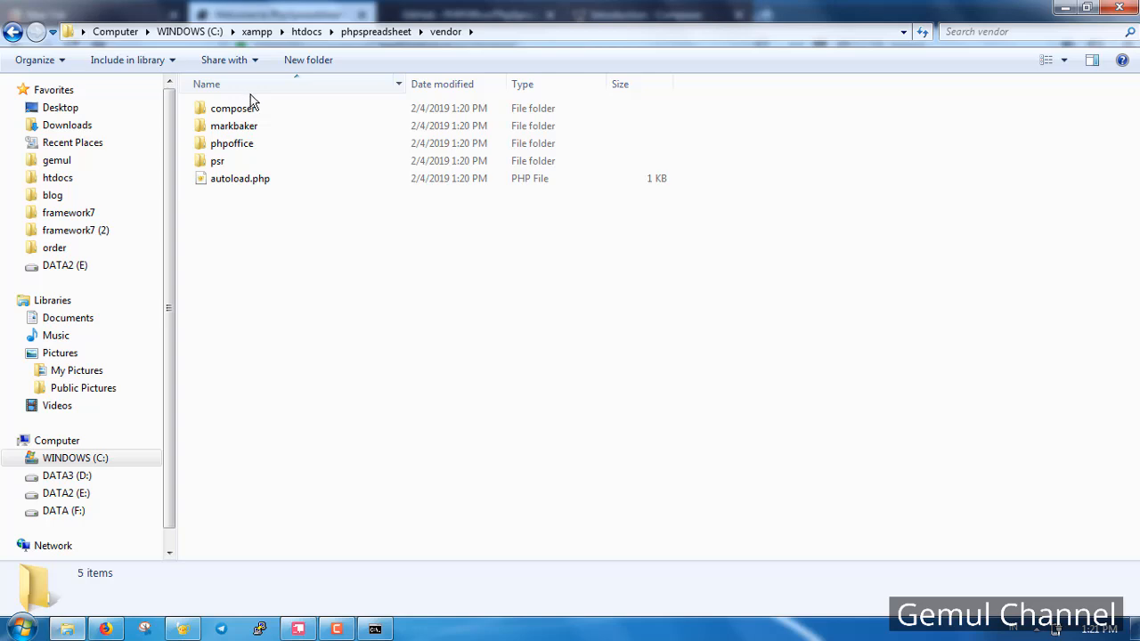
left_click(374, 32)
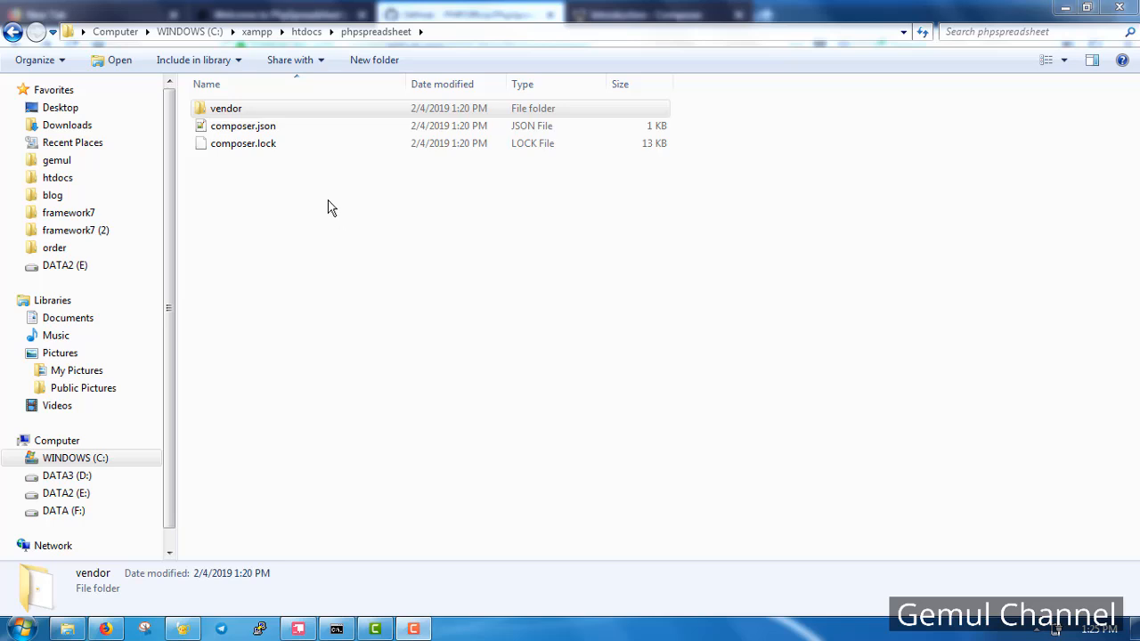
double_click(226, 108)
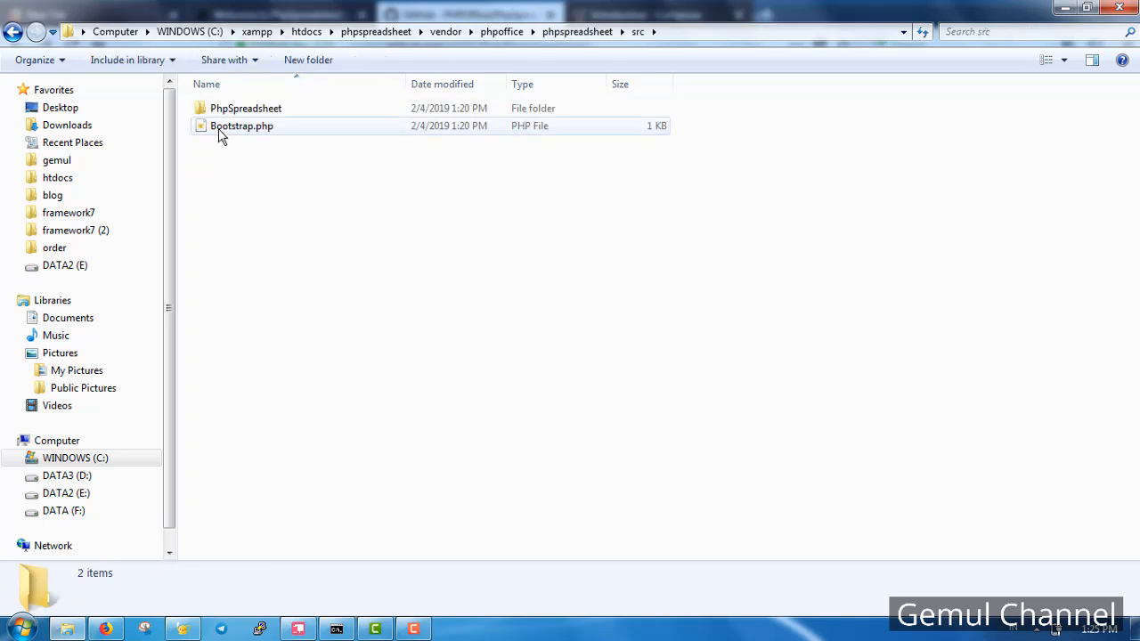
double_click(242, 124)
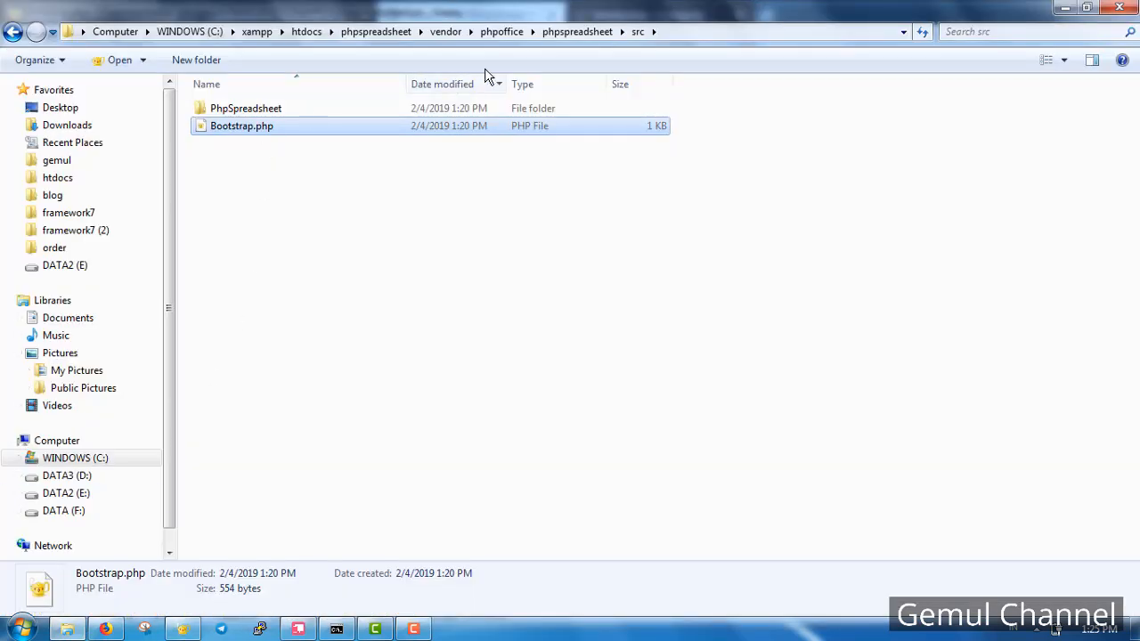
left_click(446, 32)
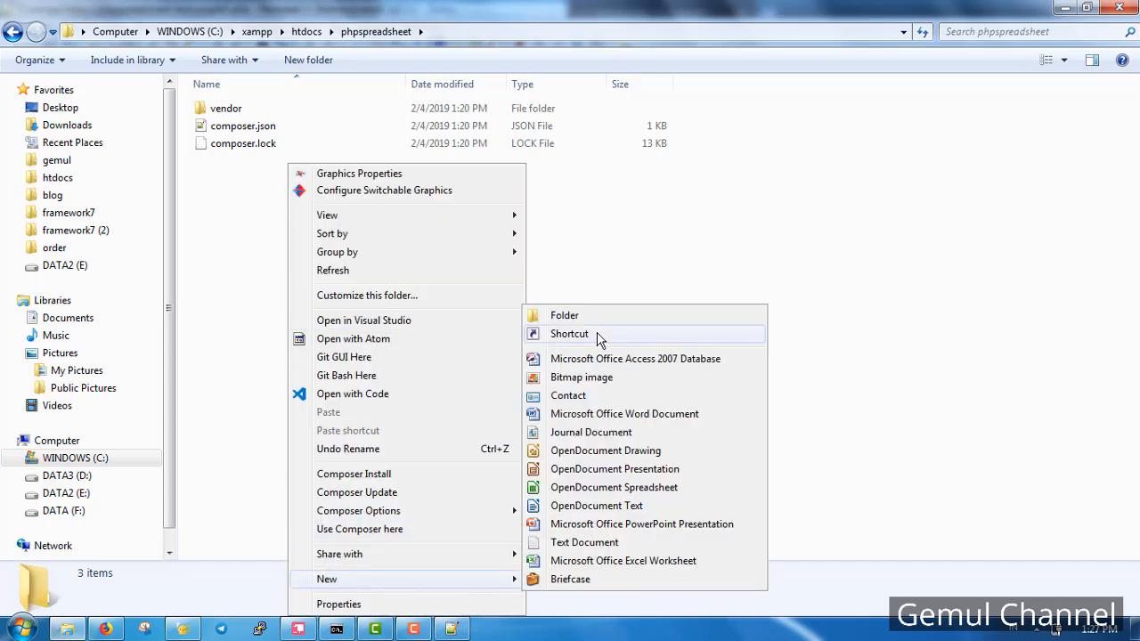
Create simple1.php in the project folder and bring it up in Geany.
left_click(584, 541)
type("simple1.php")
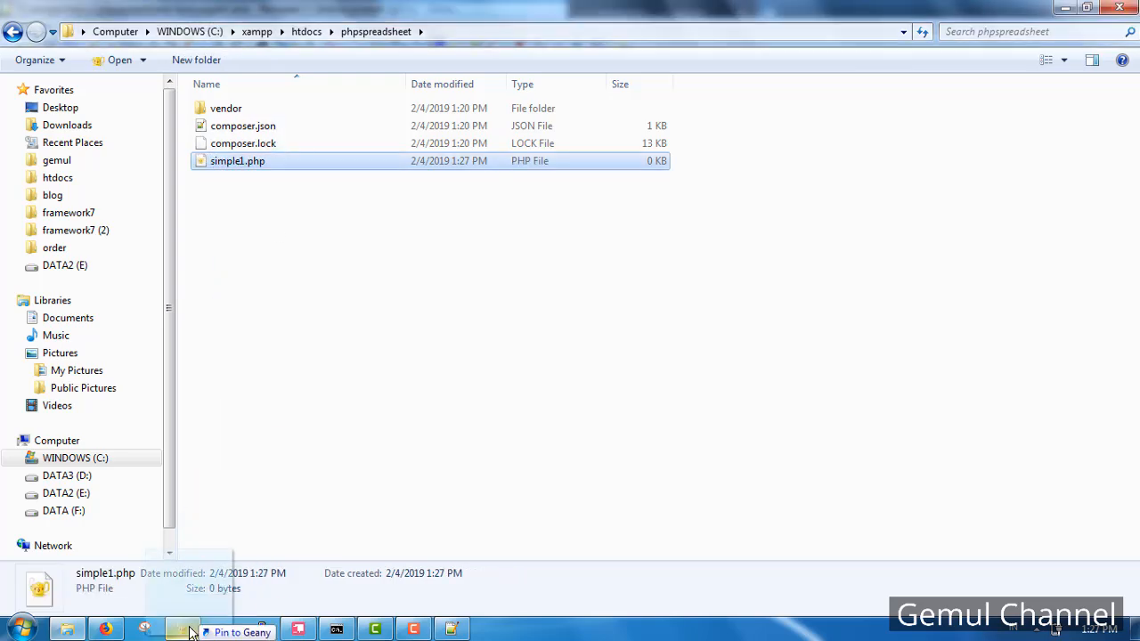
left_click(182, 631)
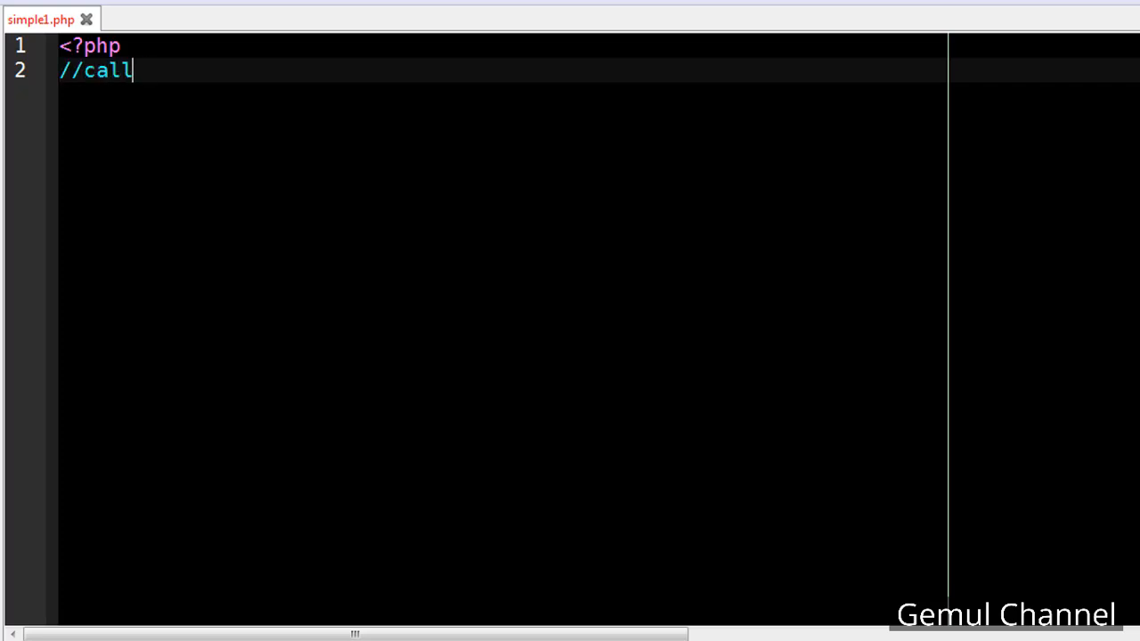
Add the autoload comment, require 'vendor/autoload.php'; and the namespaces comment.
type("the autoload")
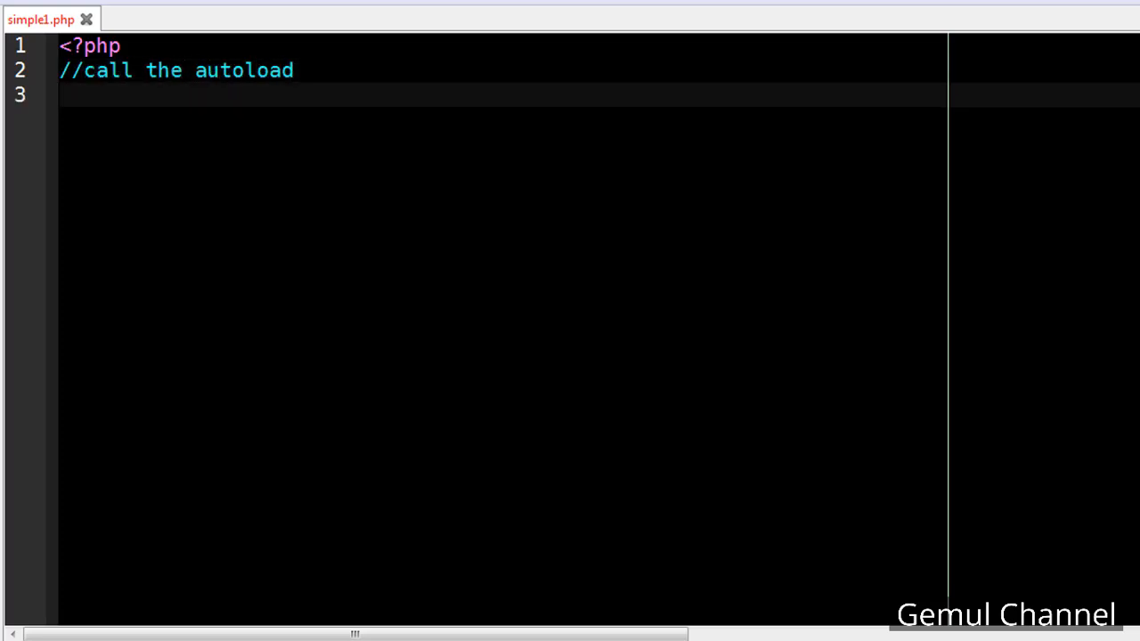
type("require 'vendor/au")
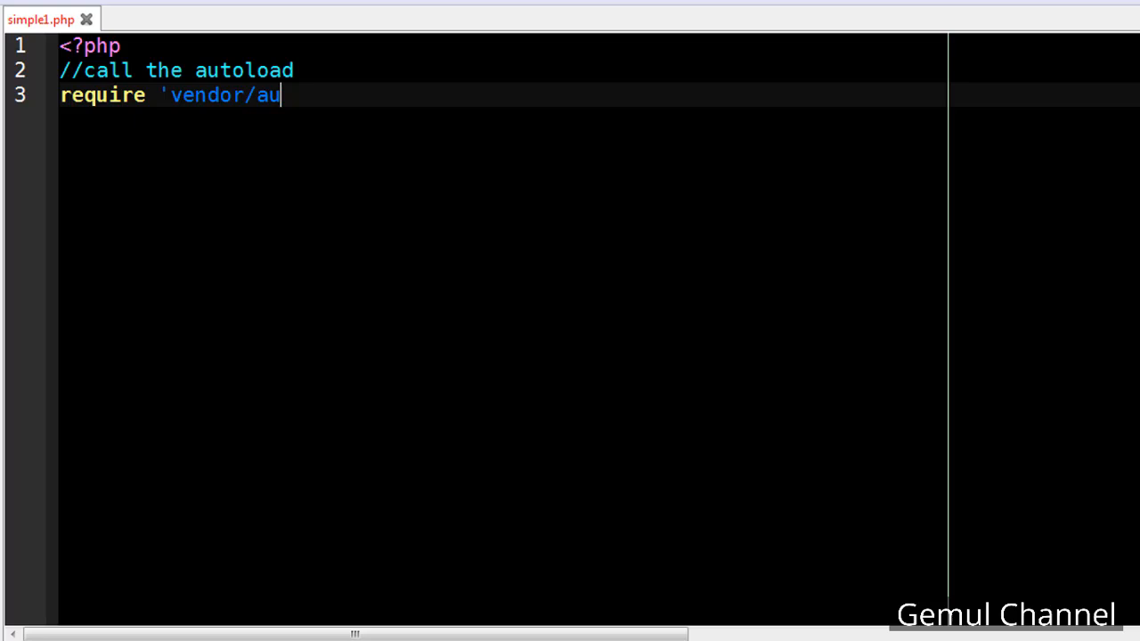
type("toload.php';")
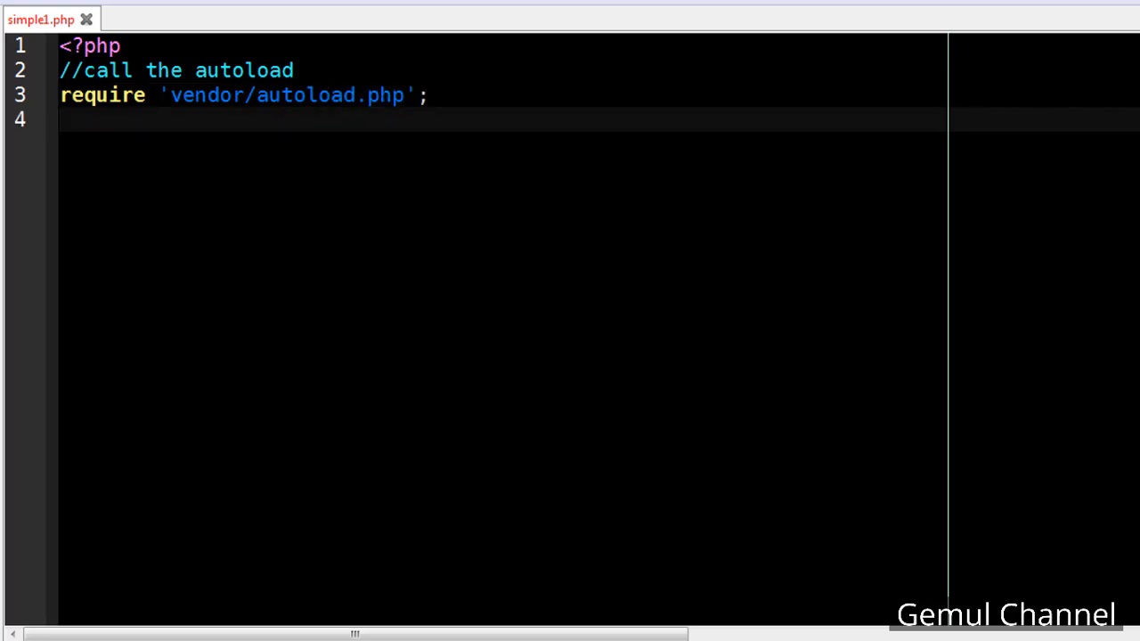
type("//load")
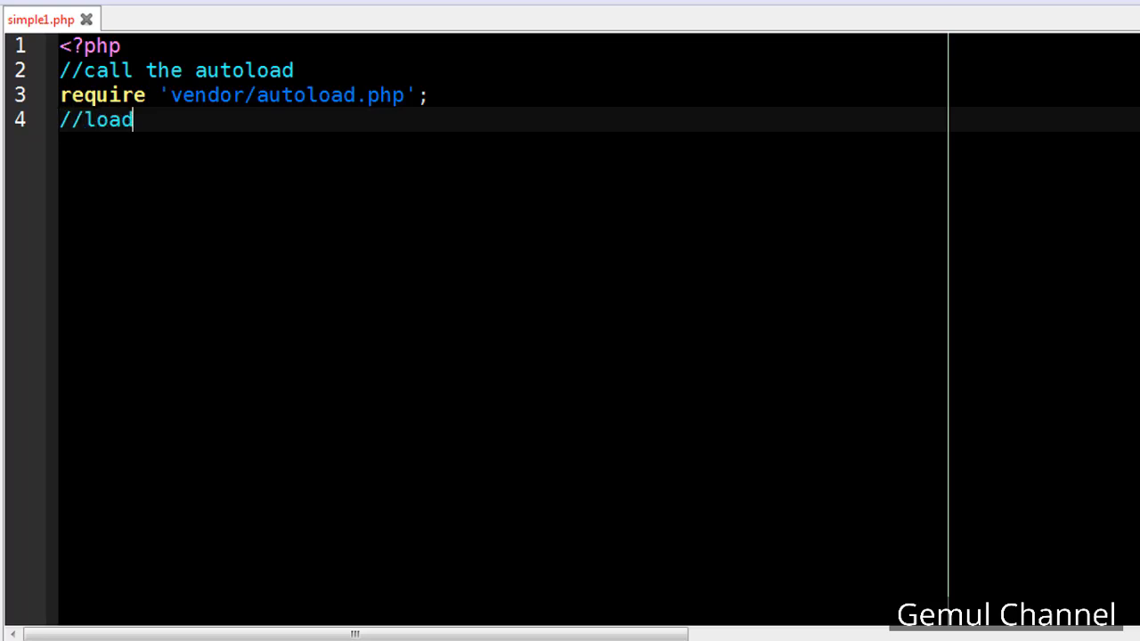
type("phpspreadsheet clas")
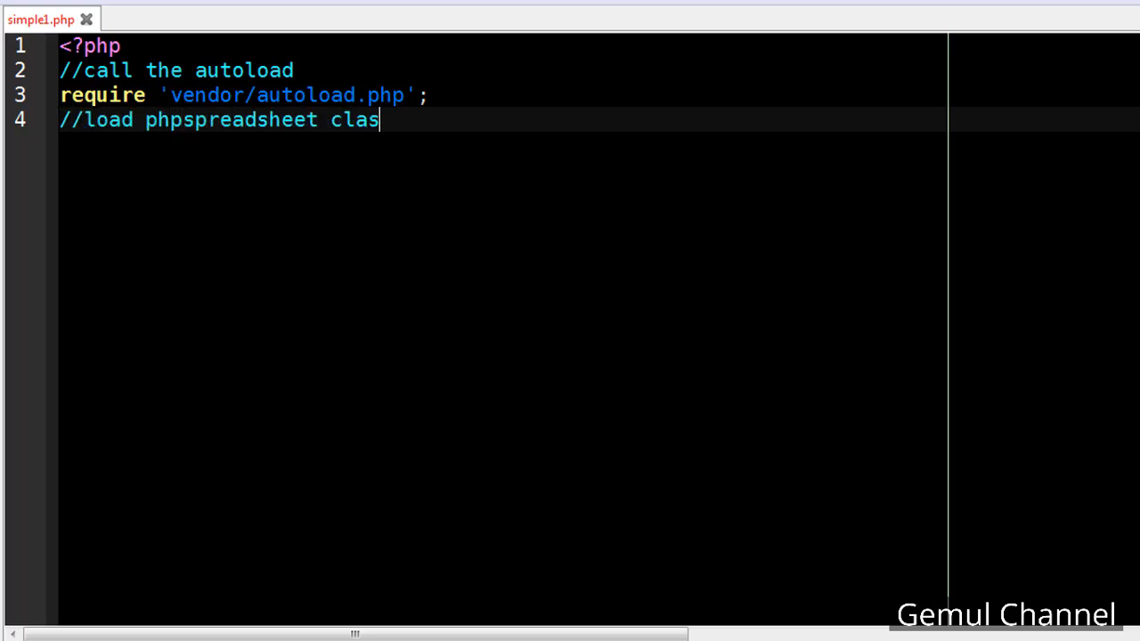
type("s using namespaces")
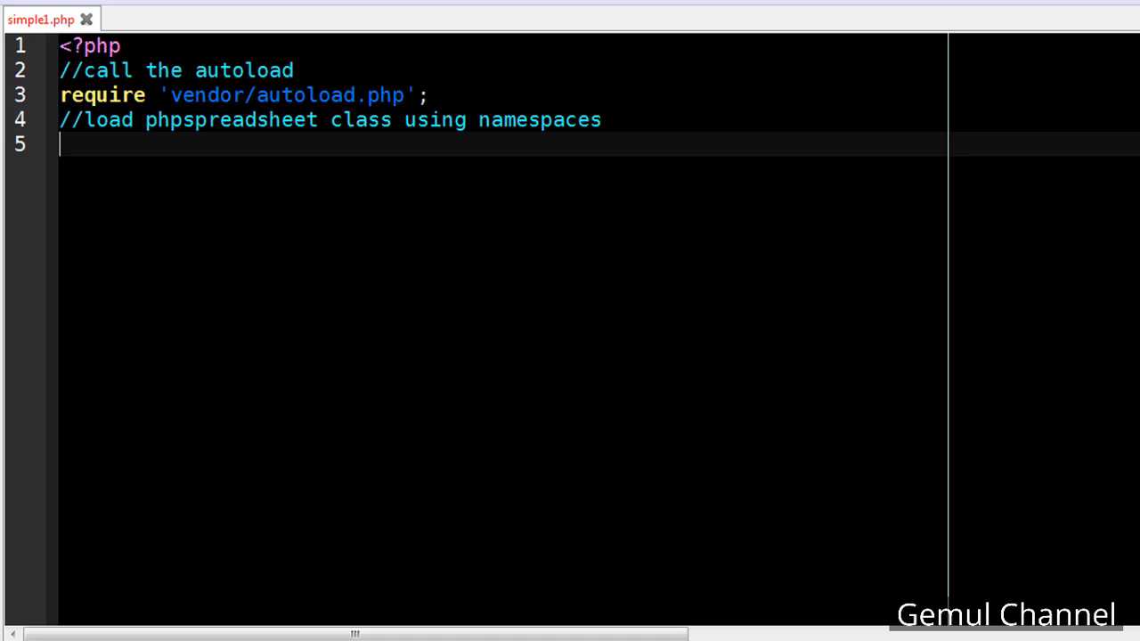
Add use PhpOffice\PhpSpreadsheet\Spreadsheet; to simple1.php.
type("use Ph")
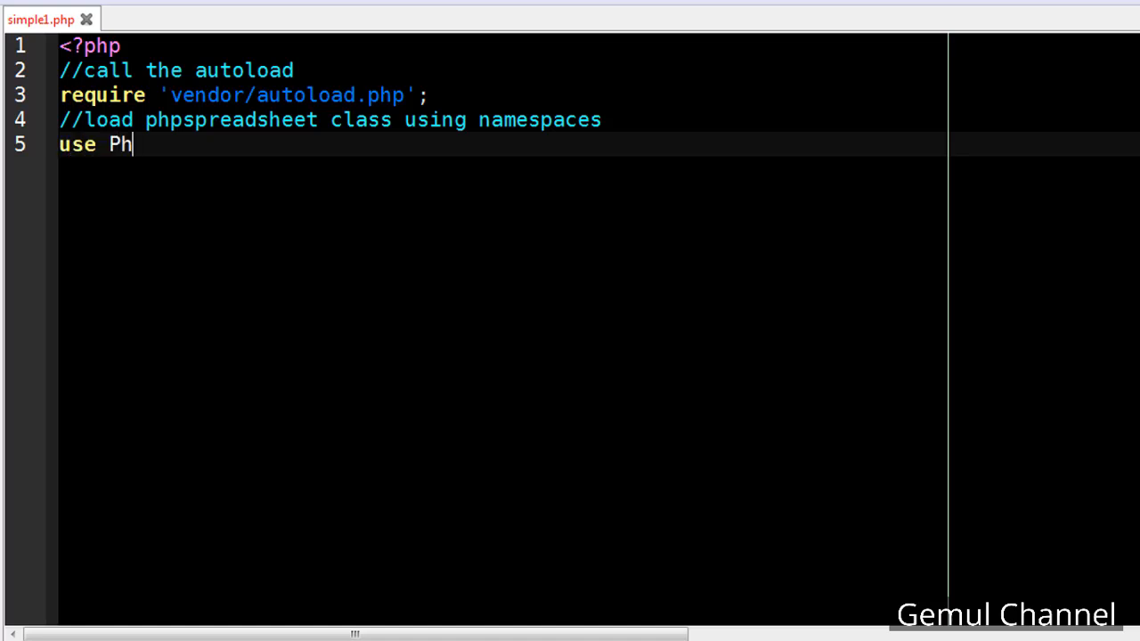
type("pOffice\\")
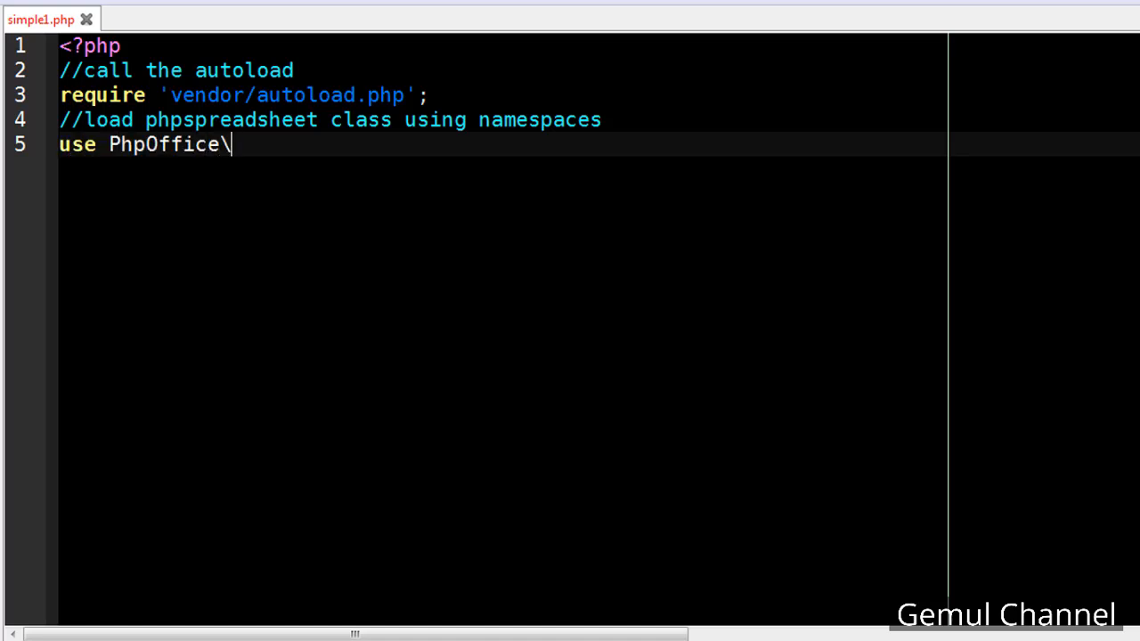
type("PhpSpreadsheet")
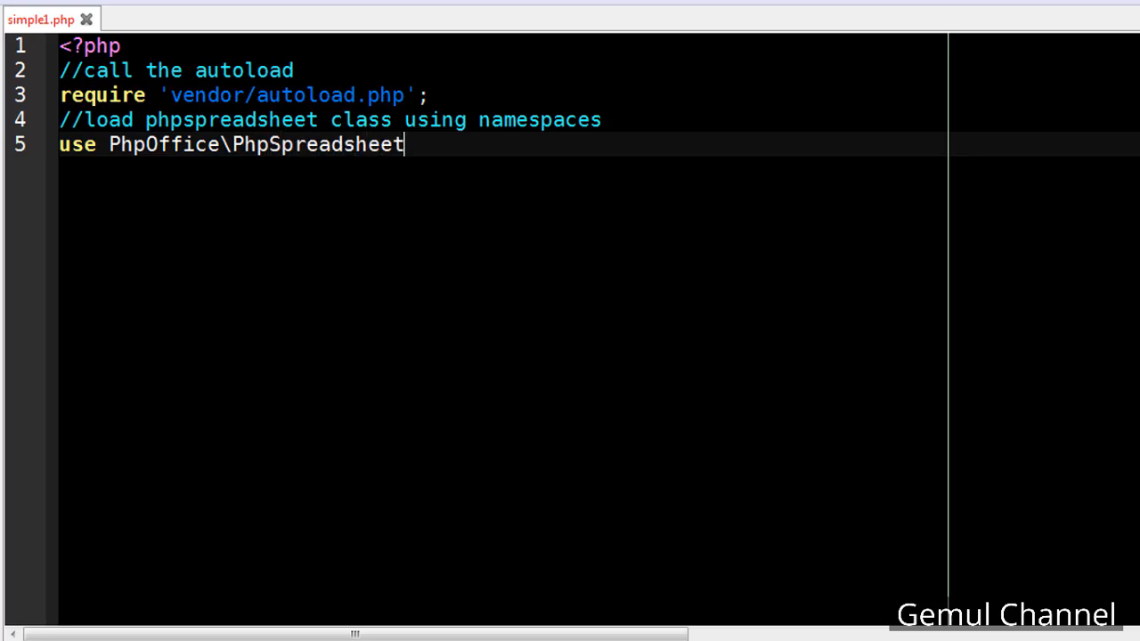
type("\\Spread")
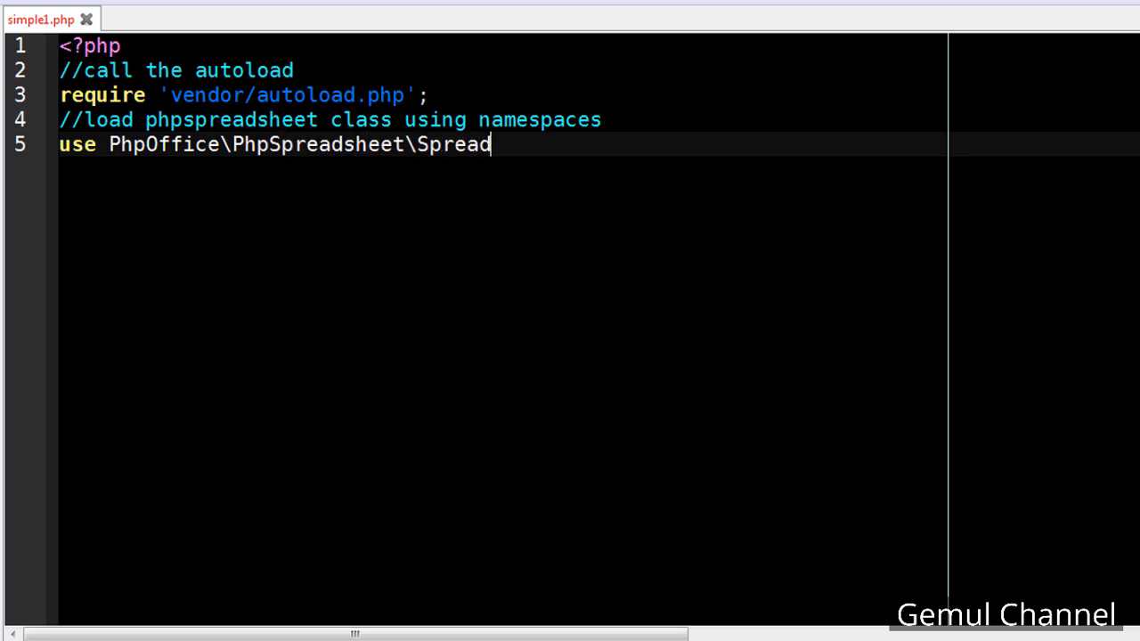
type("sheet;")
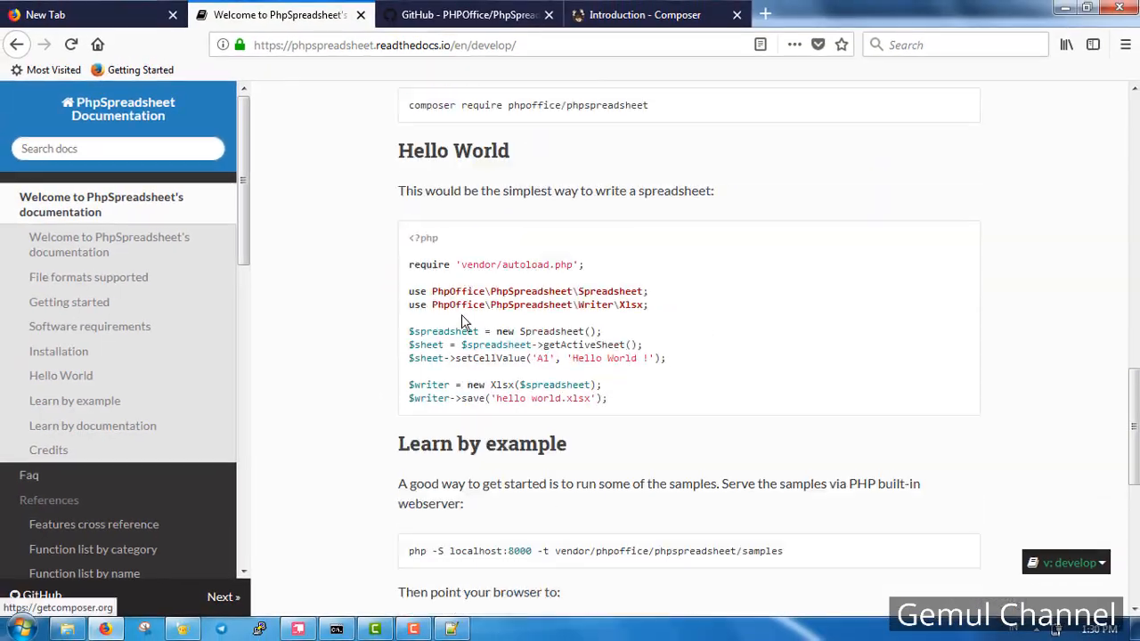
Copy the Hello World example code block from the PhpSpreadsheet docs.
scroll("down", 3)
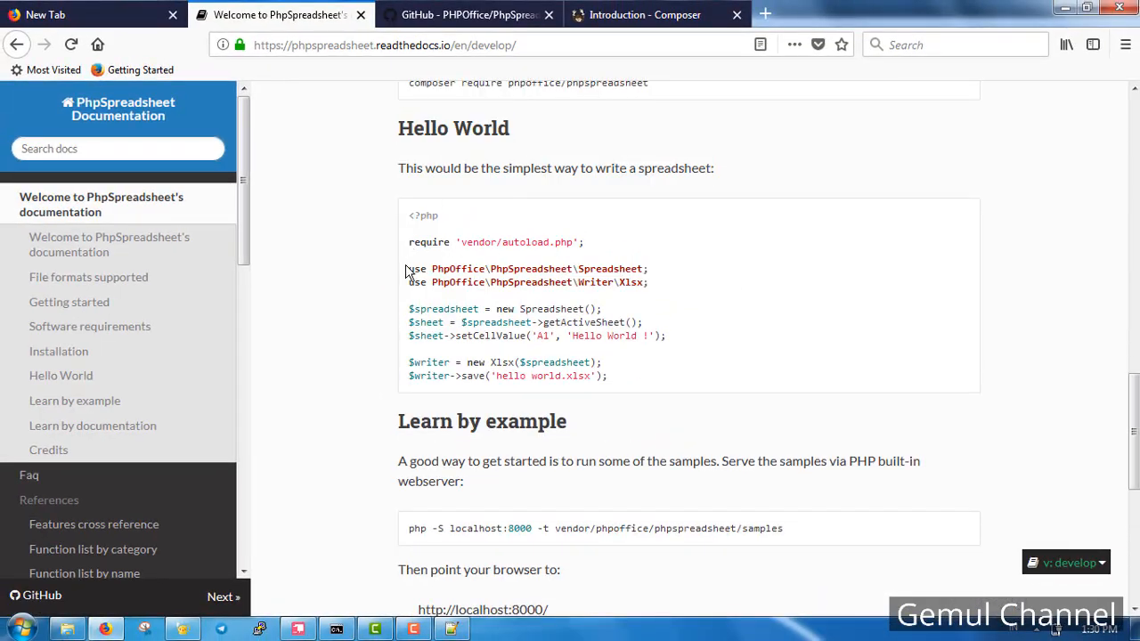
right_click(567, 334)
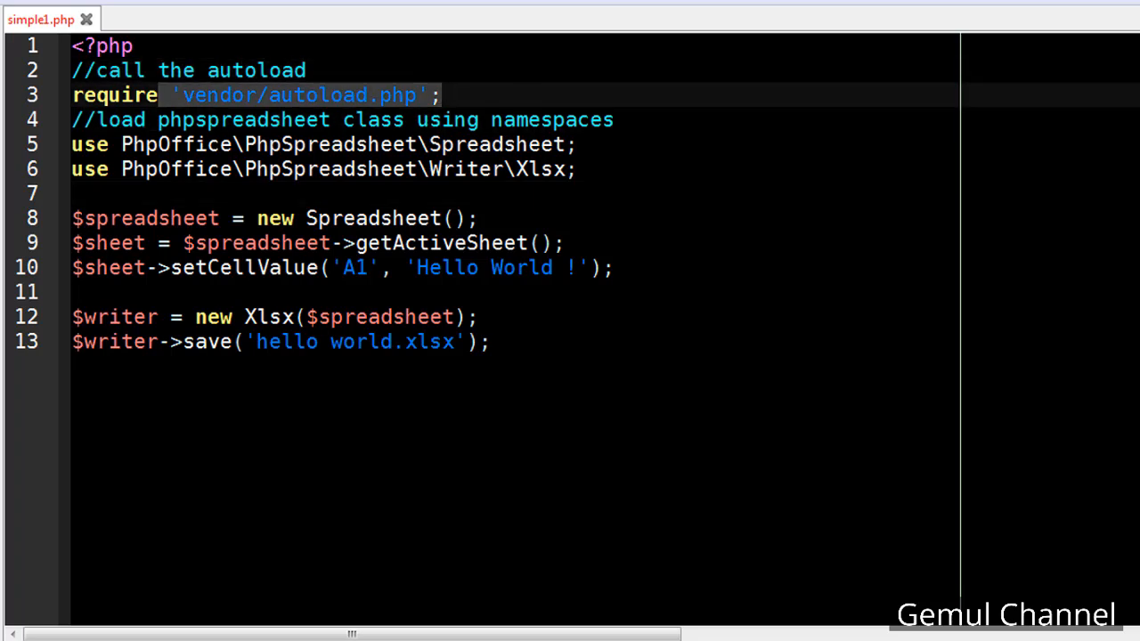
Comment the Xlsx writer import, new spreadsheet and get active sheet (first sheet) lines.
left_click(317, 144)
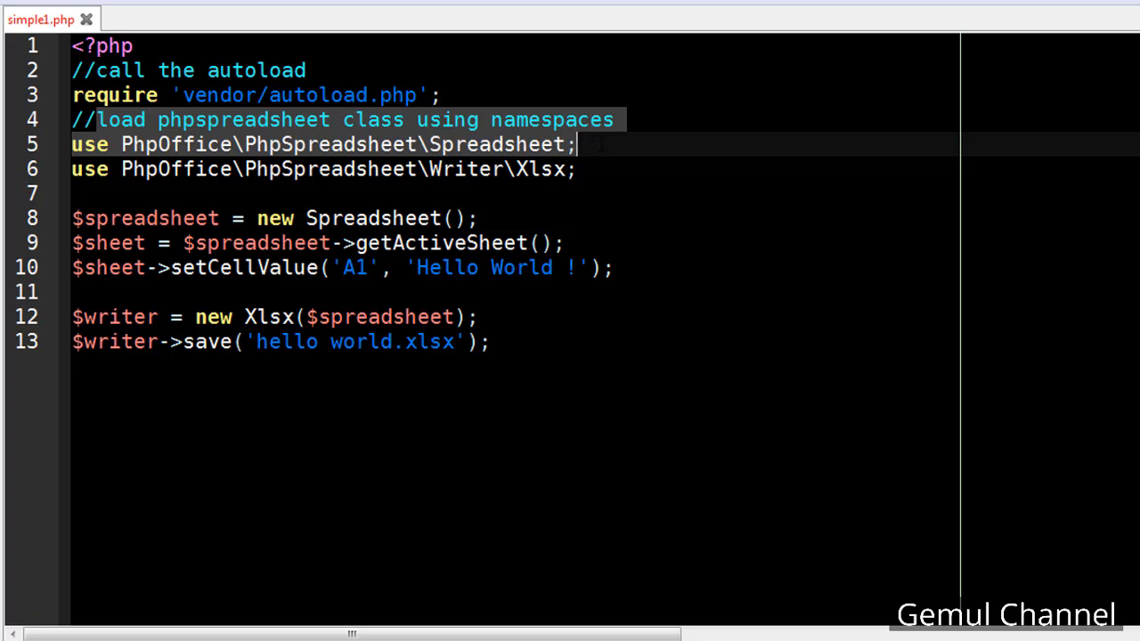
type("//")
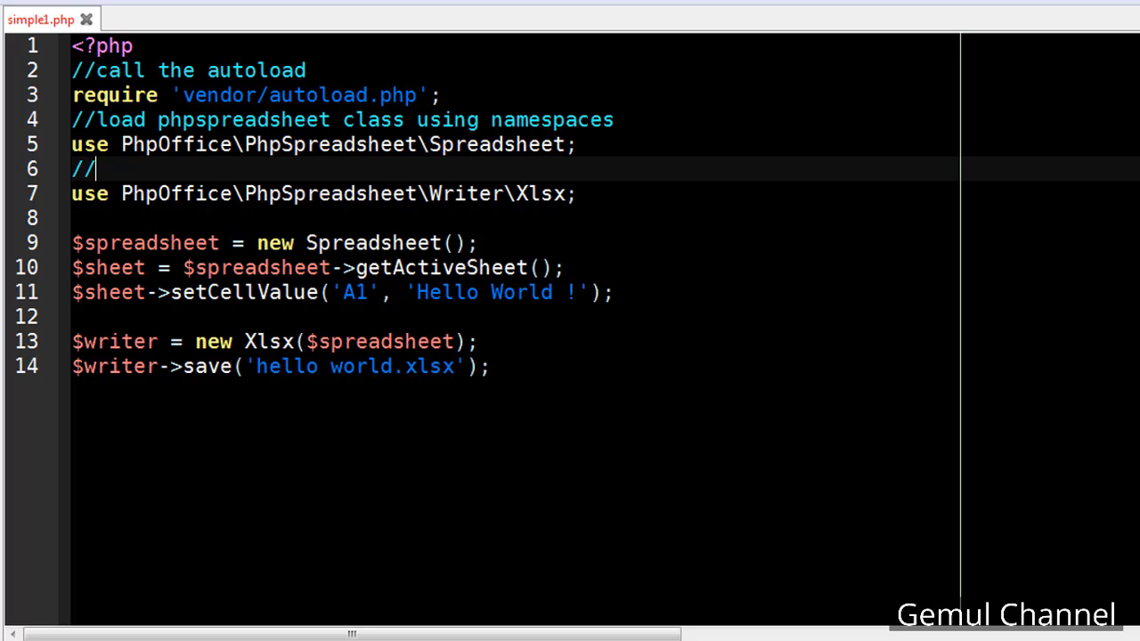
type("call xlsx writer class to make an xlsx")
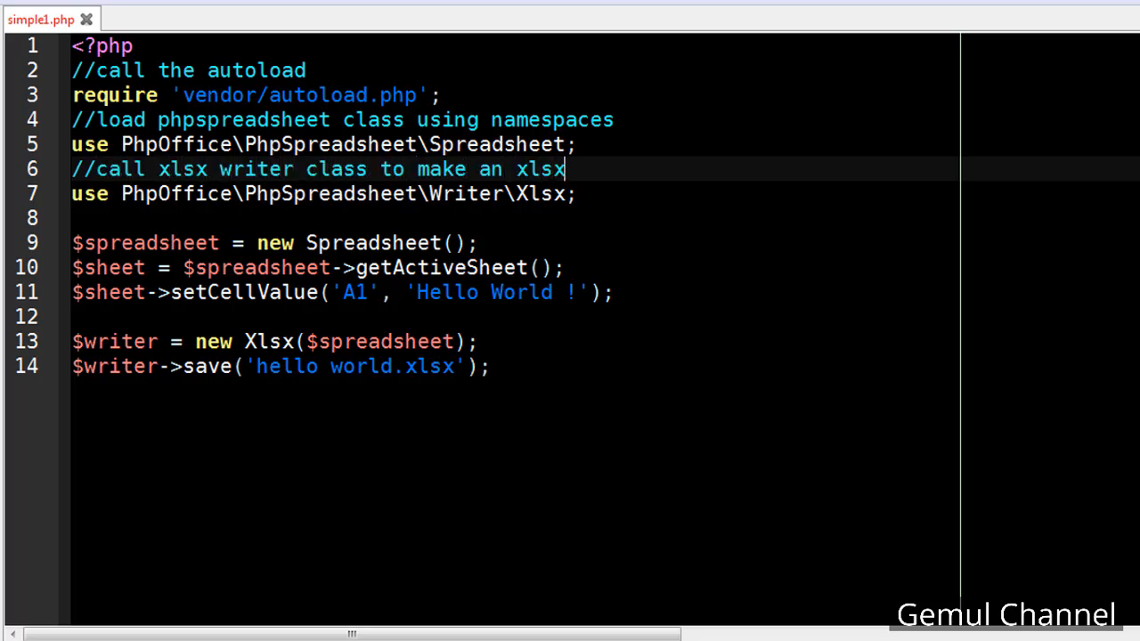
type("file")
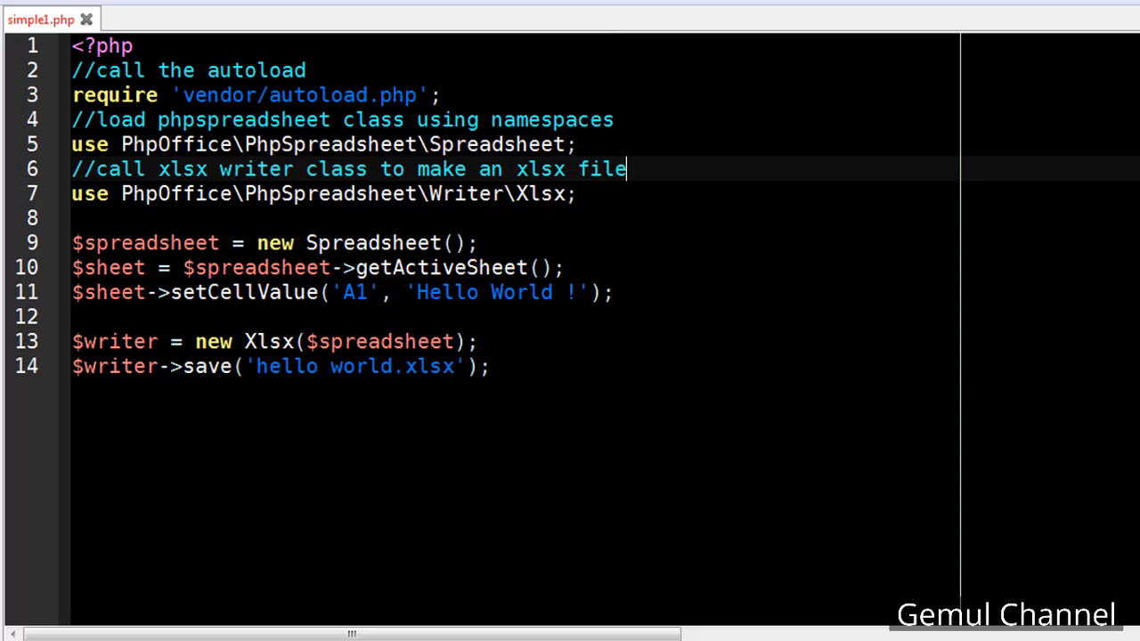
key("Return")
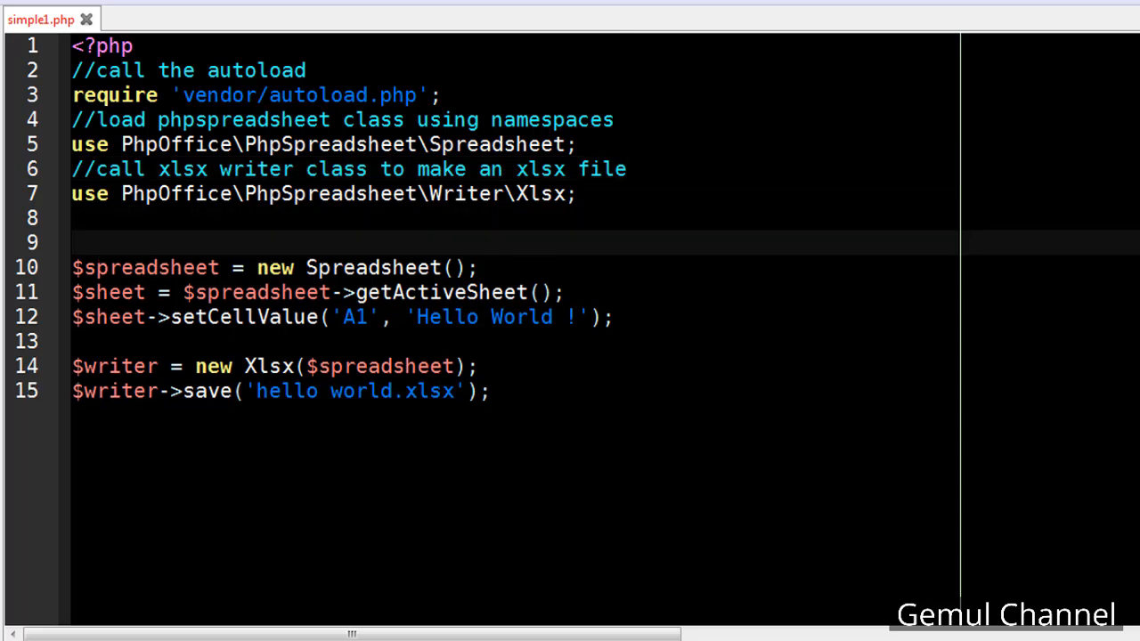
type("//make a new spreadsheet object")
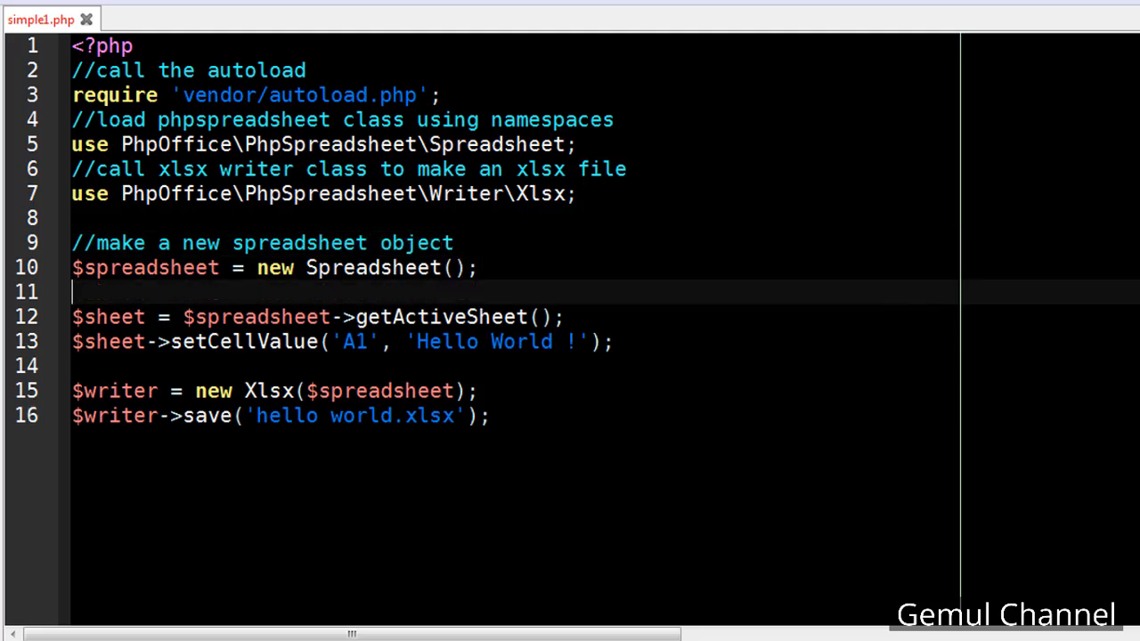
type("//get current act")
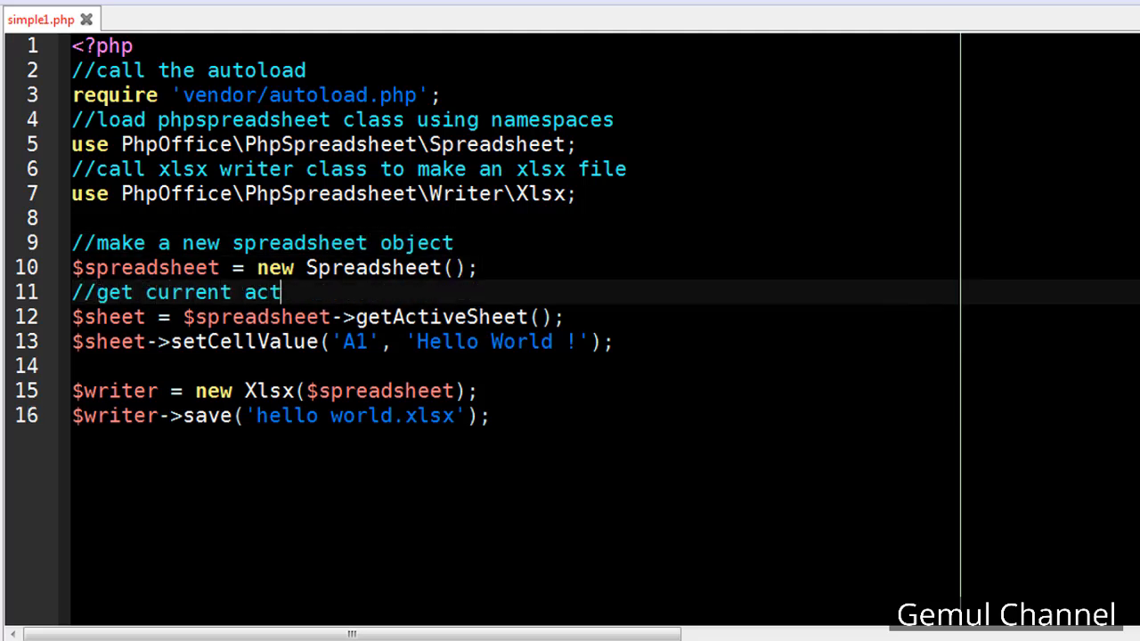
type("ive sheet (firs")
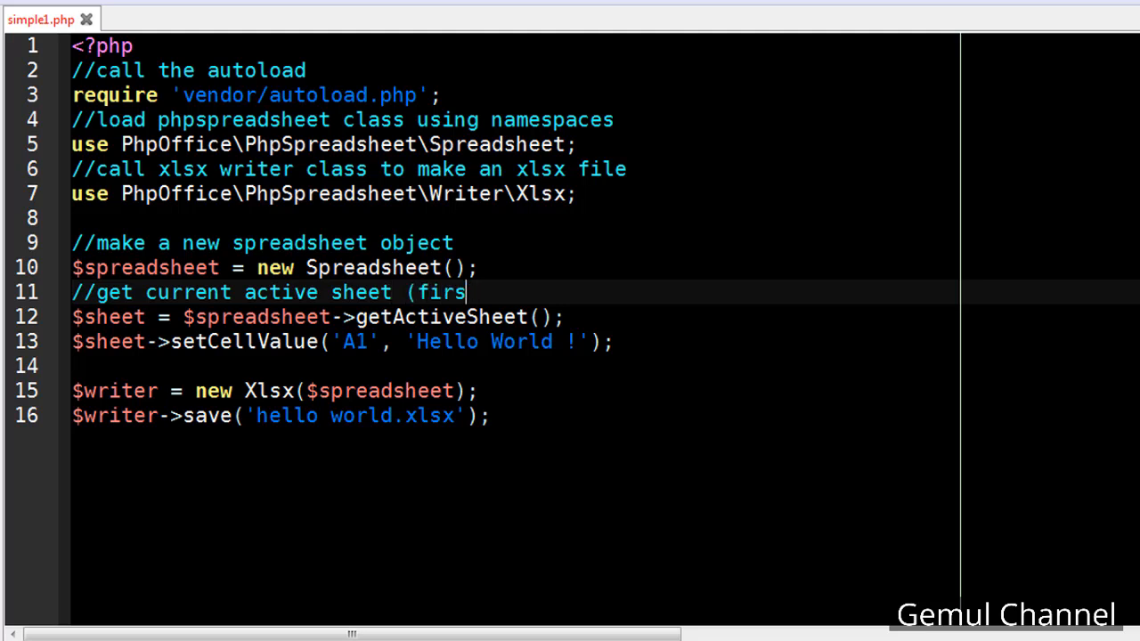
type("t sheet)")
type("//")
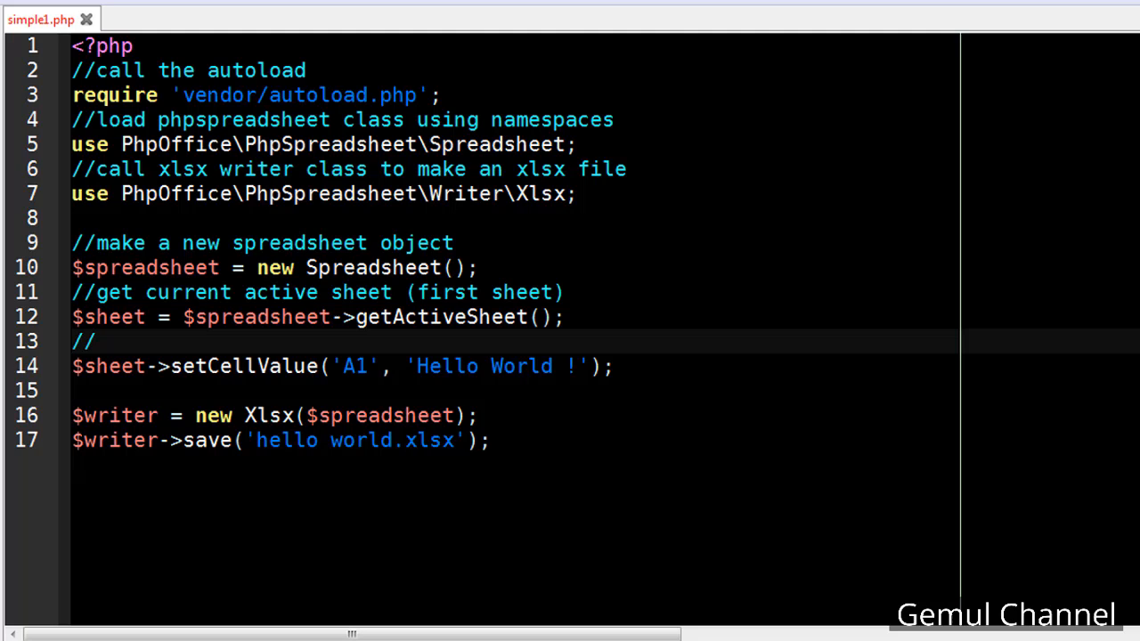
Comment setting A1 to "Hello World", the xlsx writer object and writing the file in current directory.
type("set the value of ce")
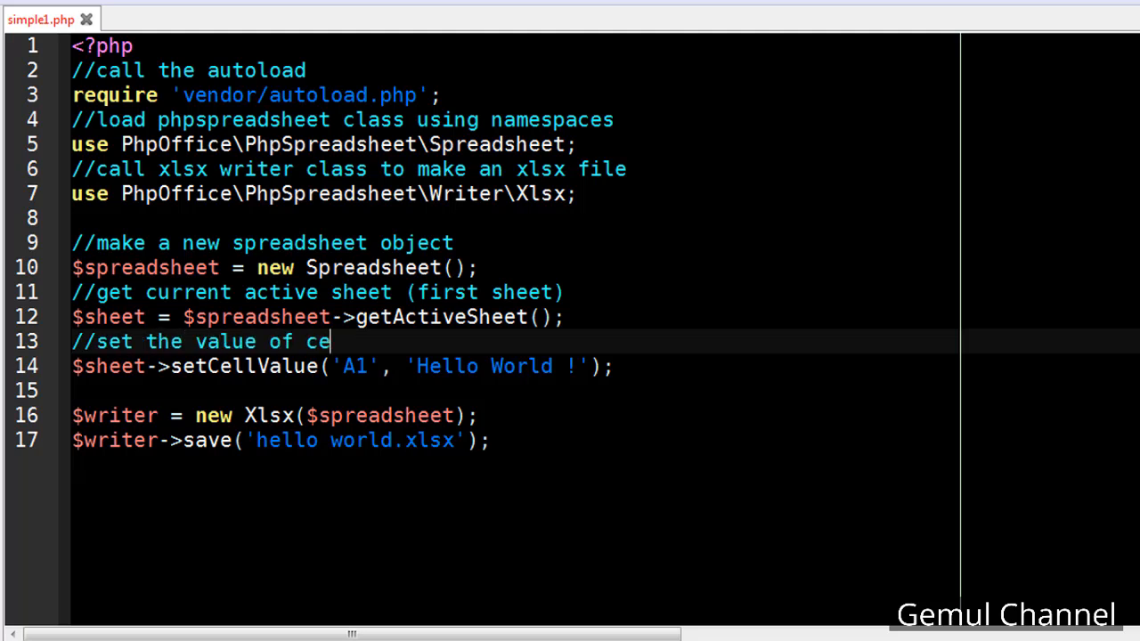
type("ll a1 to")
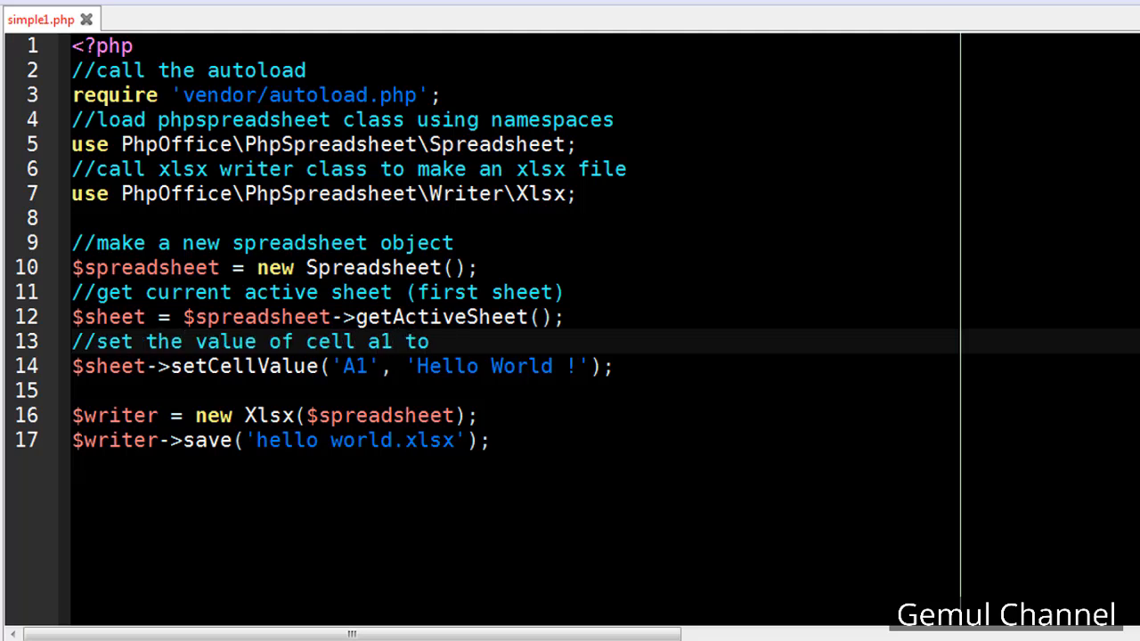
type("\"Hello World!")
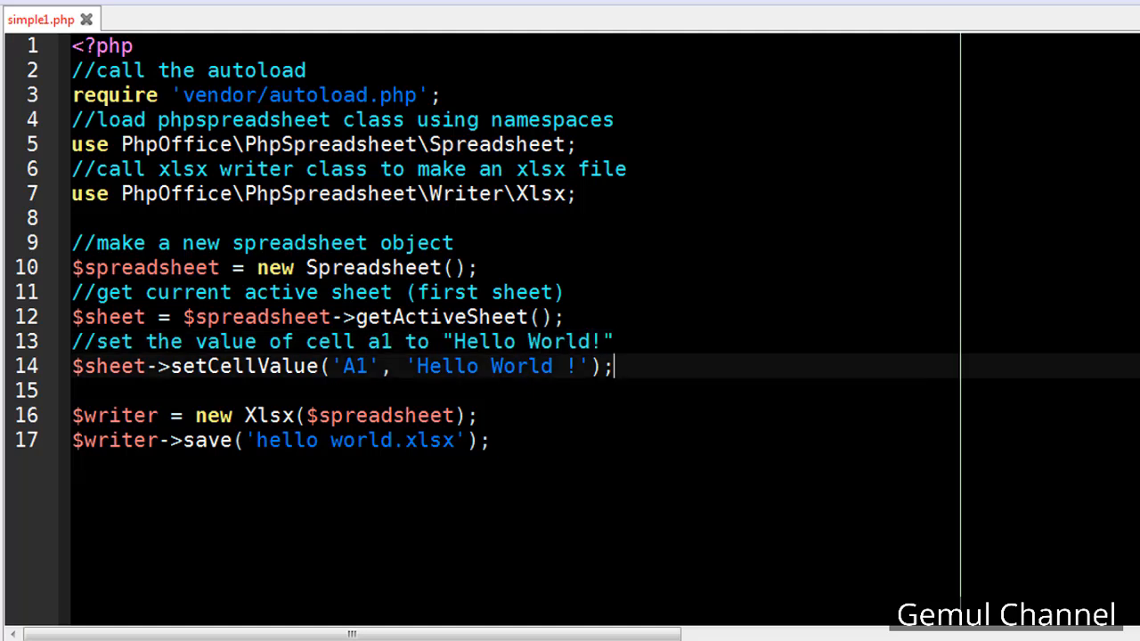
type("//make an xlsx")
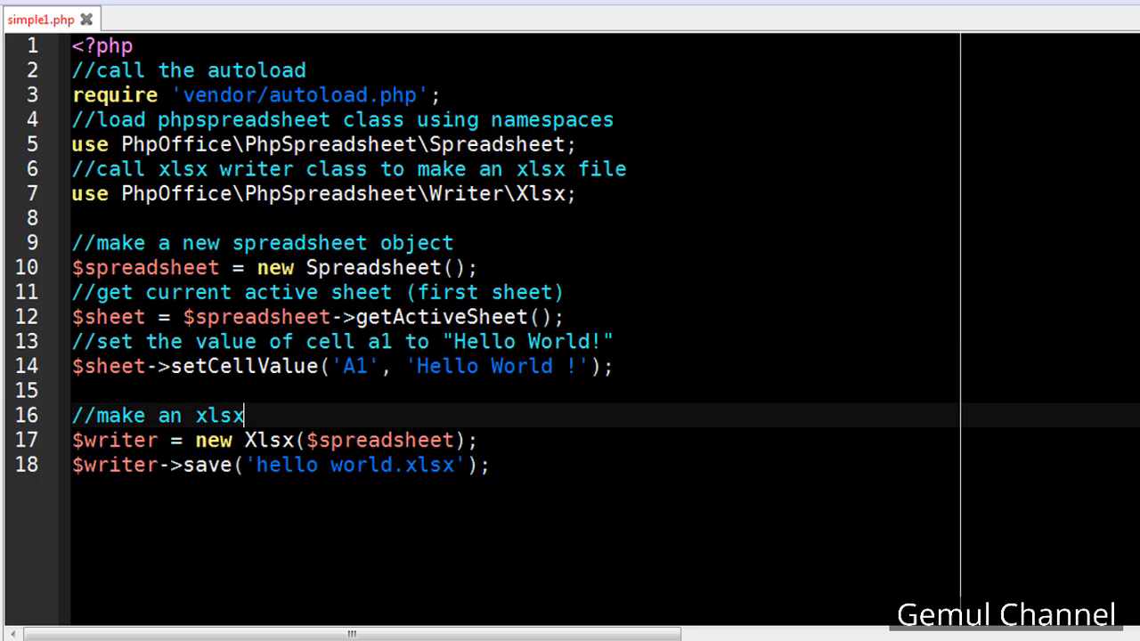
type("writer object using above spreadsheet")
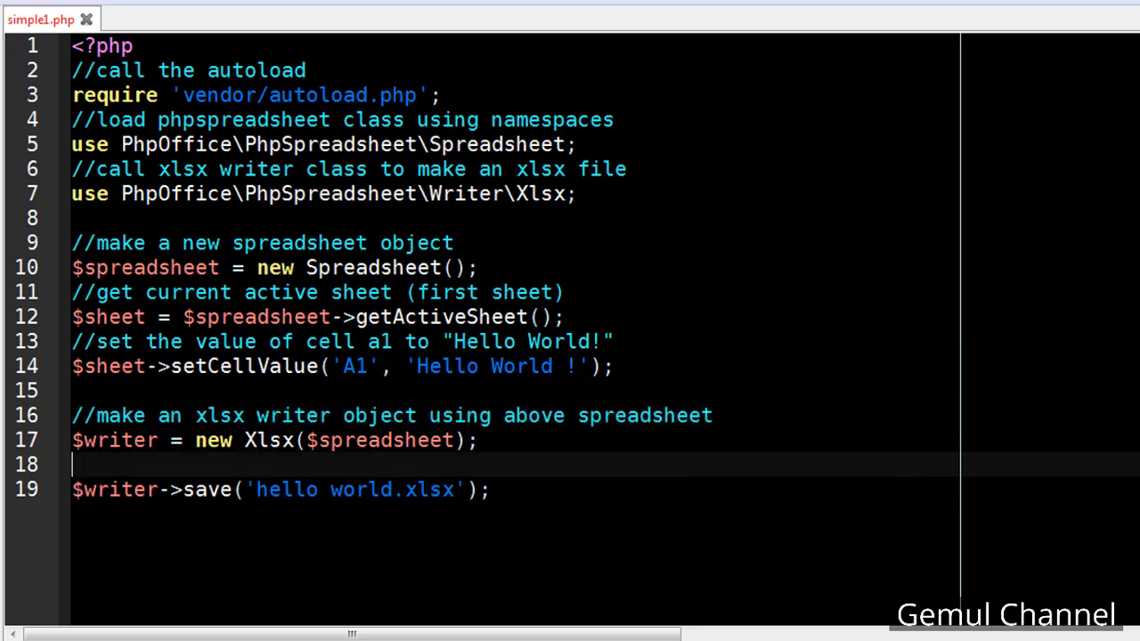
type("//write the file in")
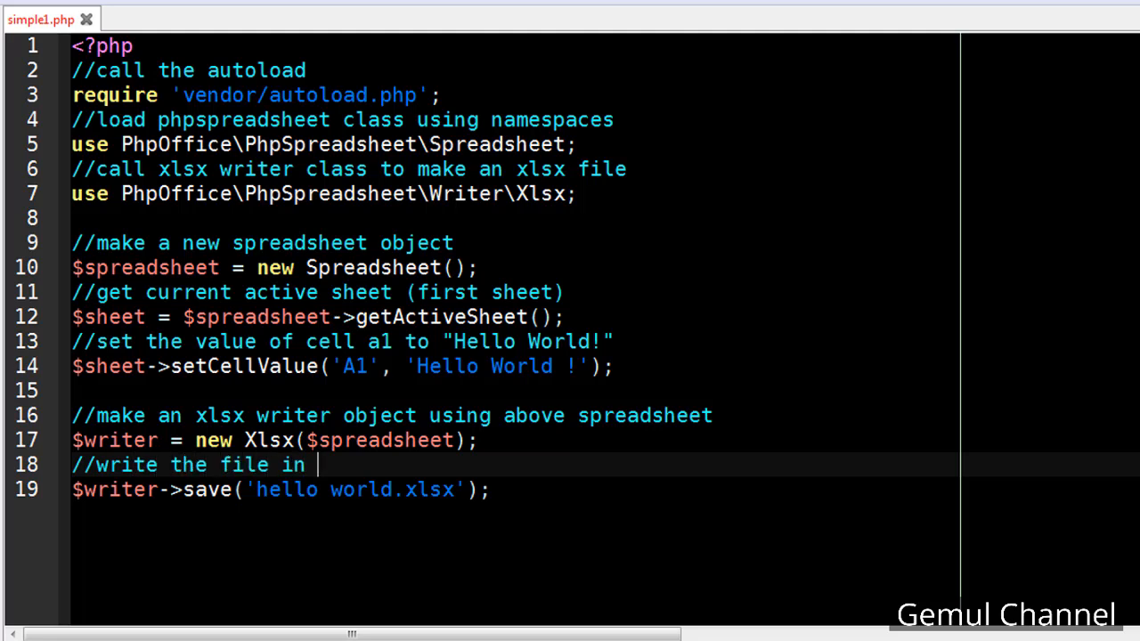
type("current directory")
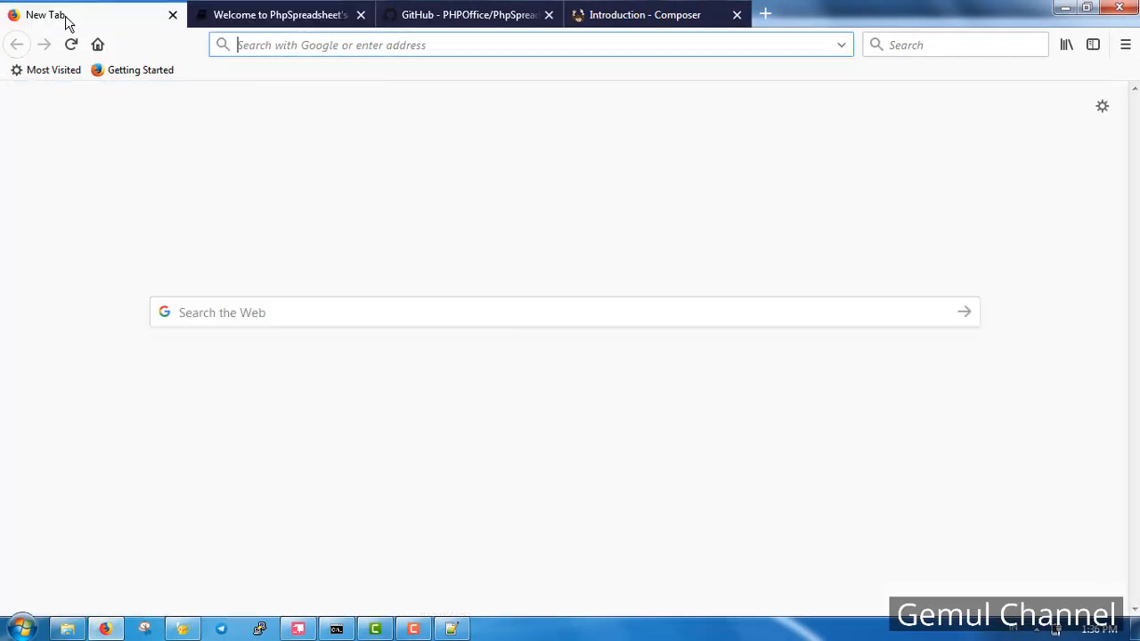
Request localhost/phpspreadsheet in Firefox's address bar.
type("localhost/phpsp")
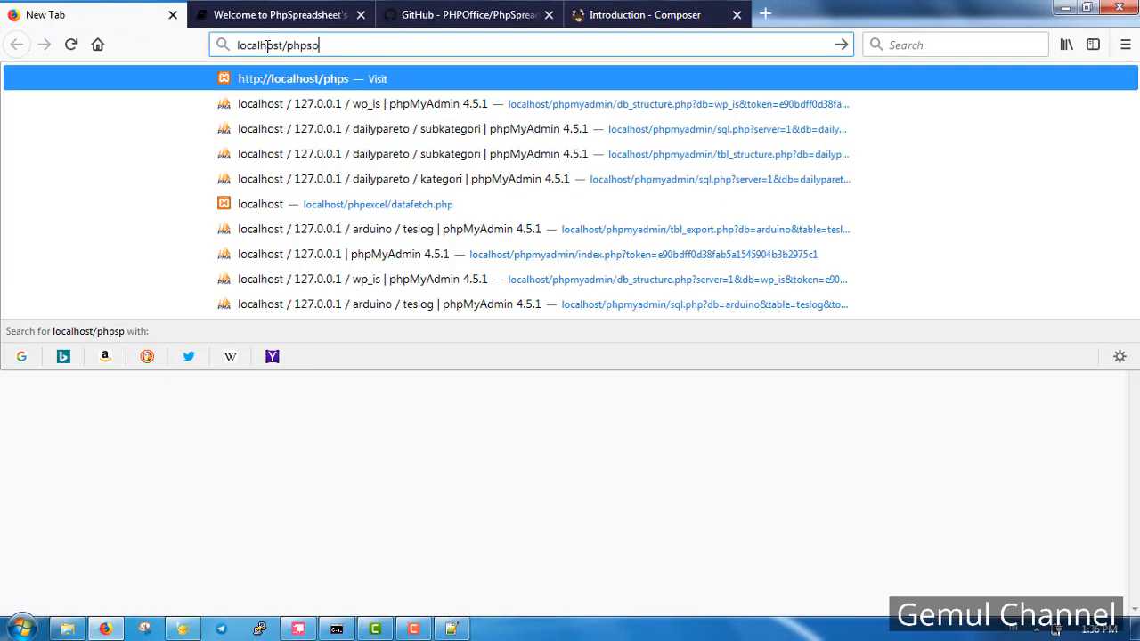
type("readsheet")
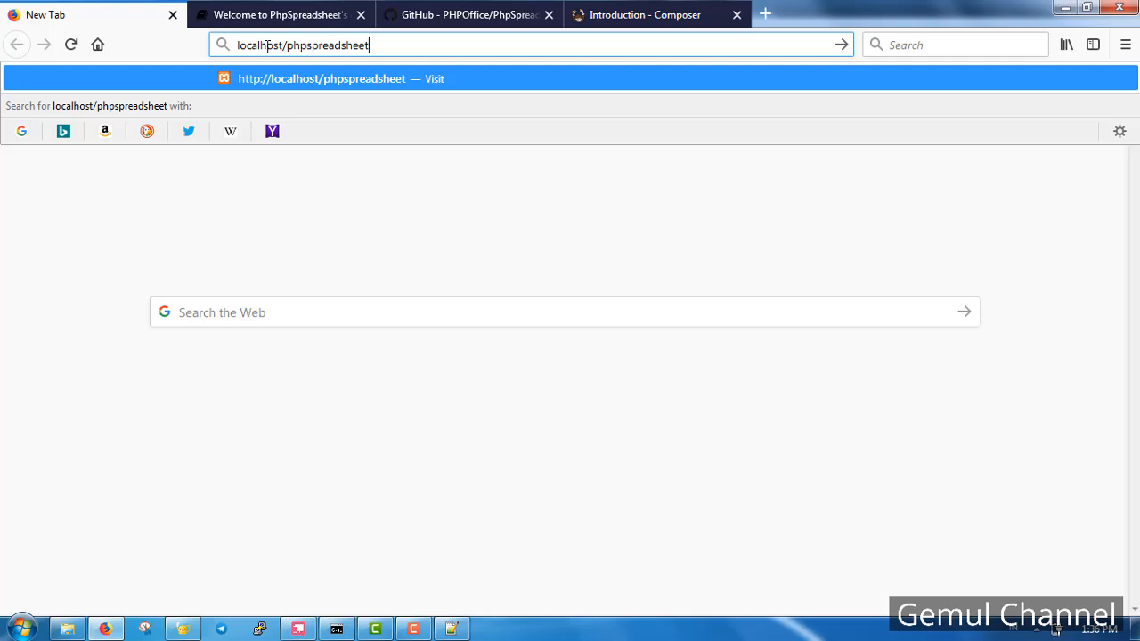
key("Return")
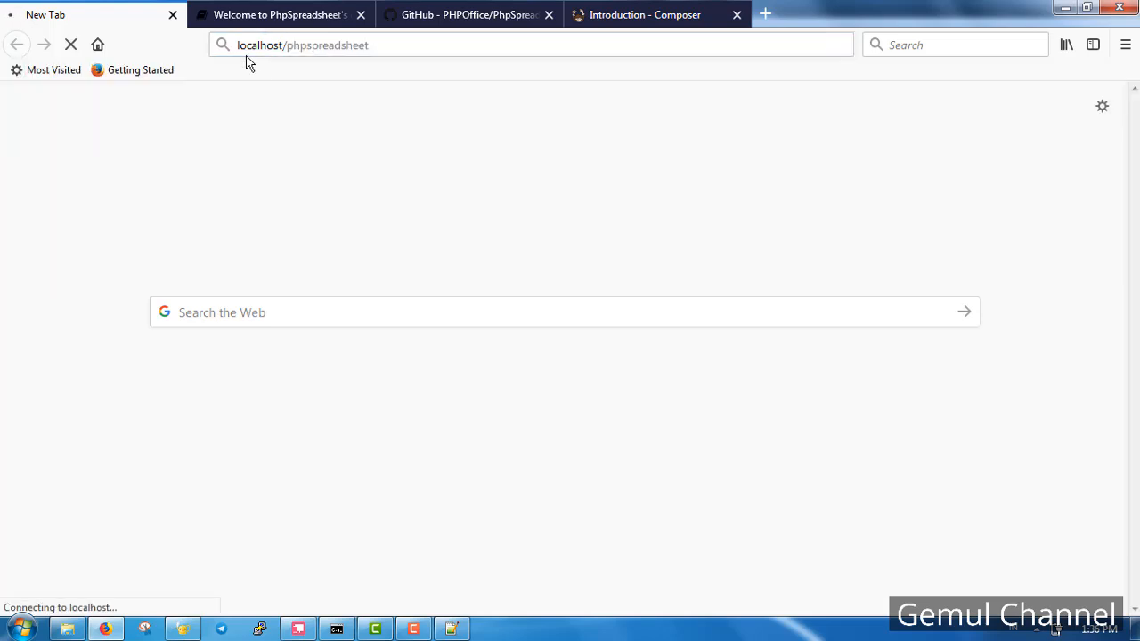
Start the Apache server from the XAMPP Control Panel.
left_click(15, 627)
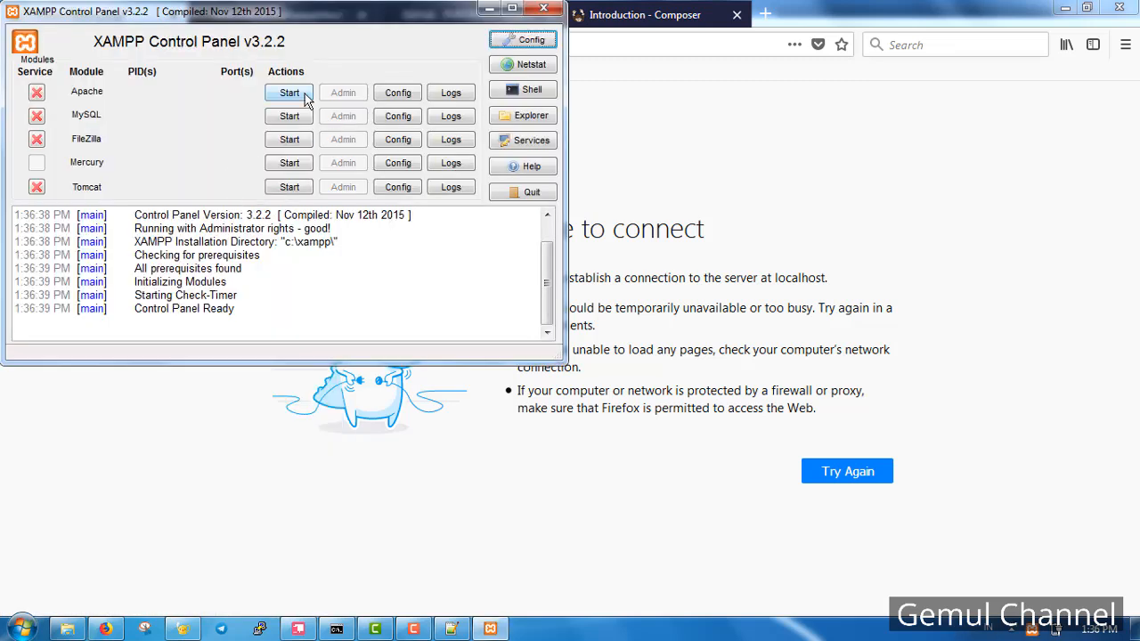
left_click(288, 92)
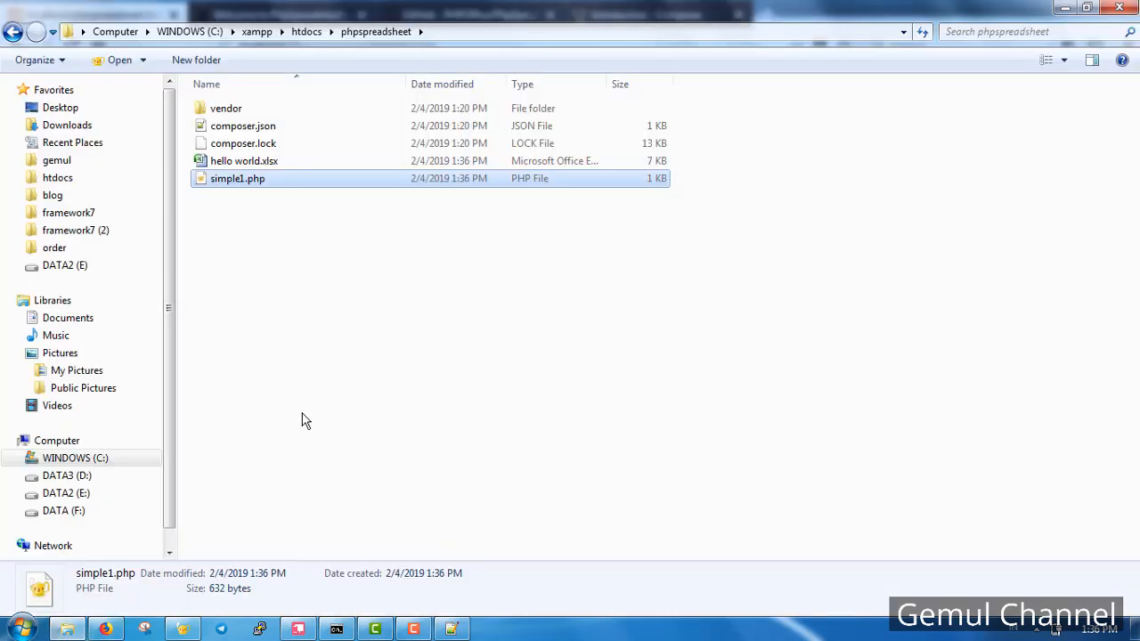
Open hello world.xlsx in Excel, confirm 'Hello World !' in A1, then close Excel.
left_click(244, 160)
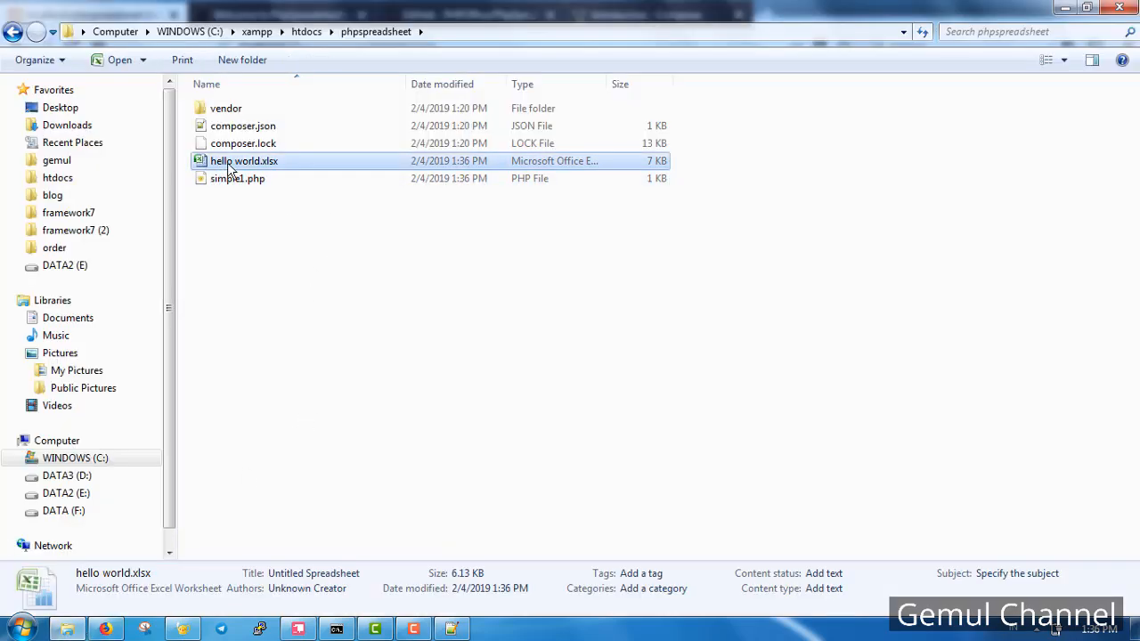
double_click(244, 160)
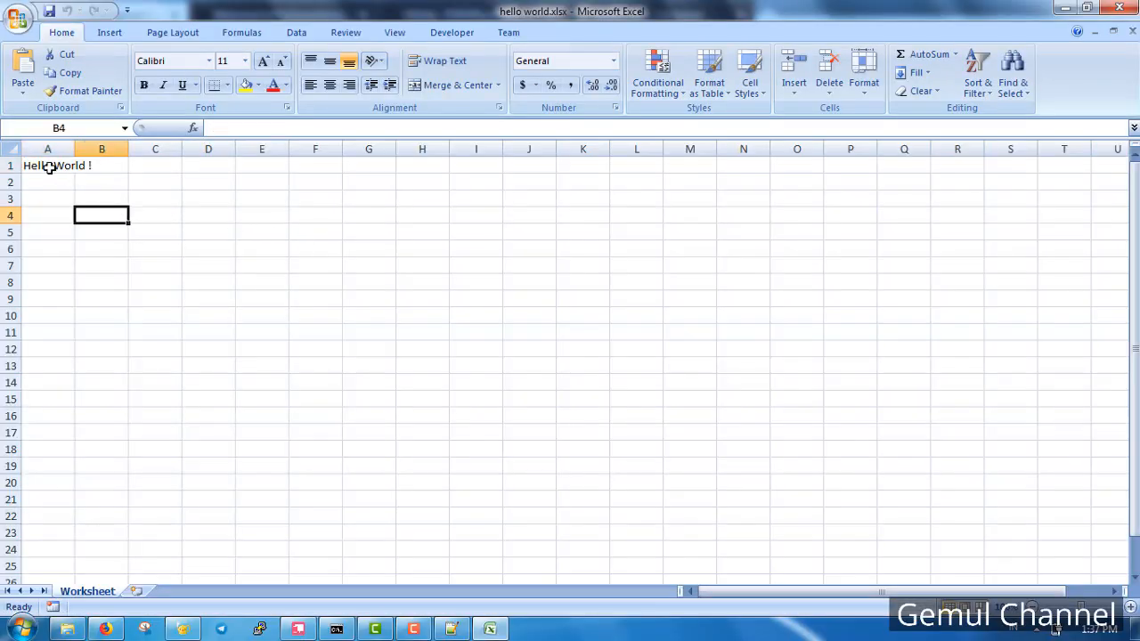
double_click(48, 166)
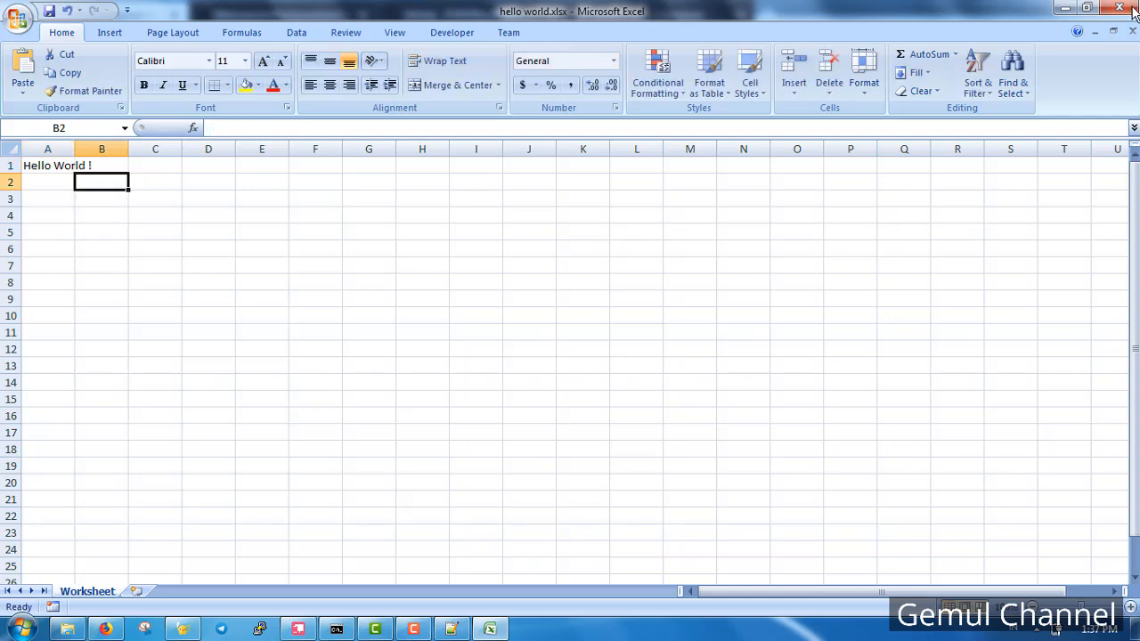
left_click(1118, 8)
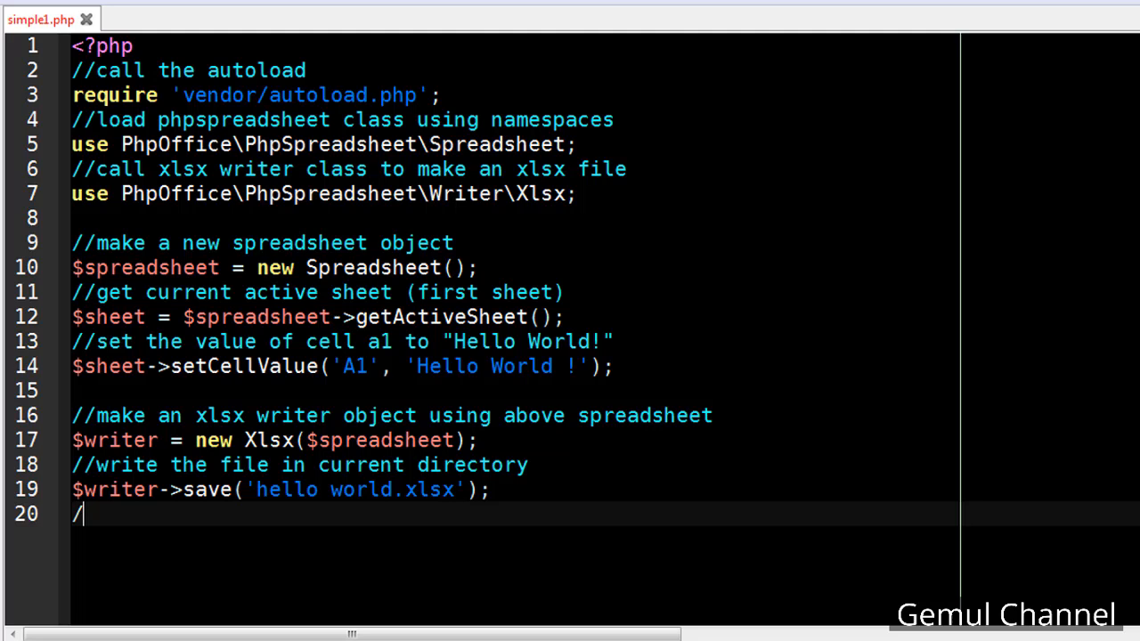
Add a '//redirect to the file' comment and begin an echo of a meta http-equiv refresh tag.
type("/redirect to the file")
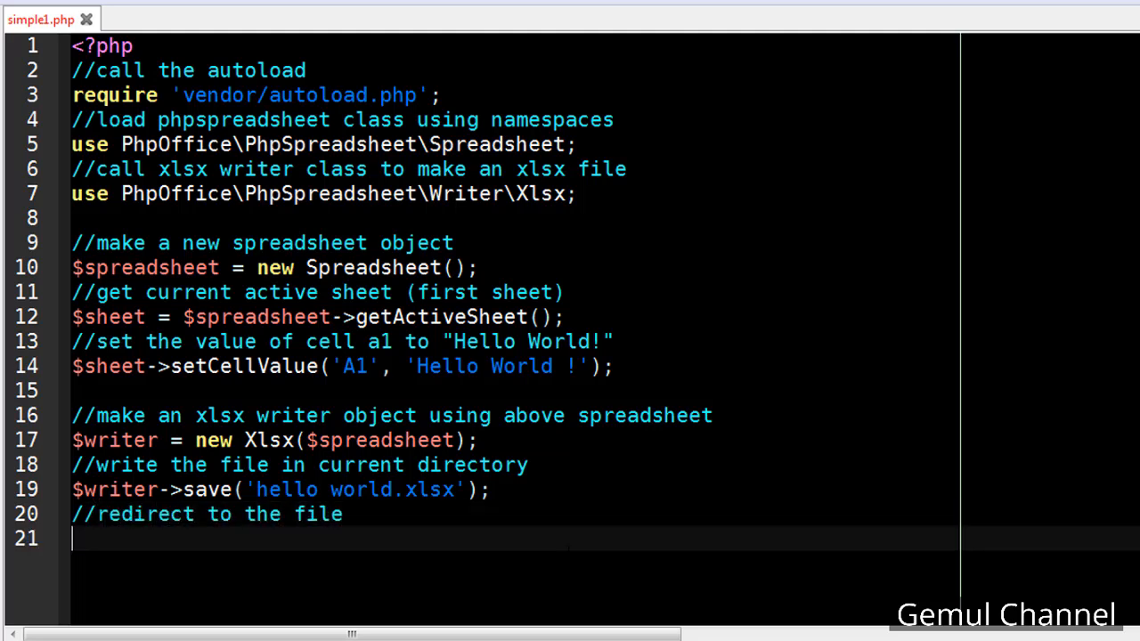
type("echo")
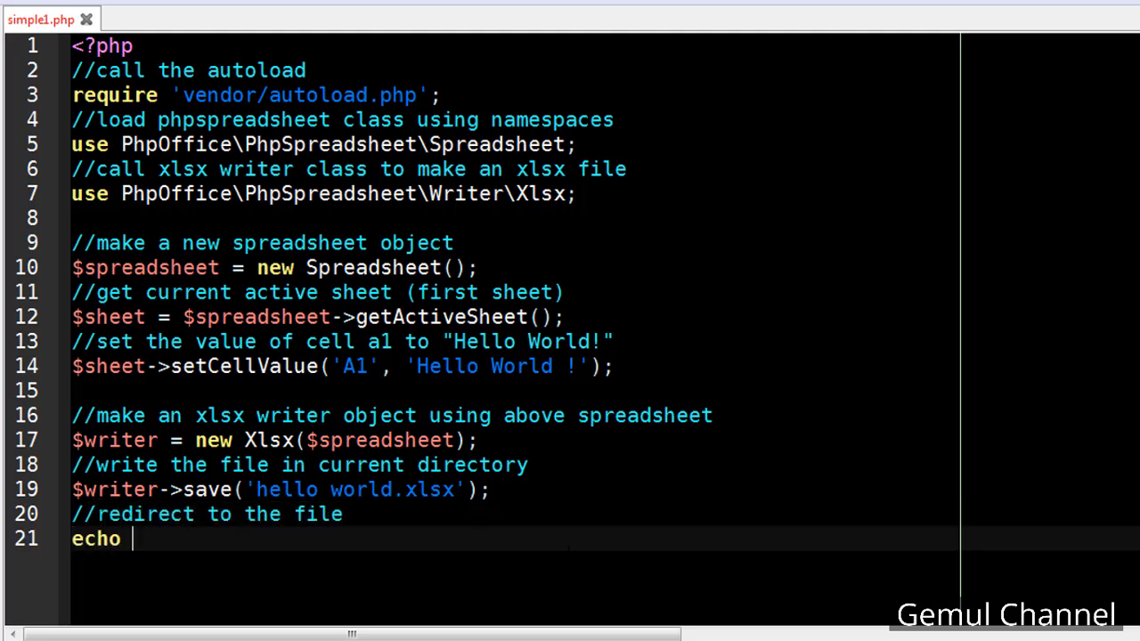
type("\"<meta")
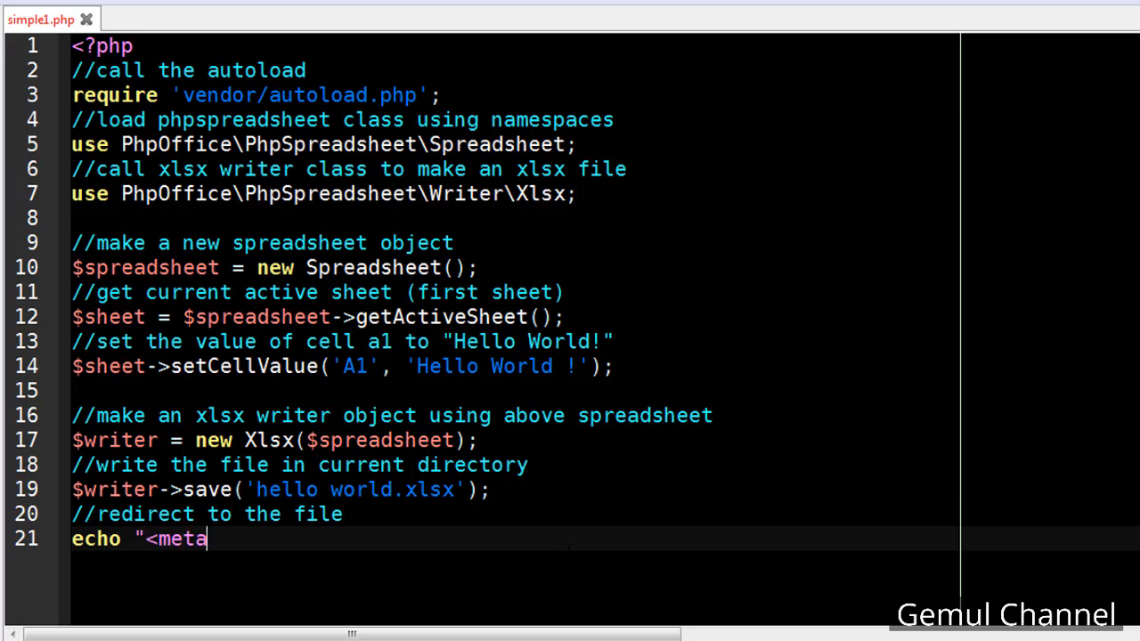
type("http-equiv='refres")
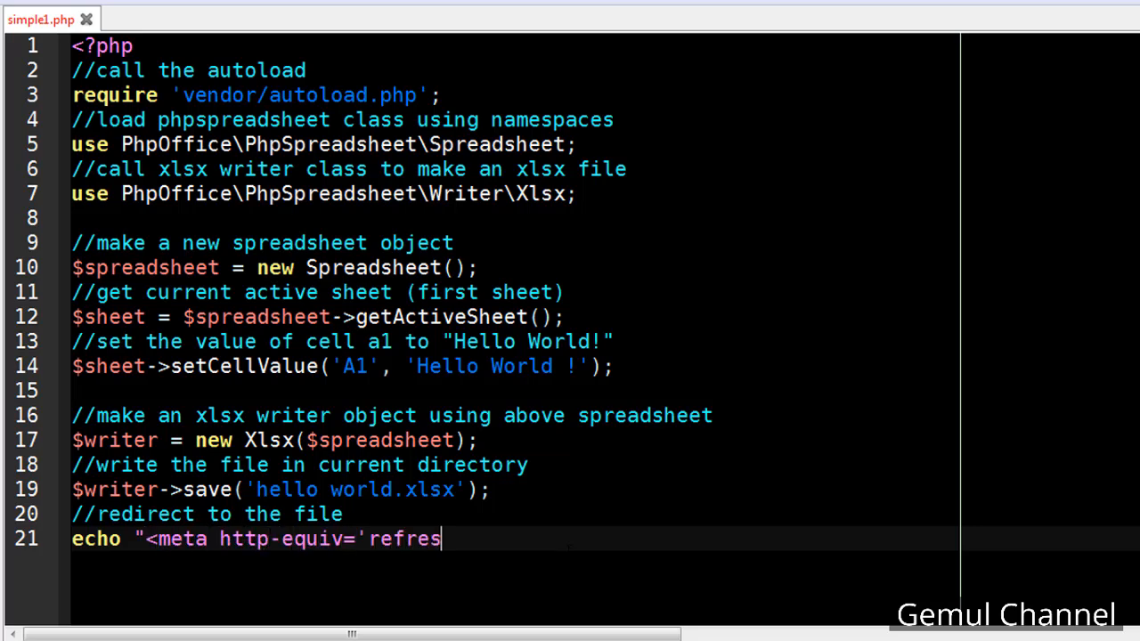
type("h' content='")
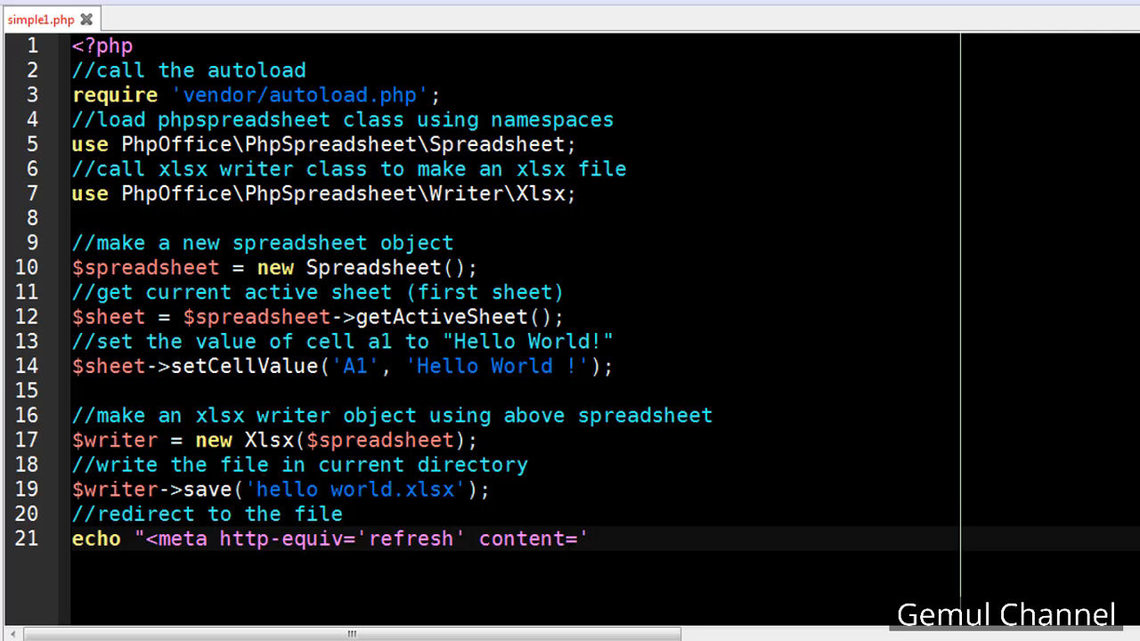
Complete the meta tag with content='0;url=hello+world.xlsx' and close the echo string.
type("0;url=")
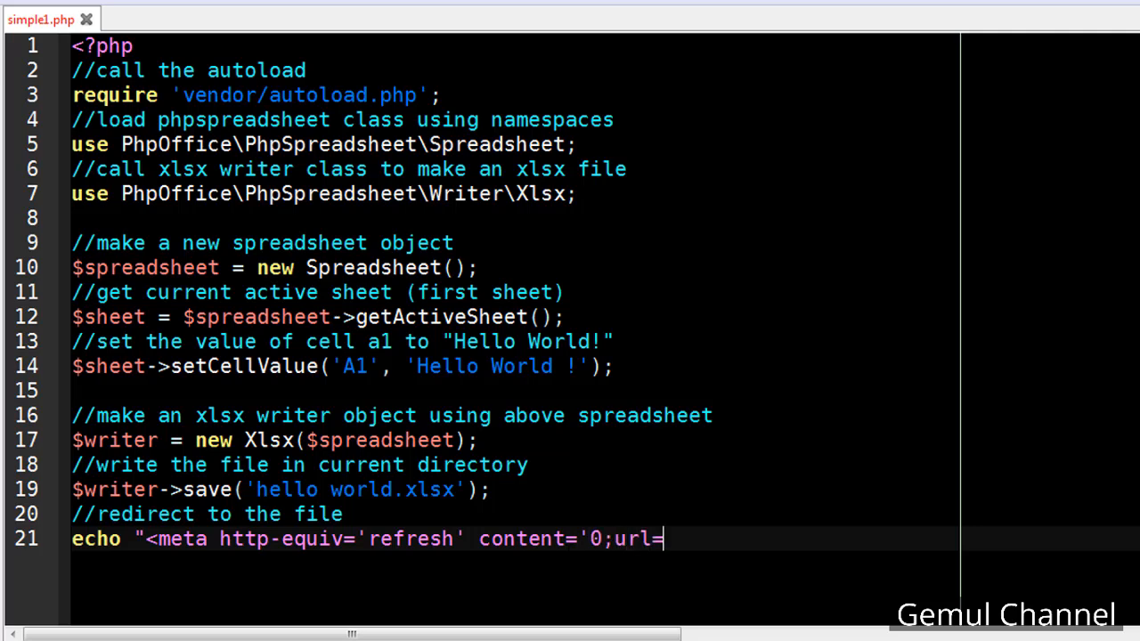
type("hello+")
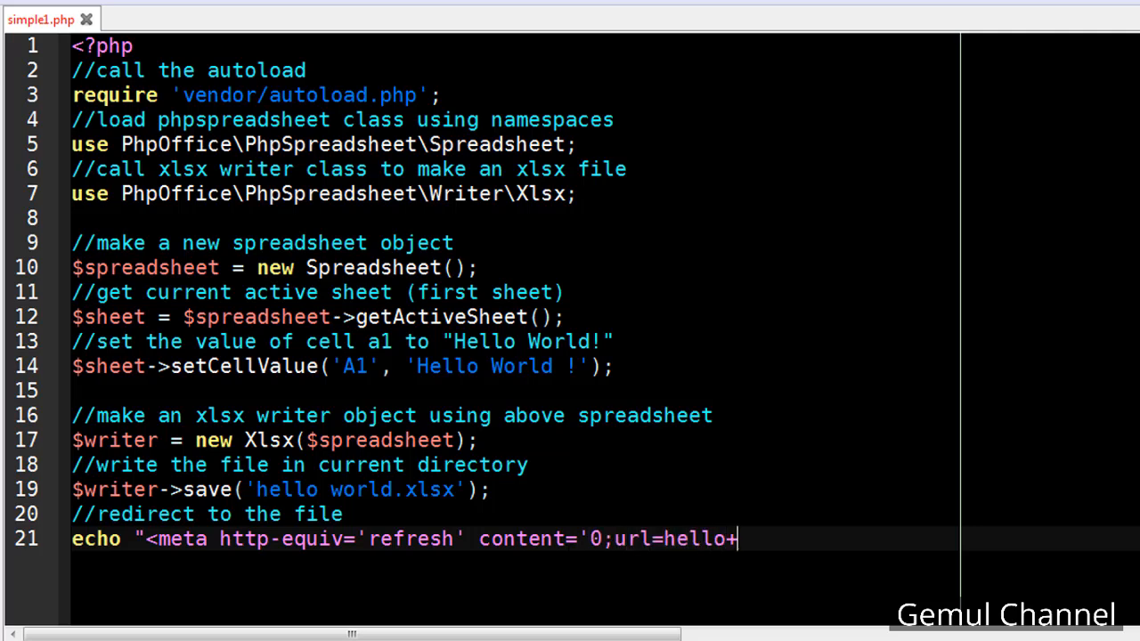
type("world.xlsx'")
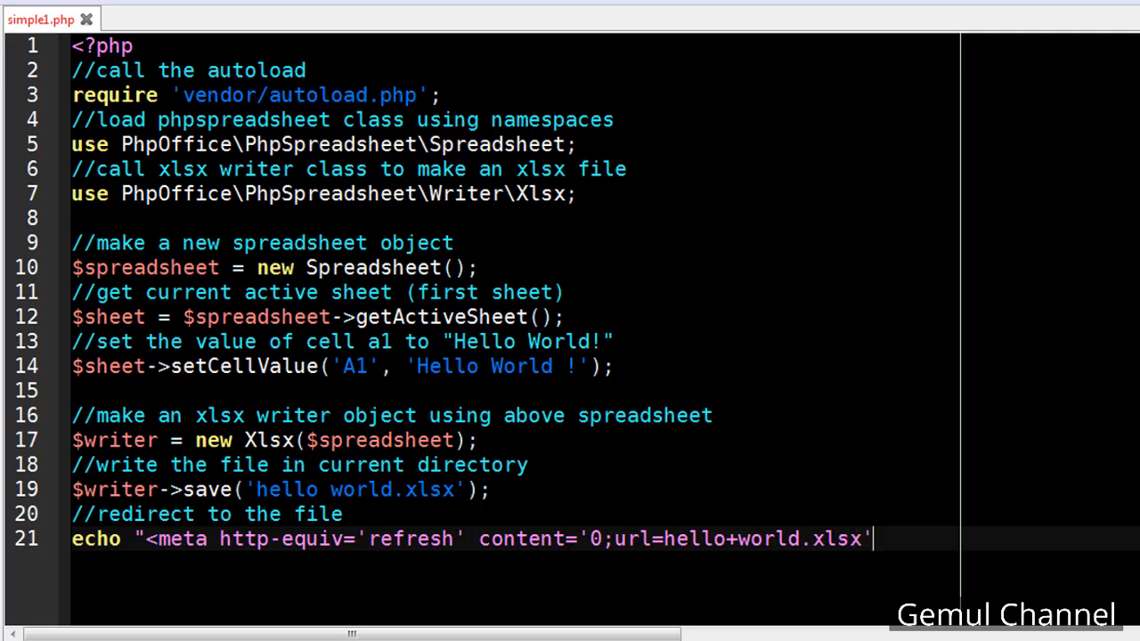
type("?\"")
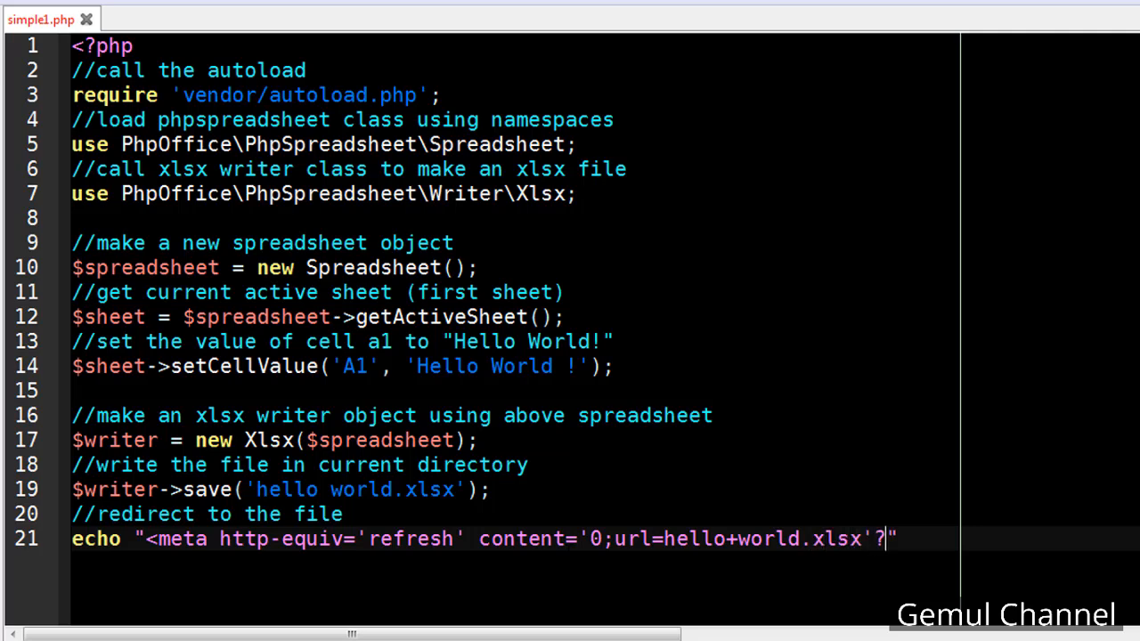
type("/>")
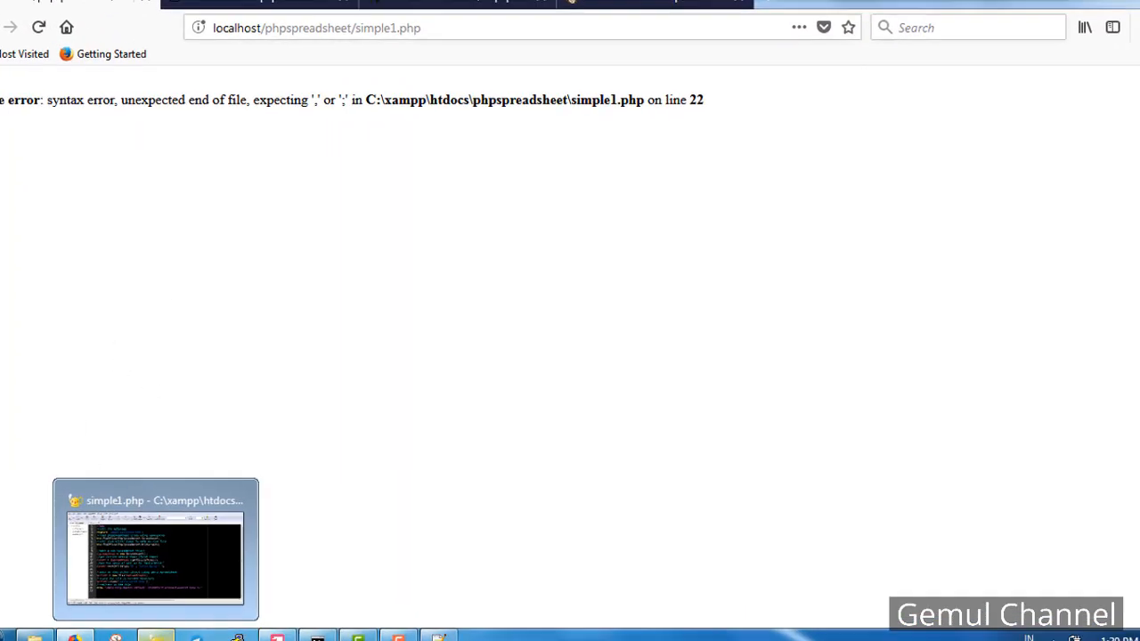
Reload simple1.php in Firefox, revealing the parse error on line 22.
left_click(156, 548)
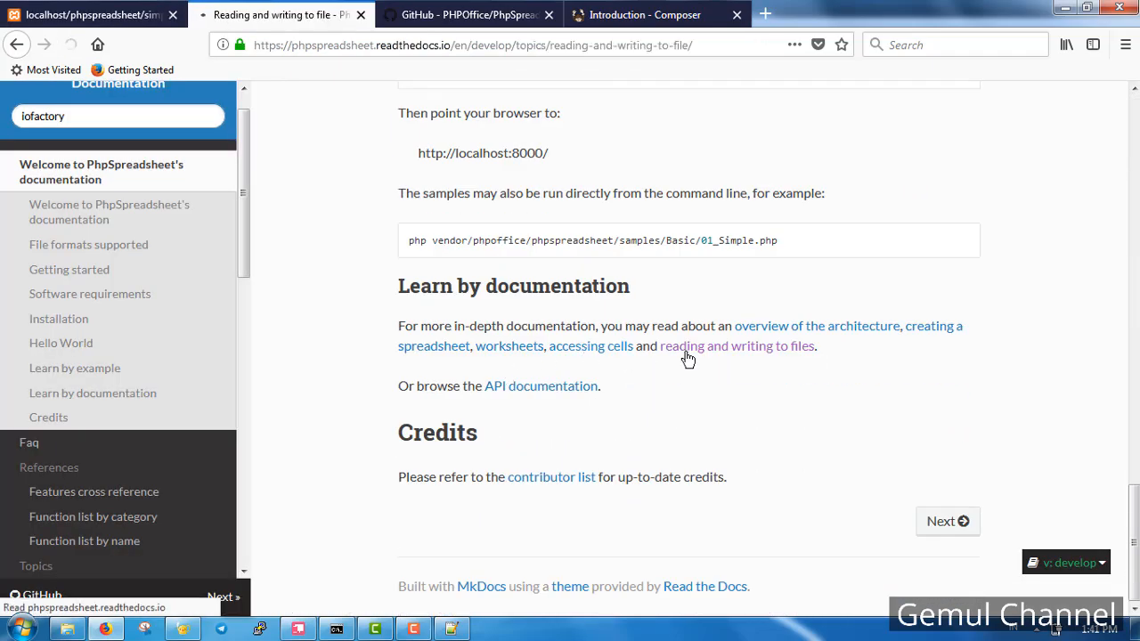
Read the Reading and writing to file docs down to the Xlsx writer section, then return to the simple1.php page.
left_click(737, 345)
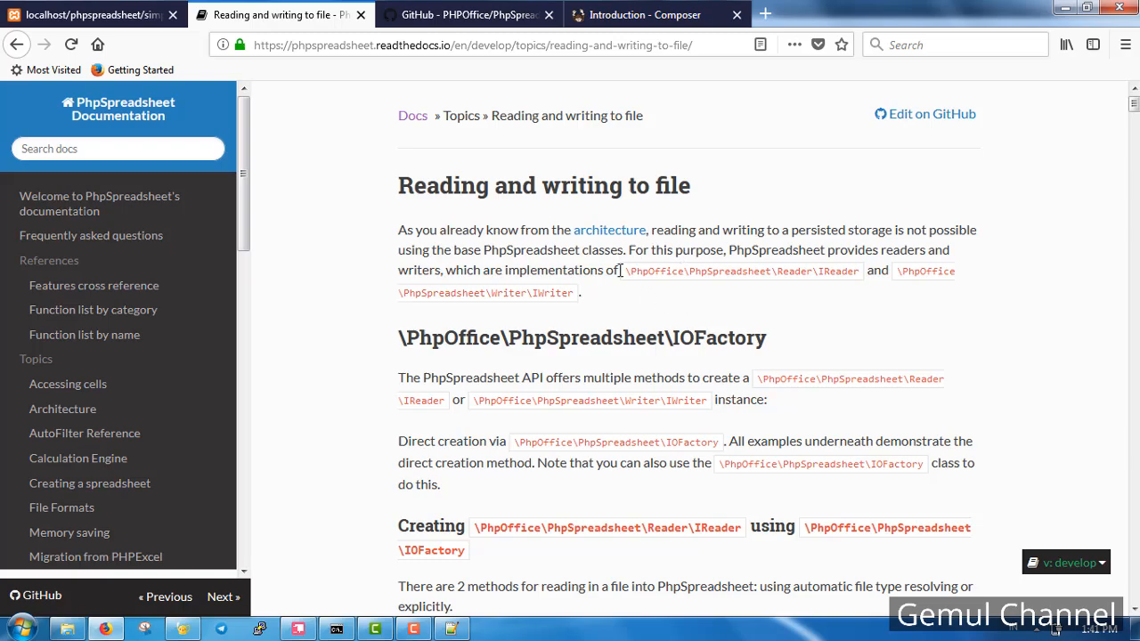
scroll("down", 3)
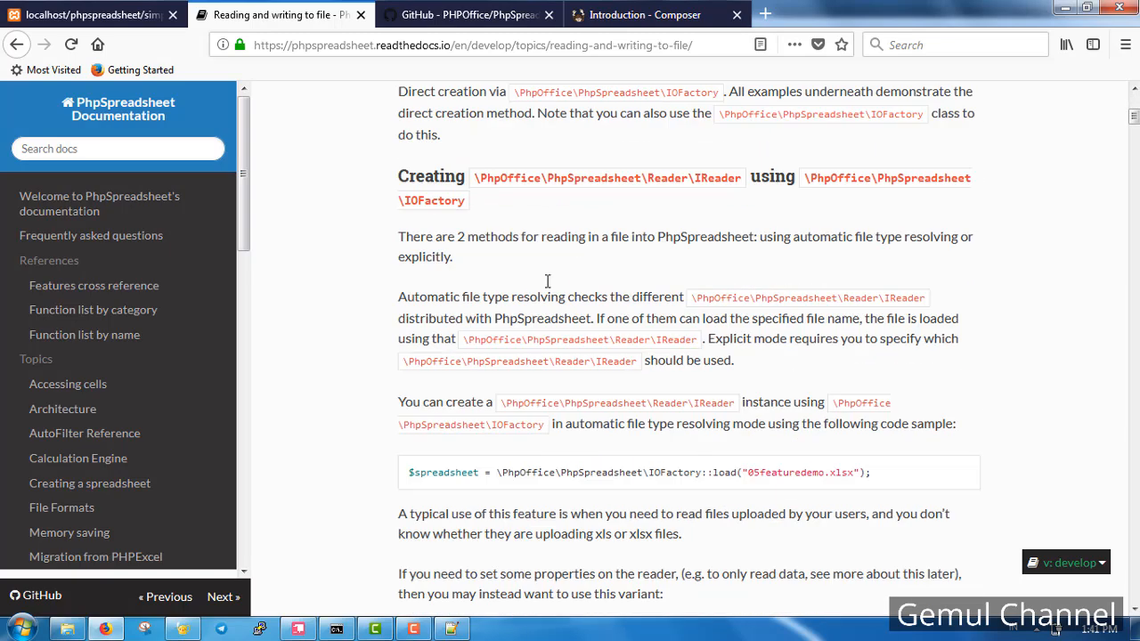
scroll("down", 3)
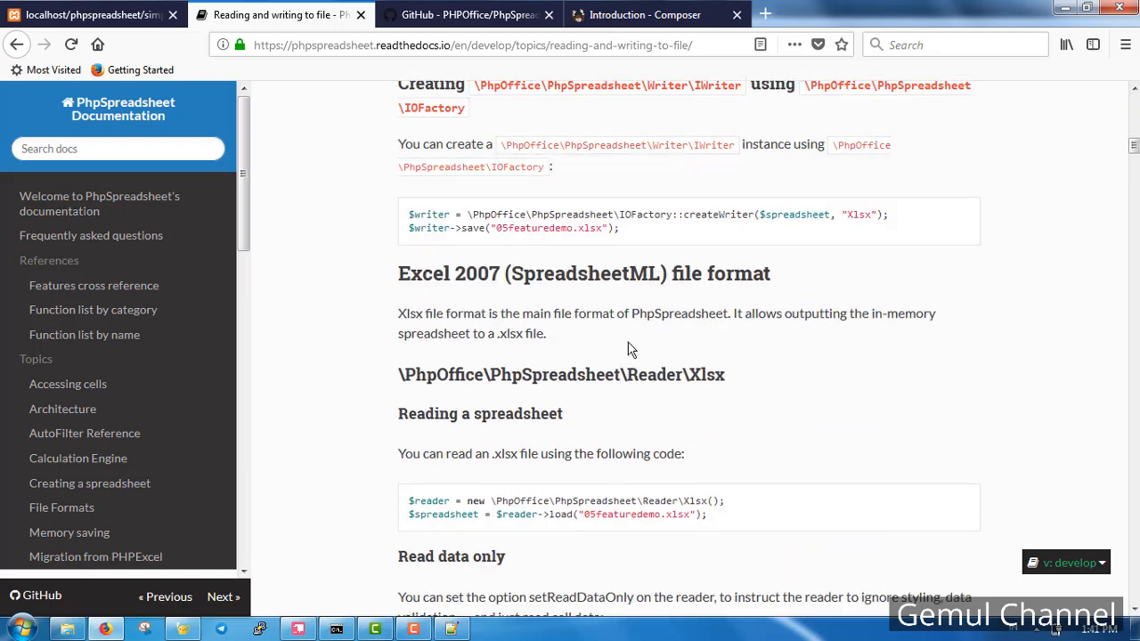
scroll("down", 3)
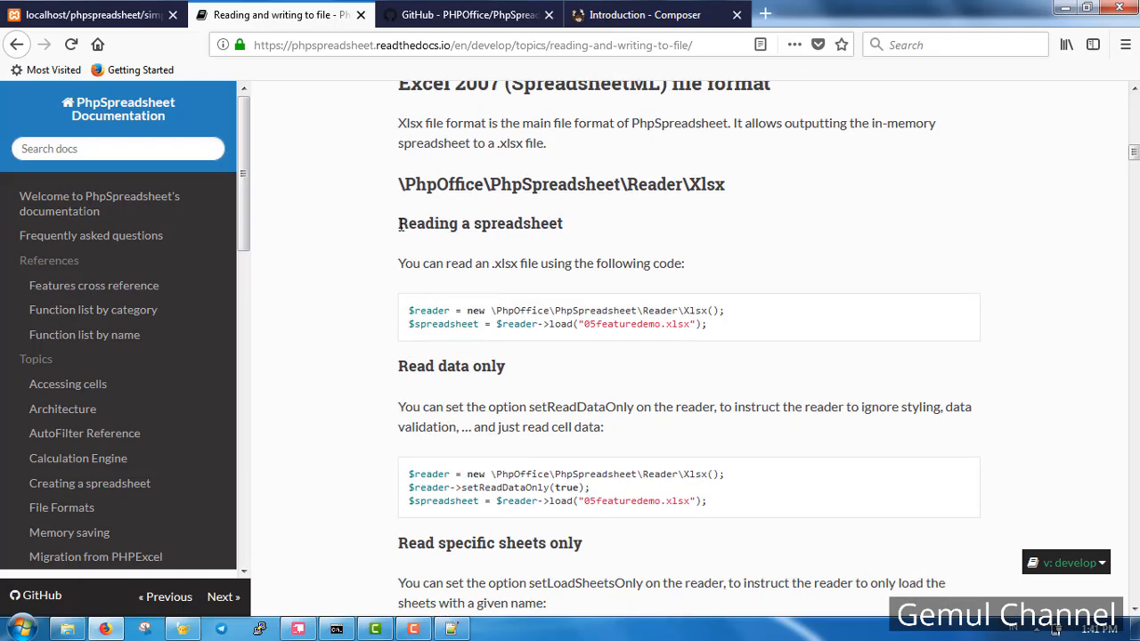
scroll("down", 3)
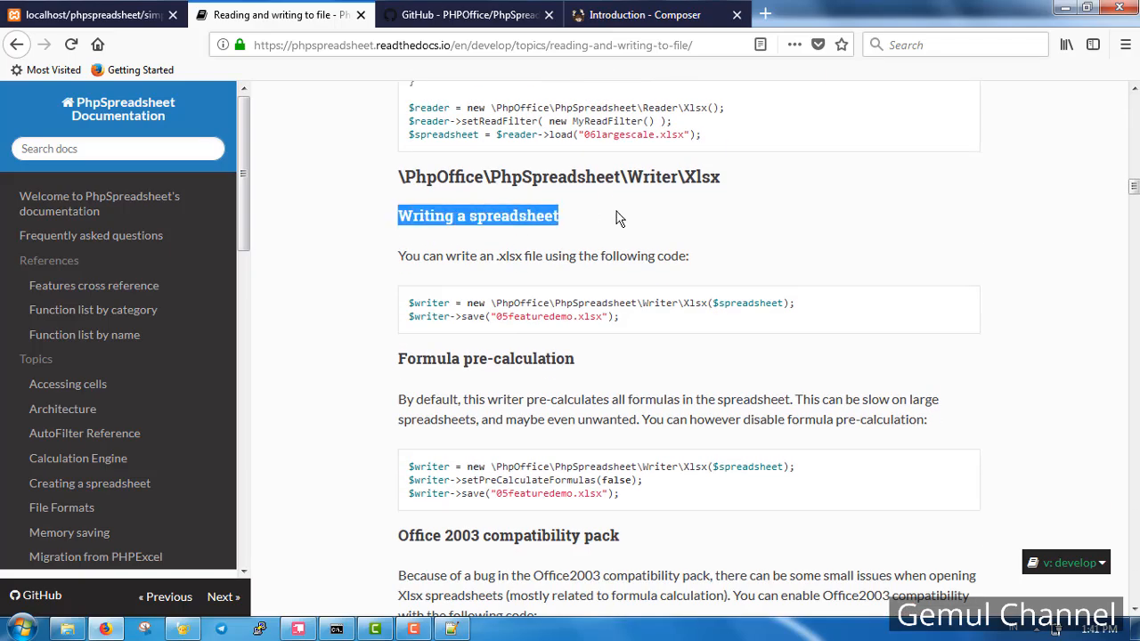
scroll("down", 3)
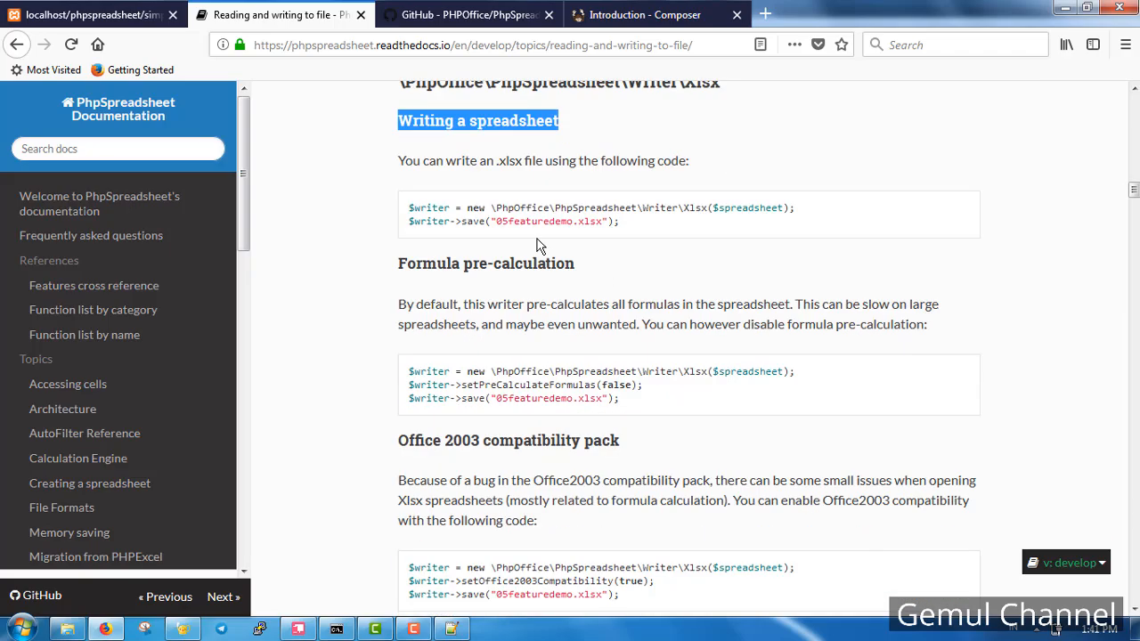
scroll("down", 3)
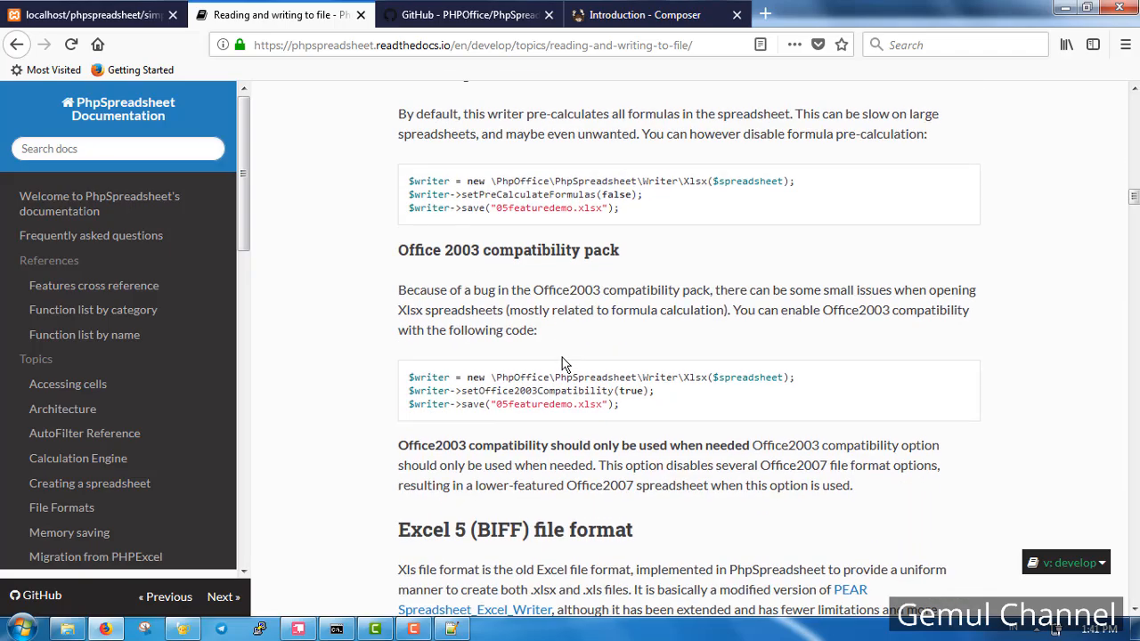
scroll("up", 3)
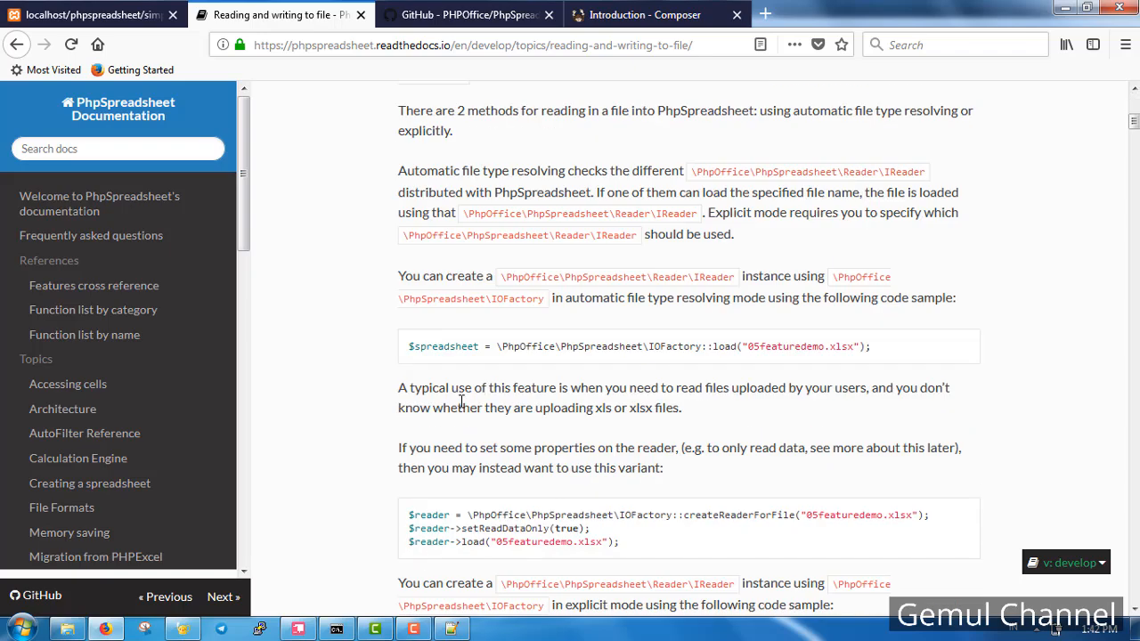
left_click(92, 14)
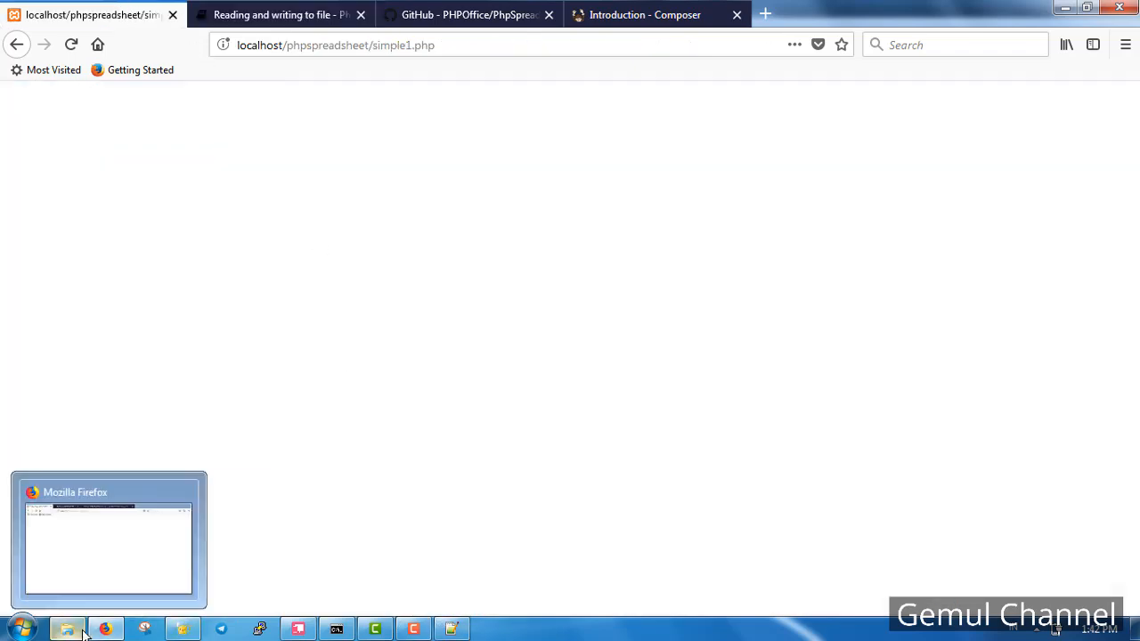
Copy simple1.php in Explorer to create simple2.php.
right_click(236, 178)
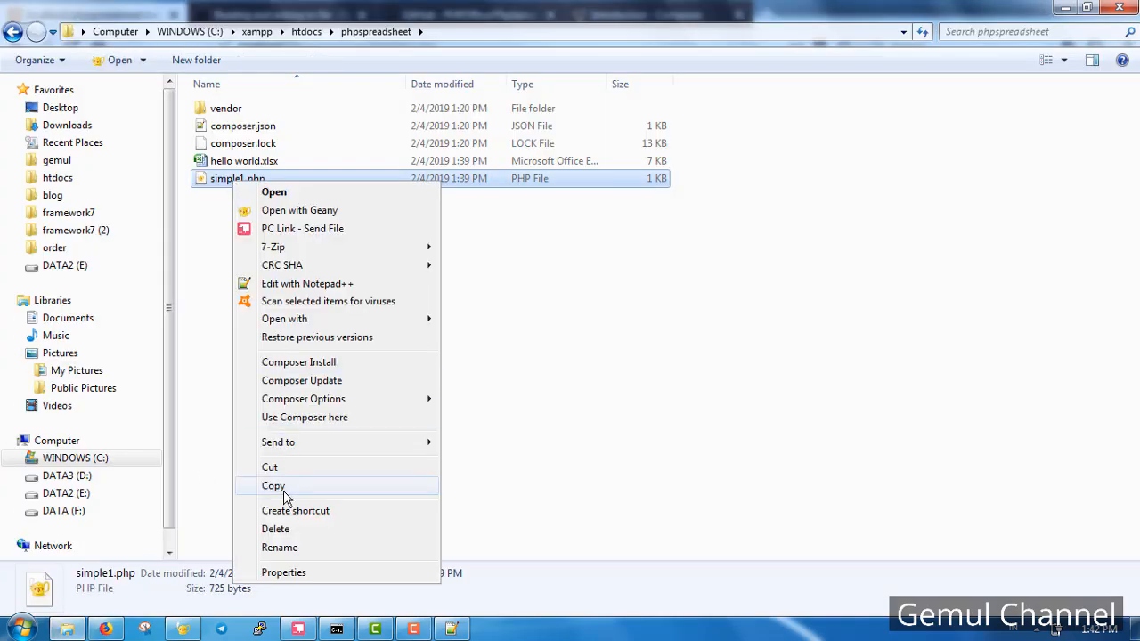
left_click(274, 484)
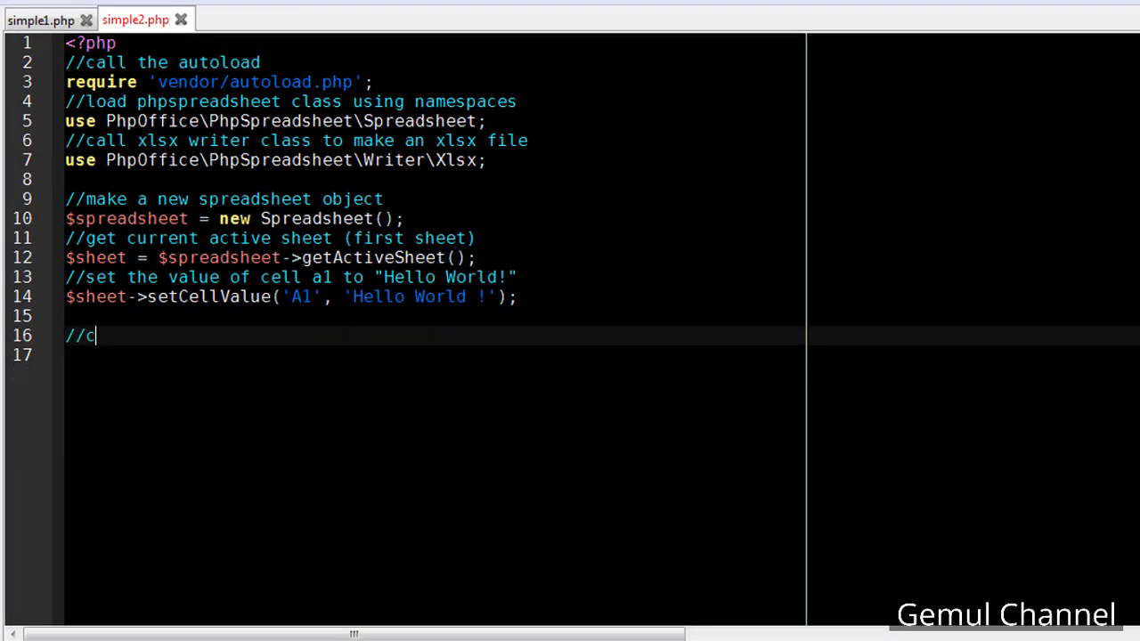
Add $writer = IOFactory::createWriter($spreadsheet, 'Xlsx') with a comment in simple2.php.
type("reate IOFactory object")
left_click(601, 354)
type("$writer")
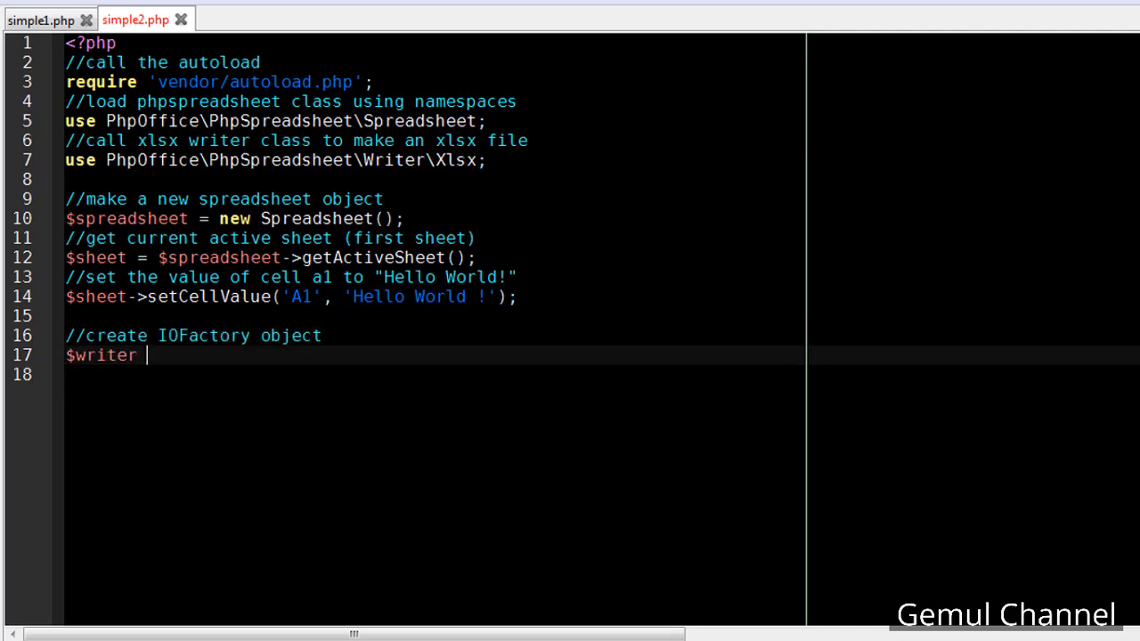
type("= IOFactory::")
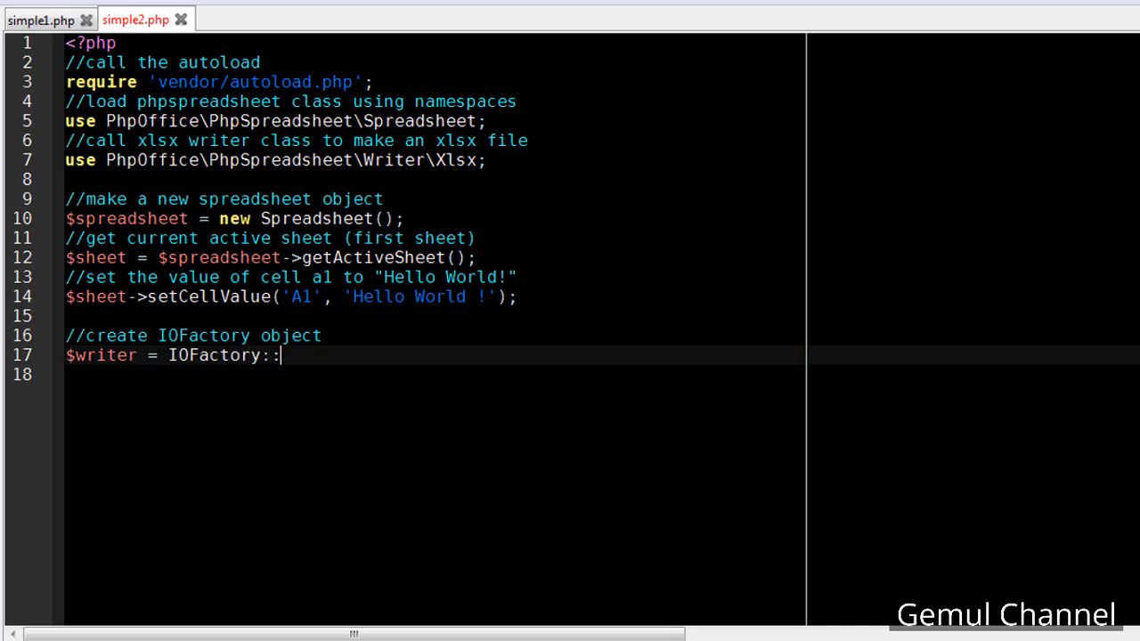
type("createWriter($")
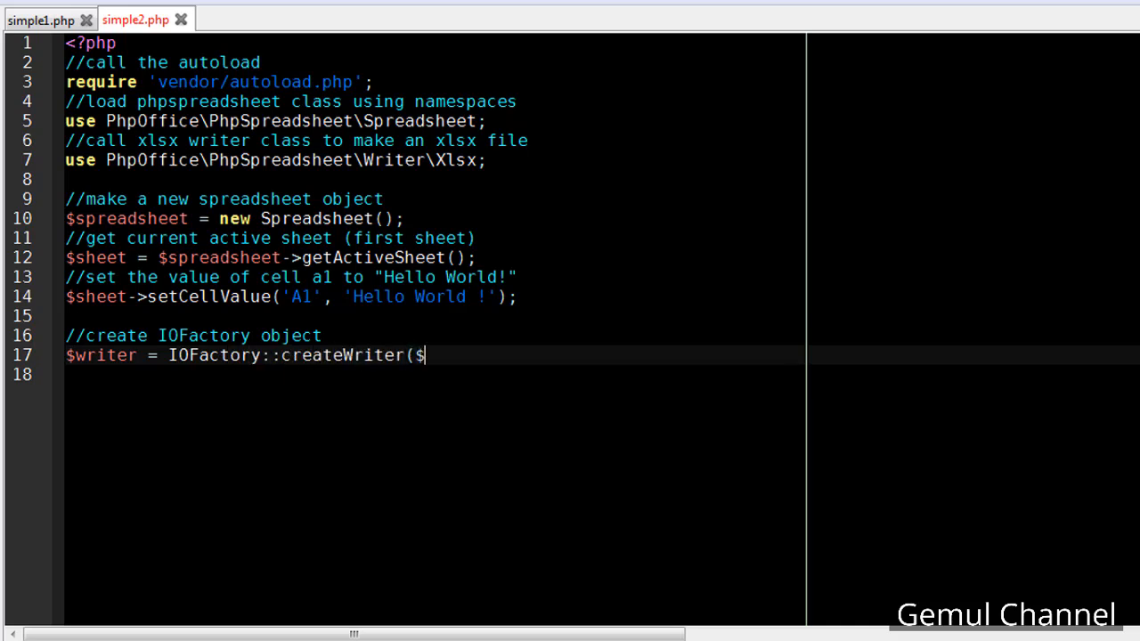
type("spreadsheet, 'X")
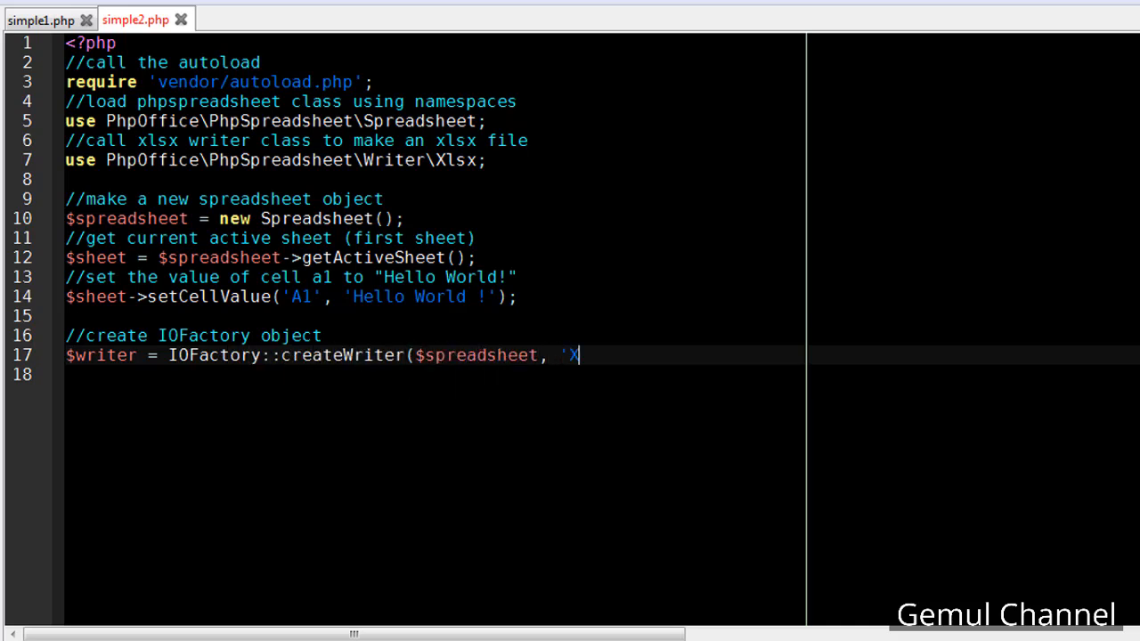
type("lsx');")
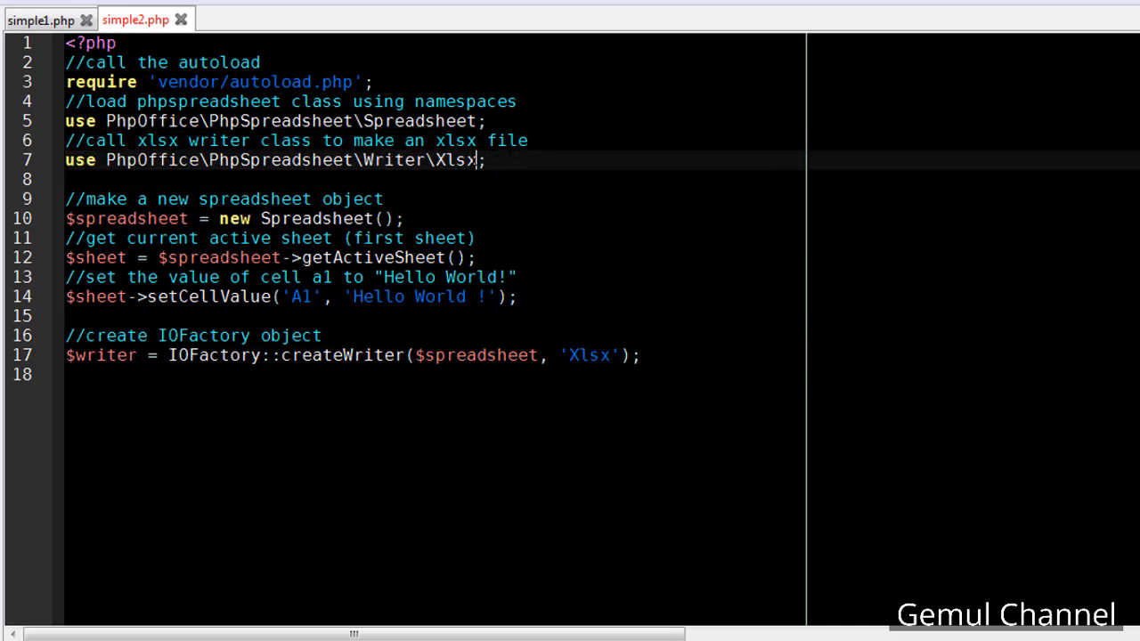
Replace the Xlsx writer import with IOFactory and note the xlsx writer in a comment.
key("backspace")
type("//call iofactory instead of")
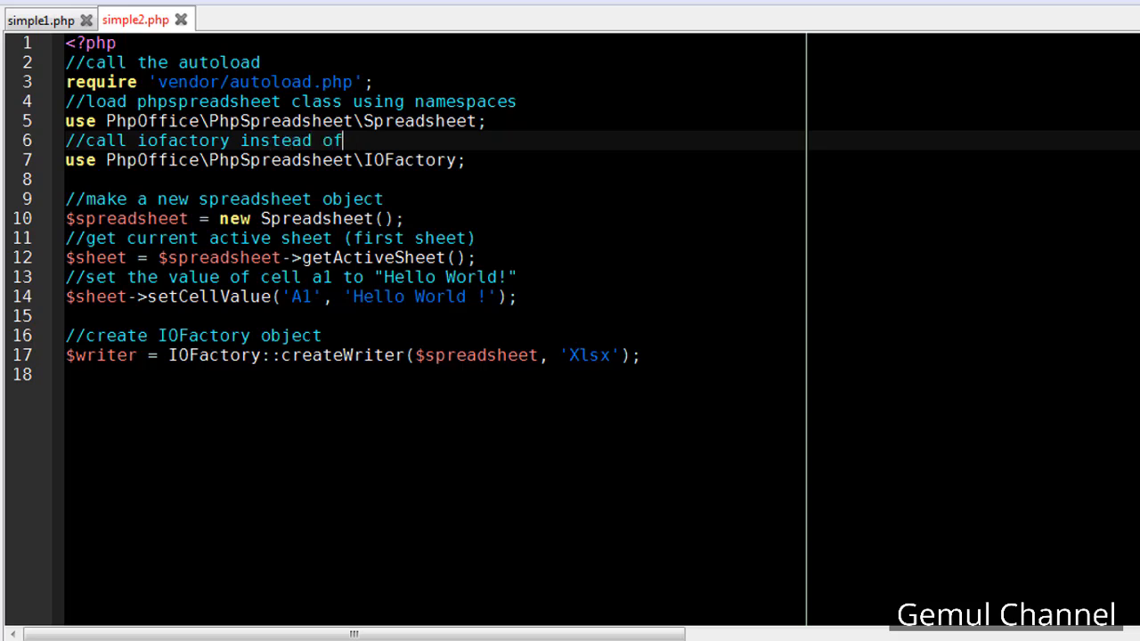
type("xlsx writer")
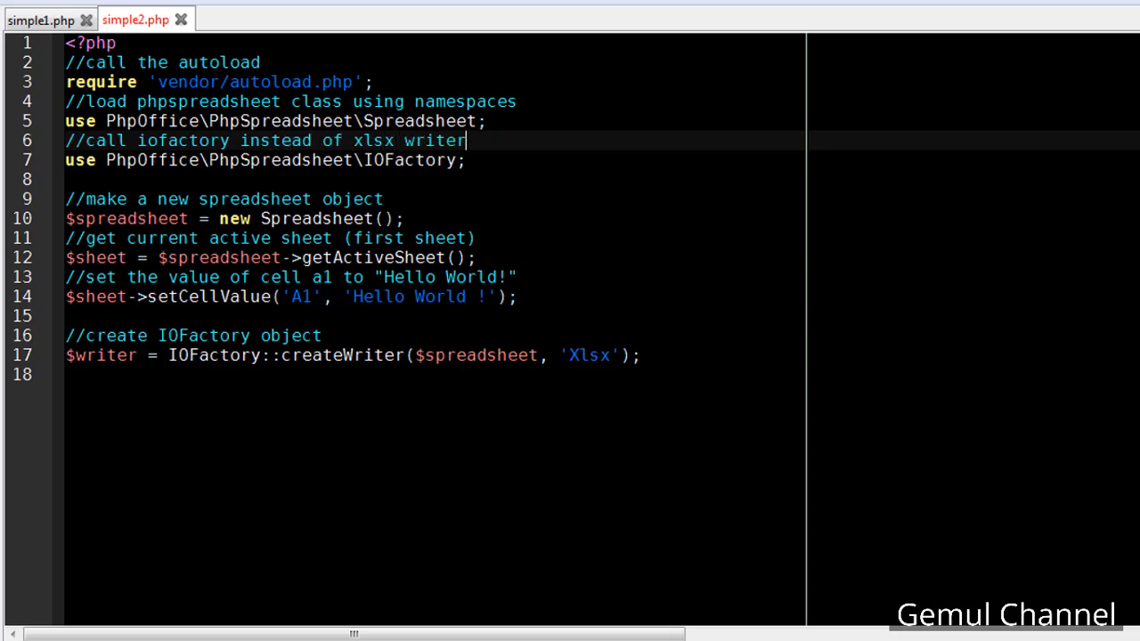
left_click(114, 356)
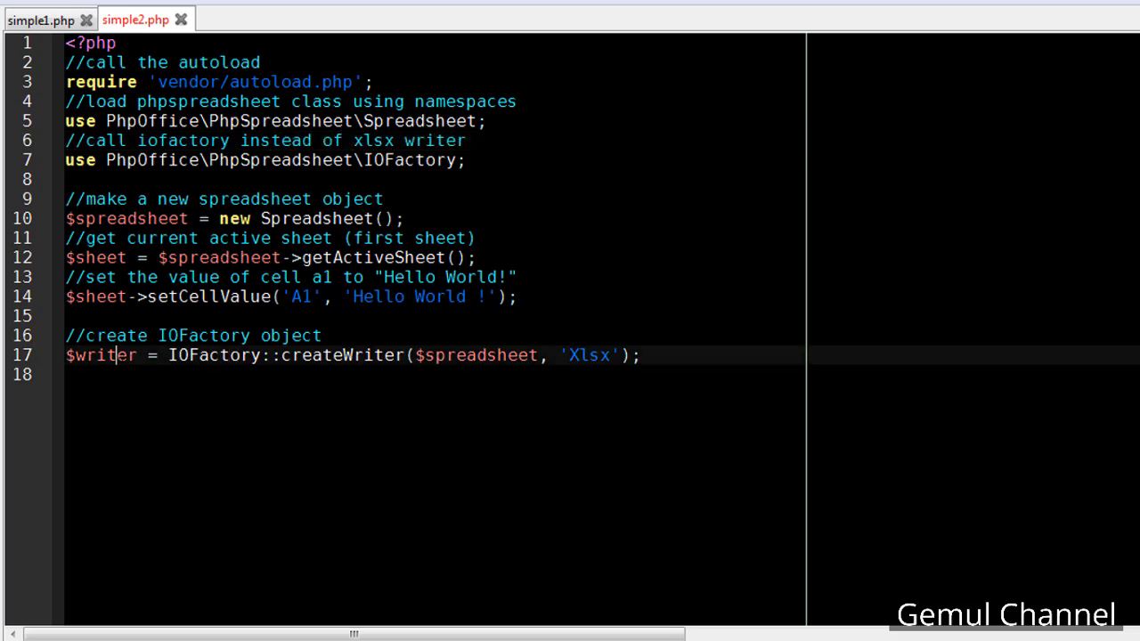
Add a '//save into' comment and $writer->save('php://output'); line.
type("//save into php output")
type("$p")
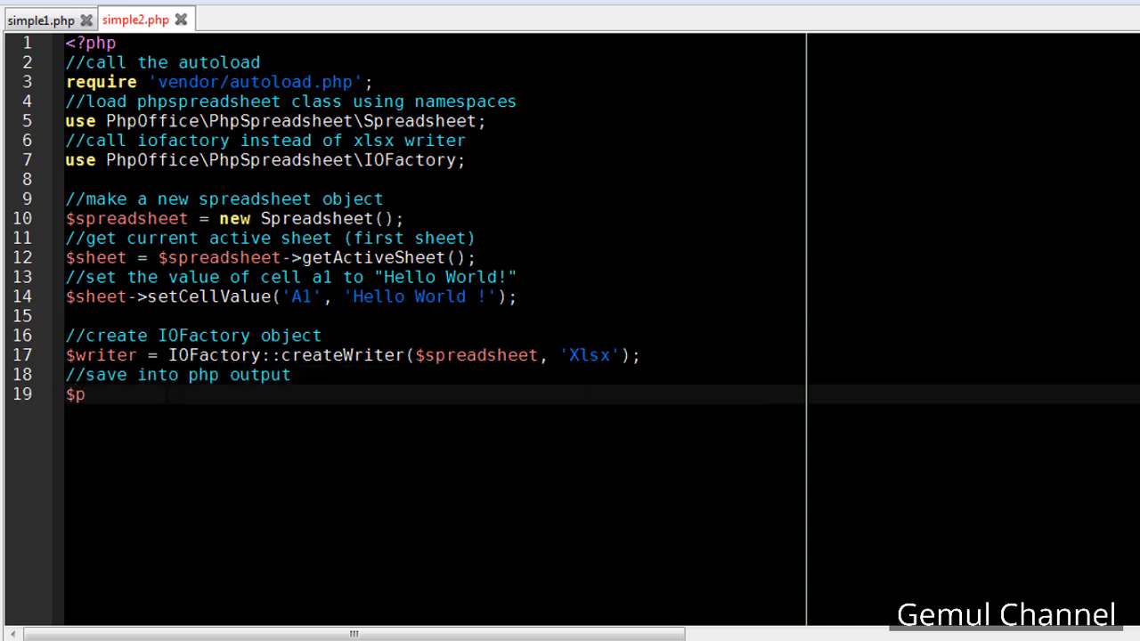
type("writer->")
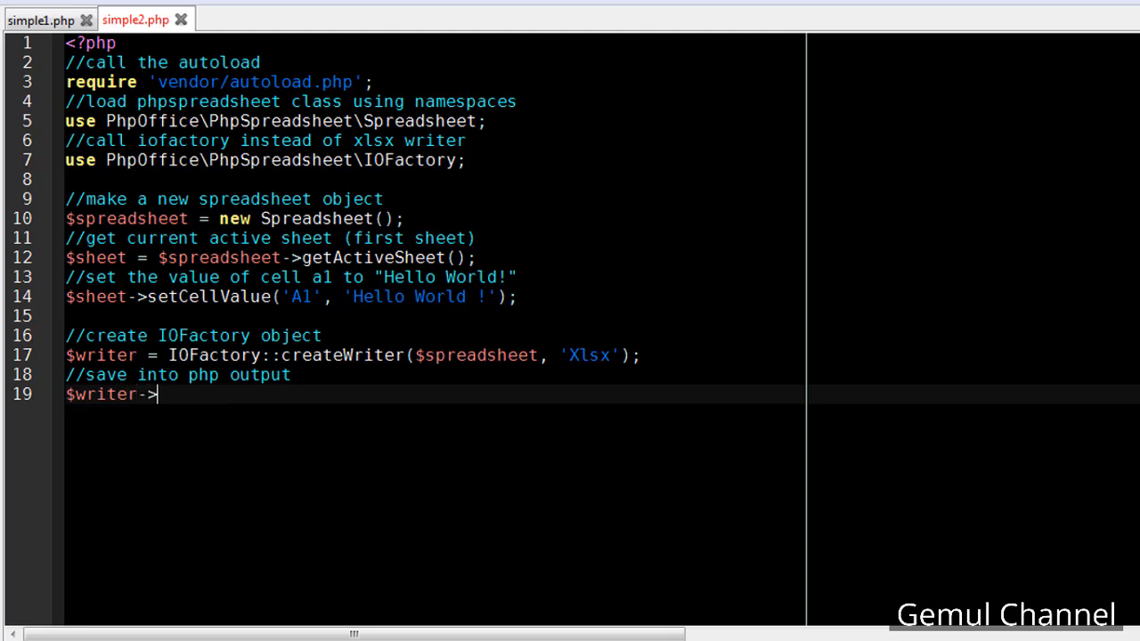
type("save('")
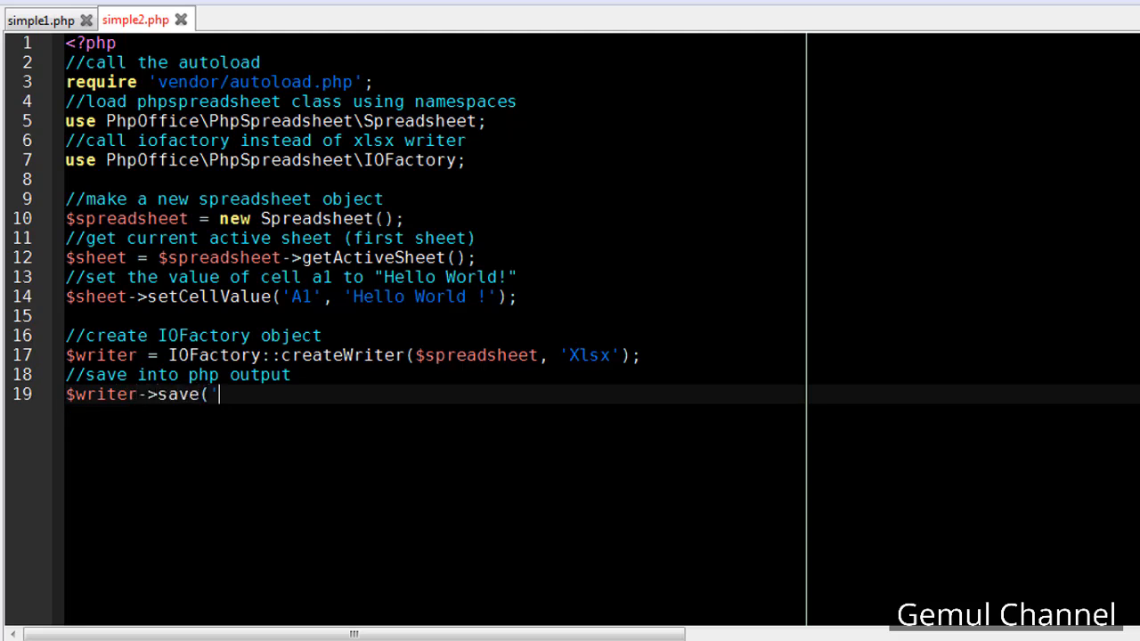
type("php://output")
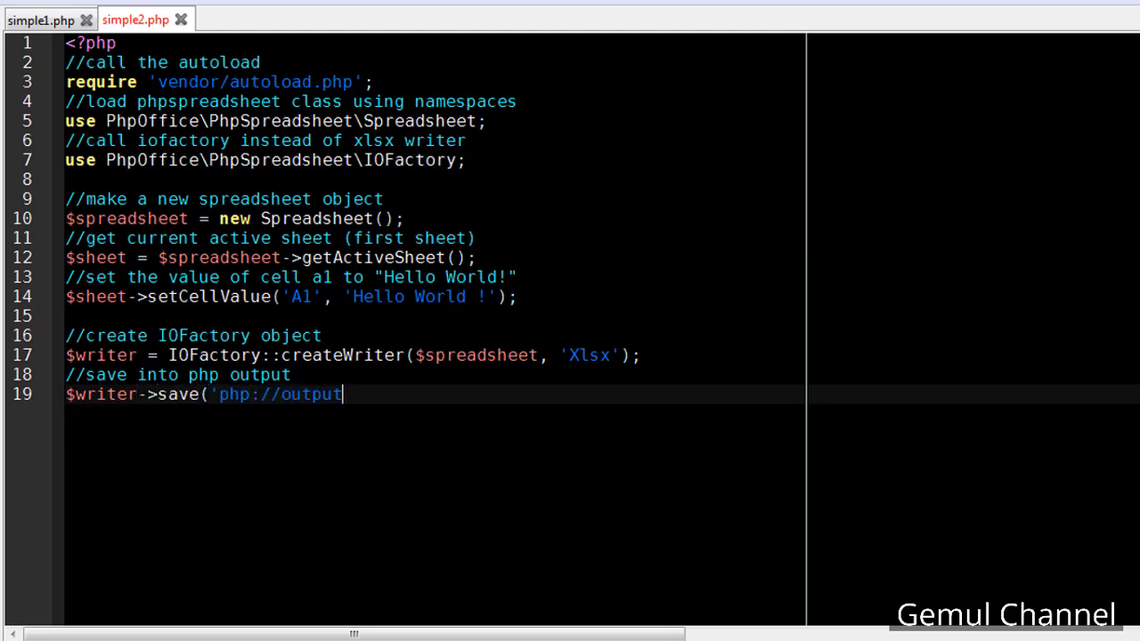
type("');")
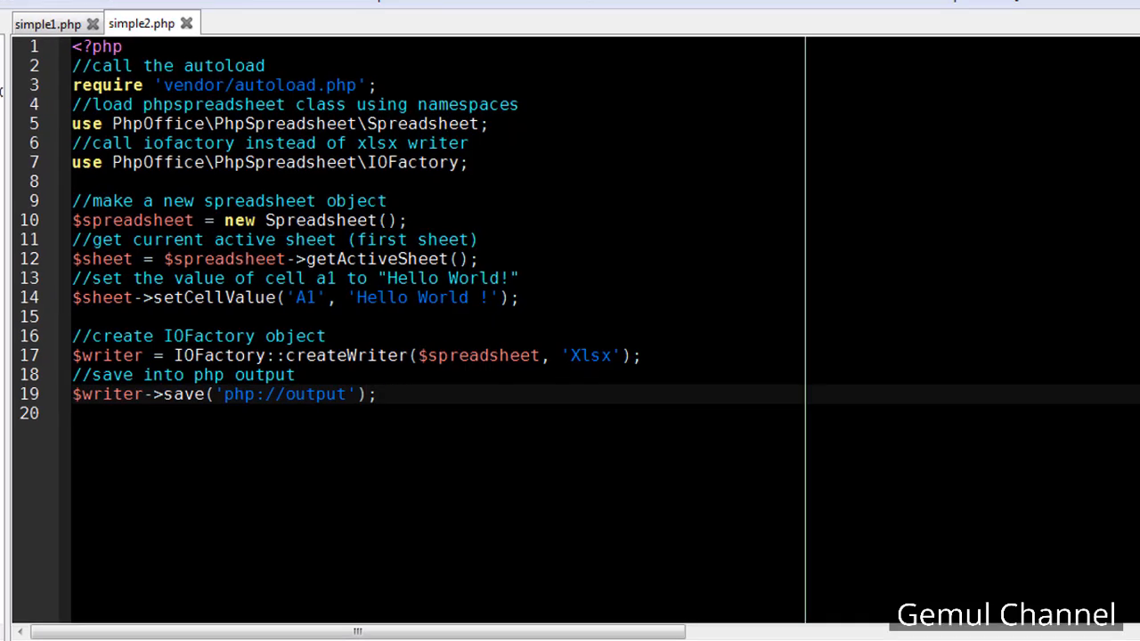
left_click(105, 628)
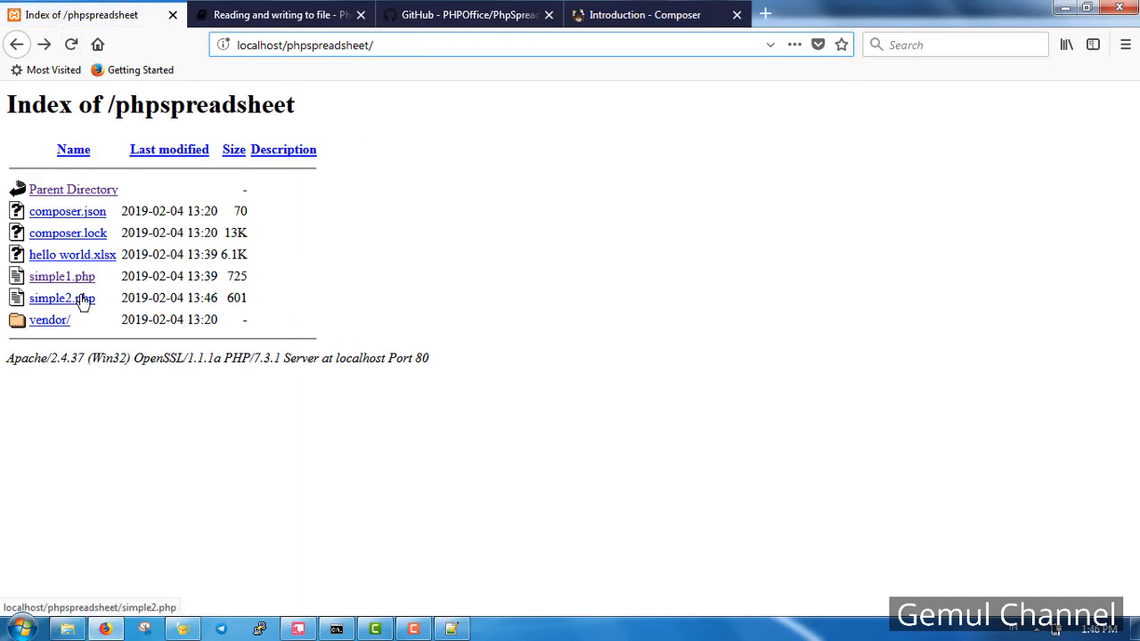
Run simple2.php from the localhost listing and inspect its request headers in the Network tools.
left_click(60, 298)
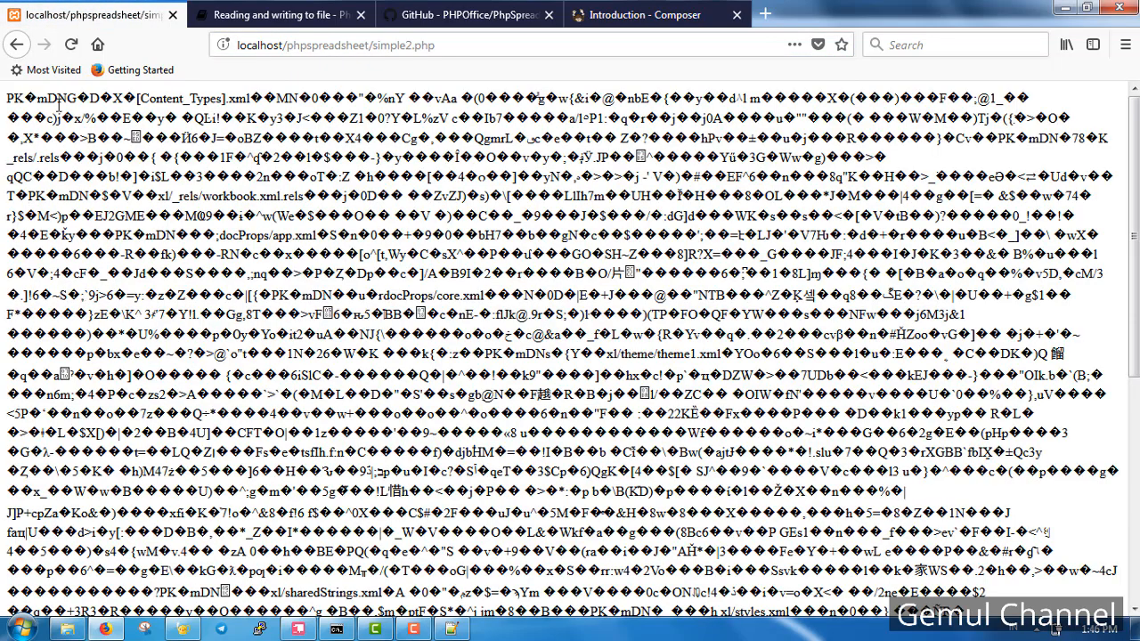
key("F12")
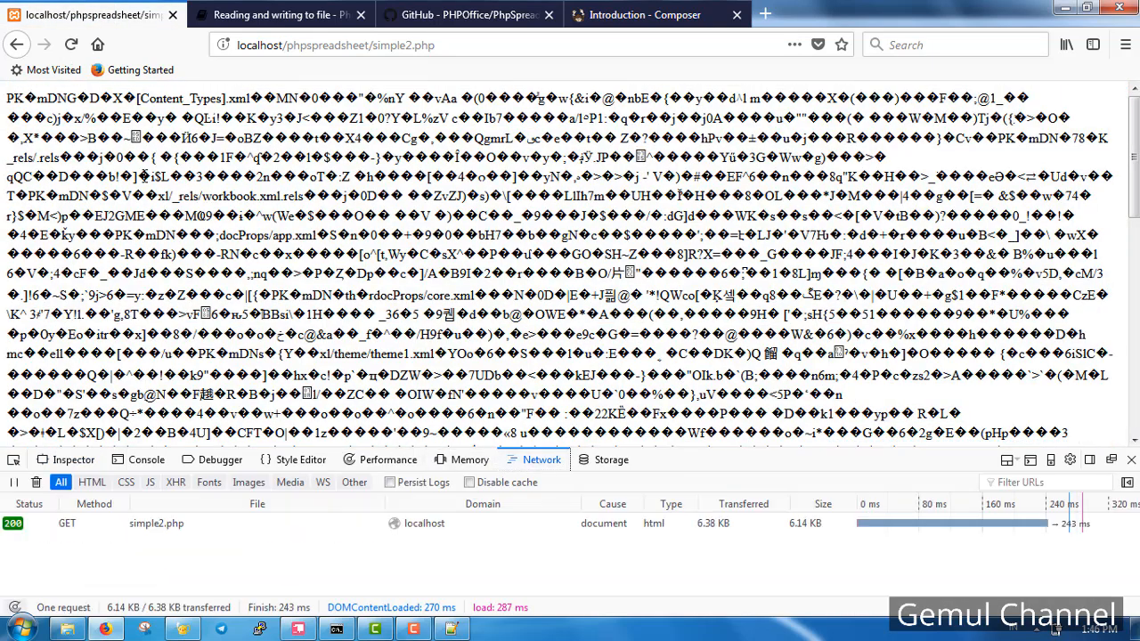
left_click(156, 523)
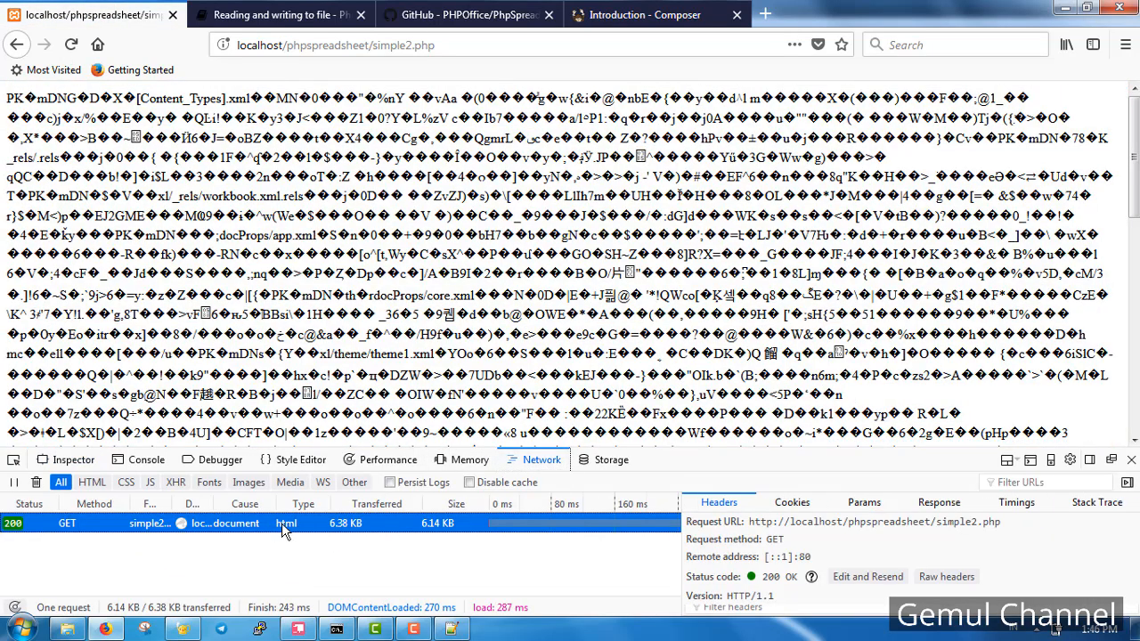
mouse_move(210, 525)
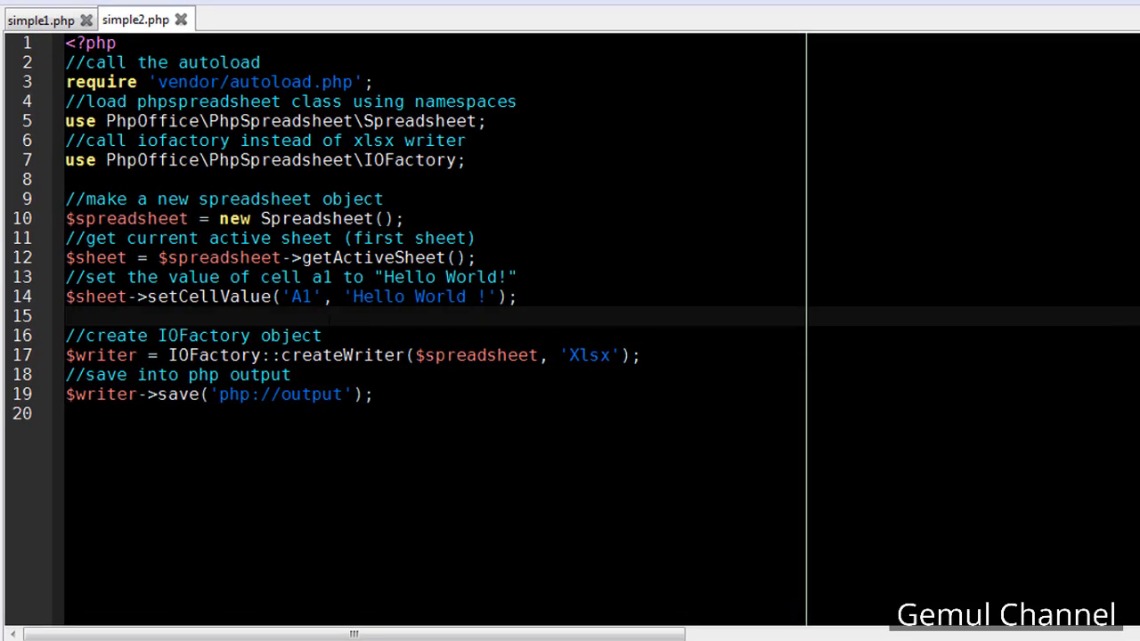
Write the comment '//set the header first, so the result will be treated as an xlsx file'.
type("//set")
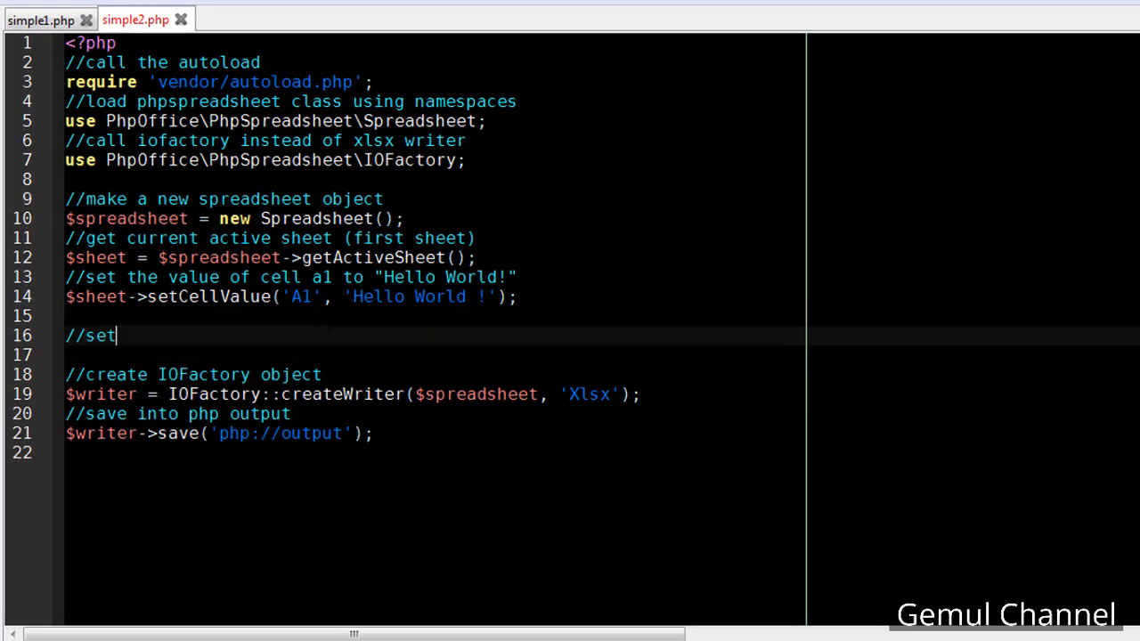
type("the header first, so")
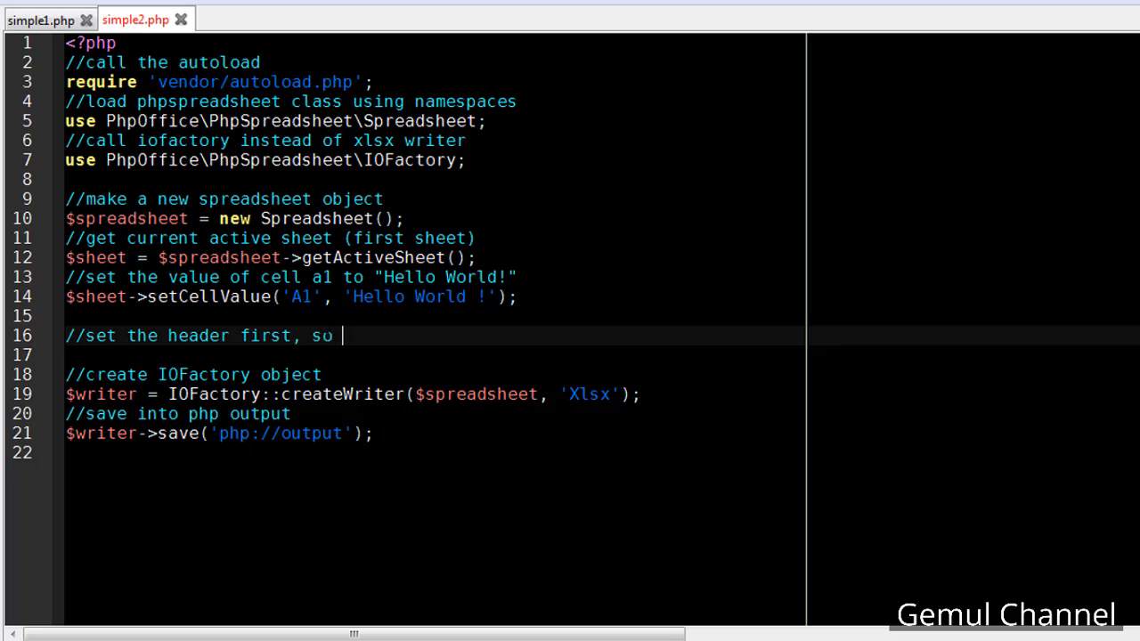
type("the")
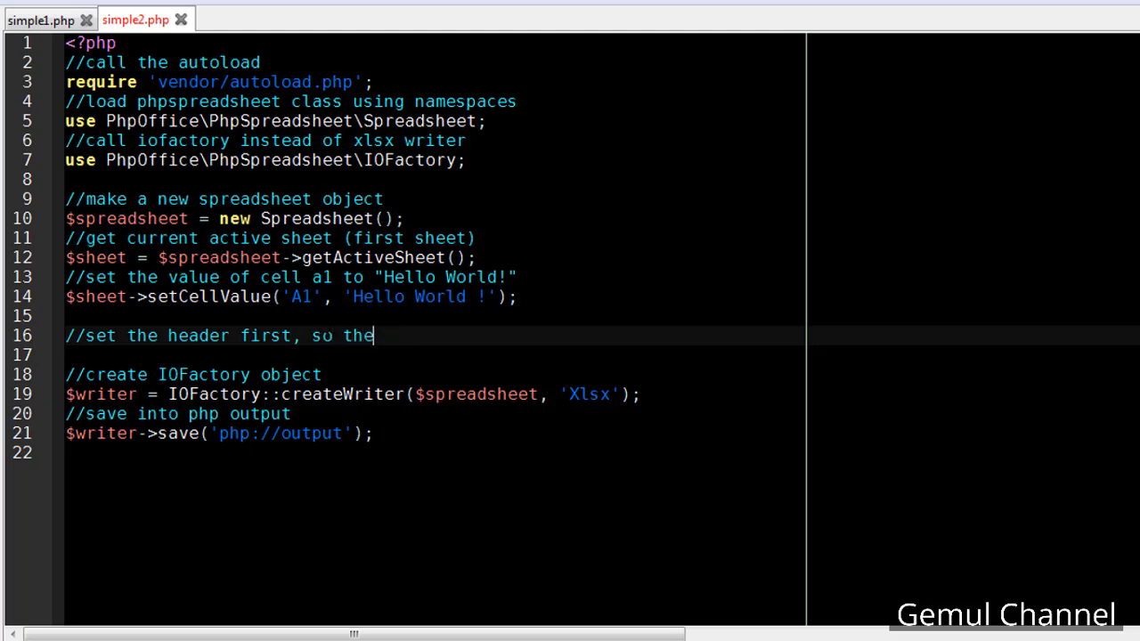
type("result will be treate")
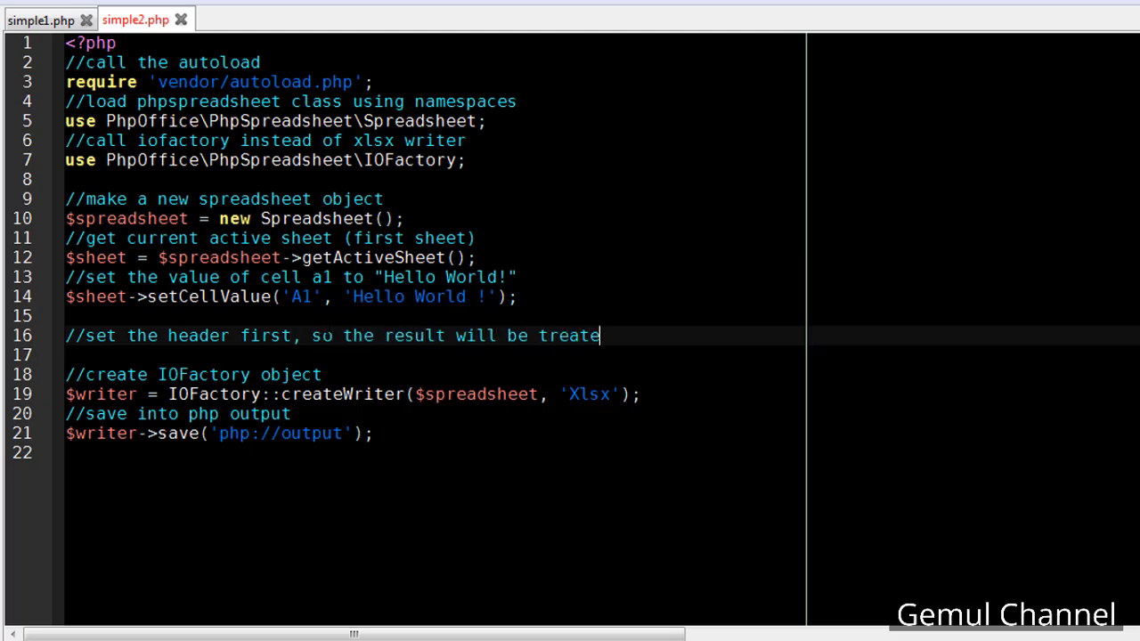
type("d as an x")
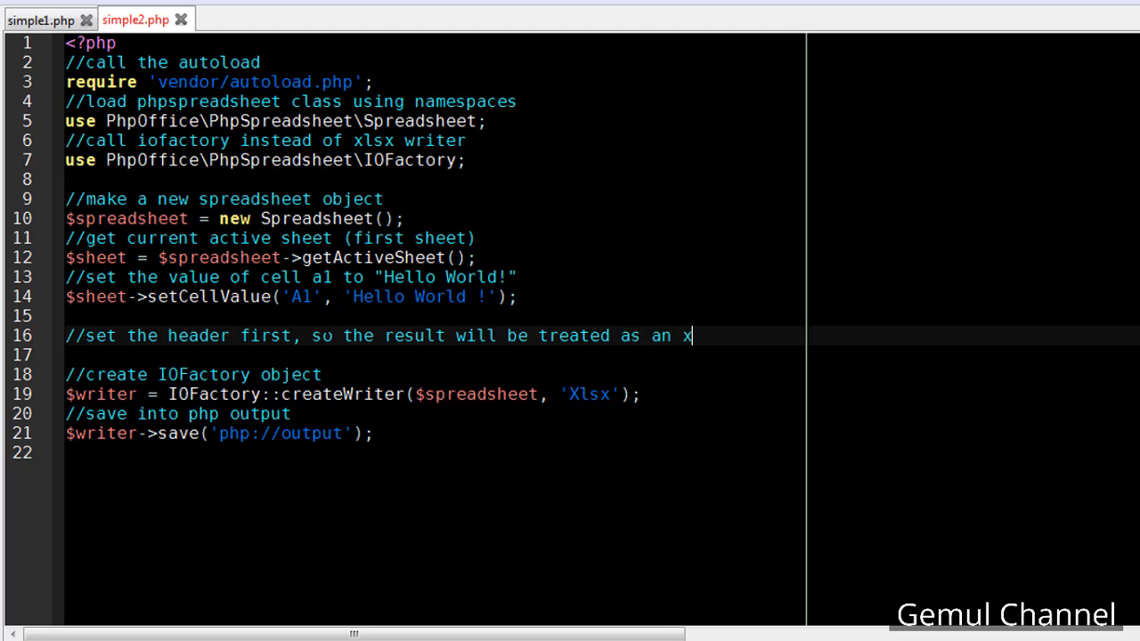
type("lsx file")
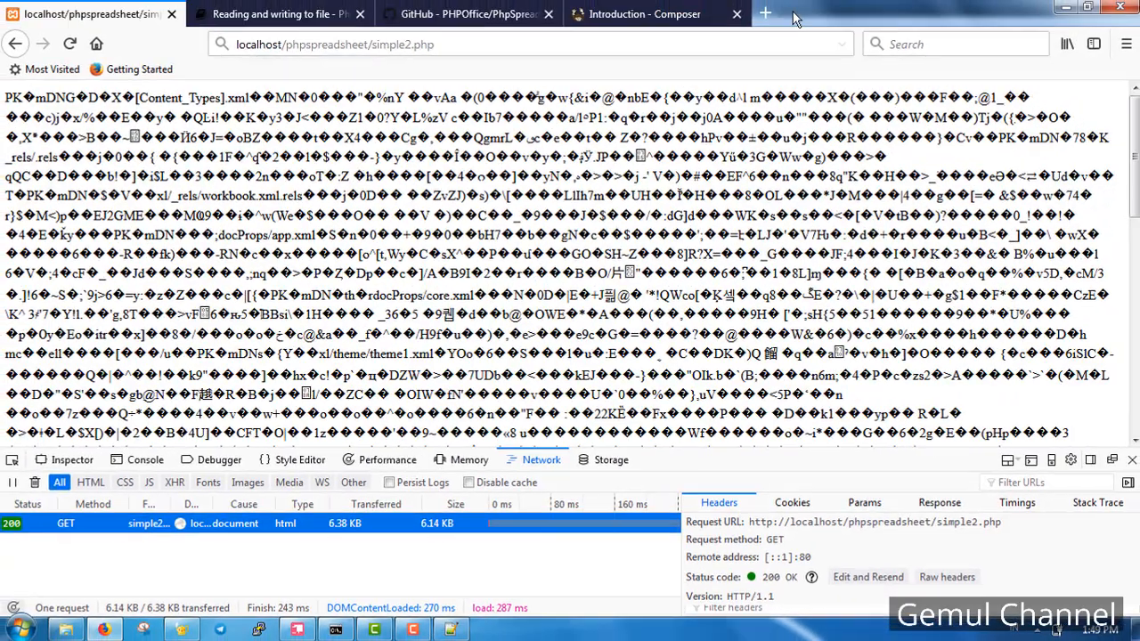
Search Google for 'php xlsx header', open the Stack Overflow result and select the xlsx Content-Type line.
left_click(764, 14)
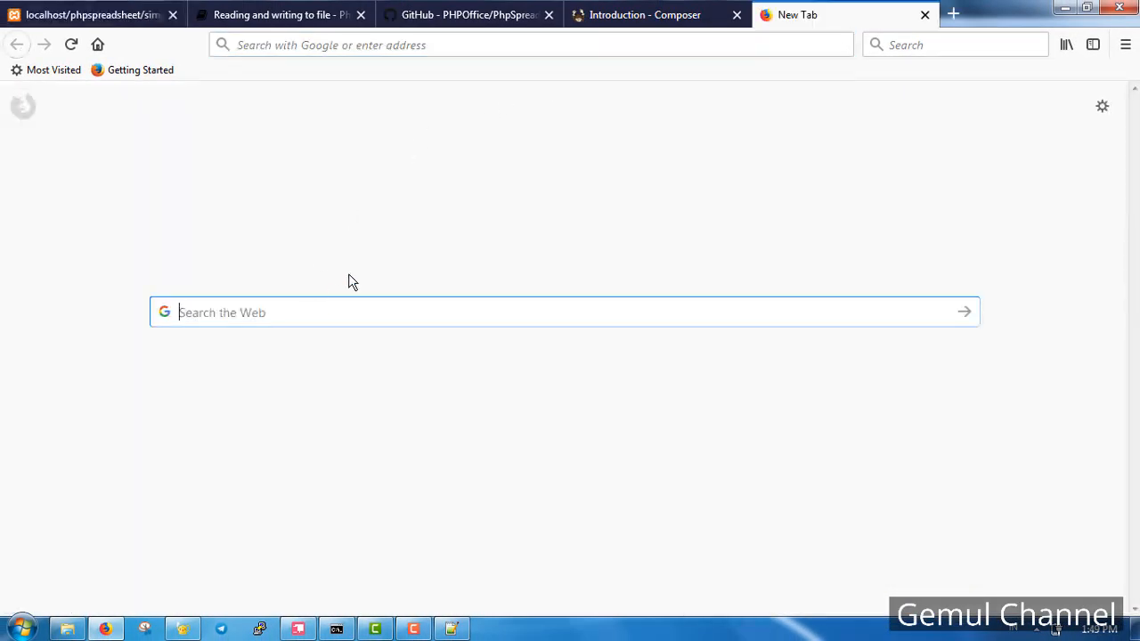
type("php xls")
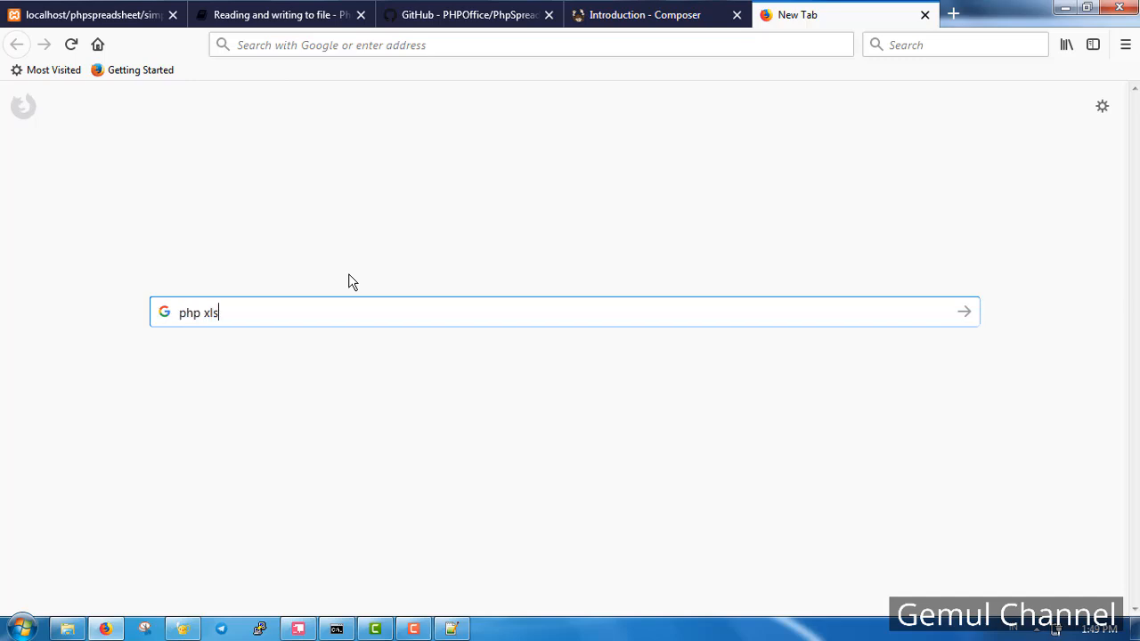
key("Return")
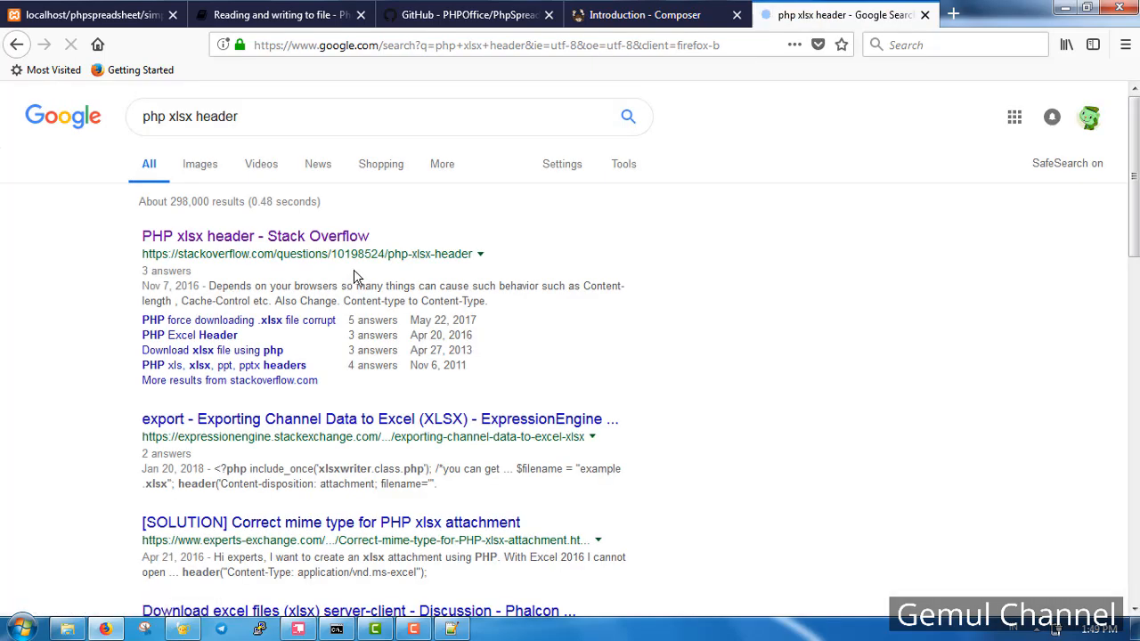
left_click(256, 235)
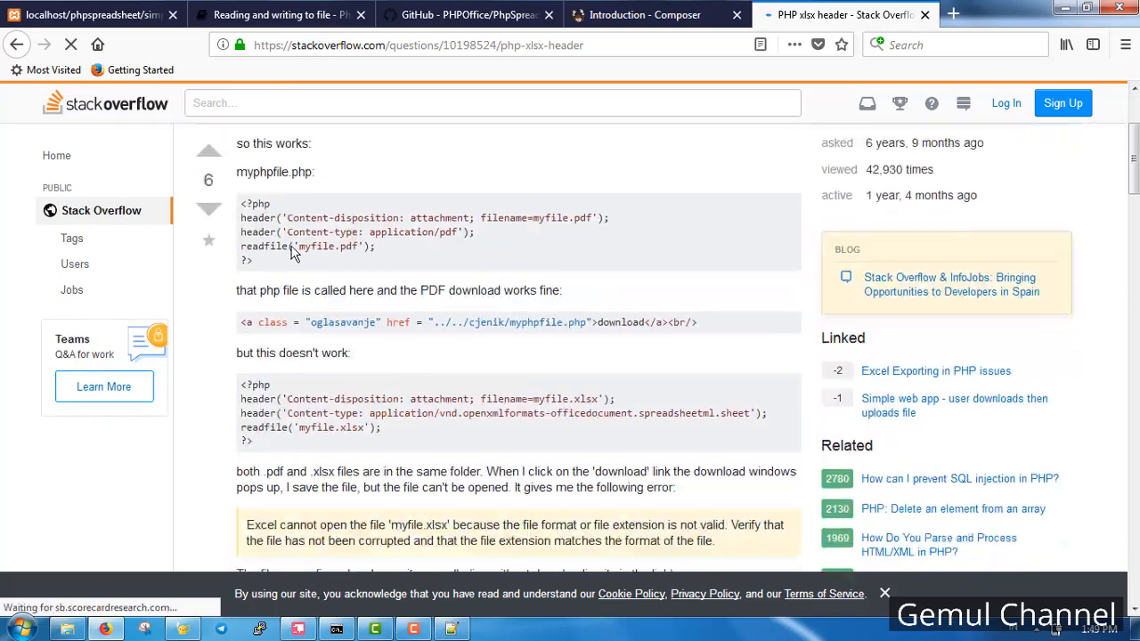
scroll("down", 3)
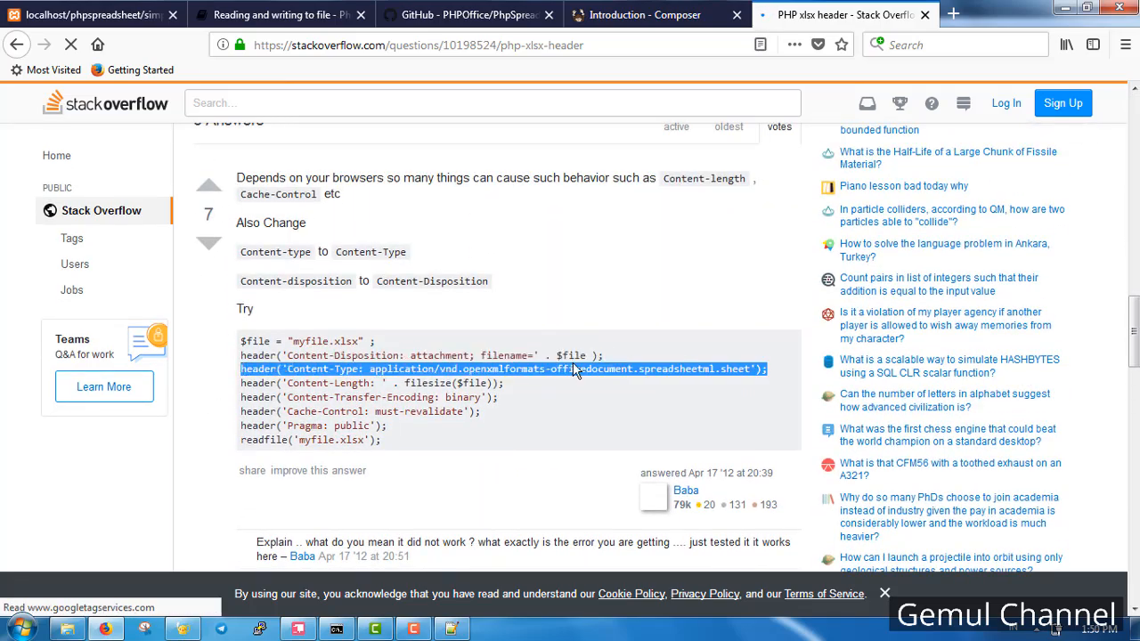
left_click(86, 15)
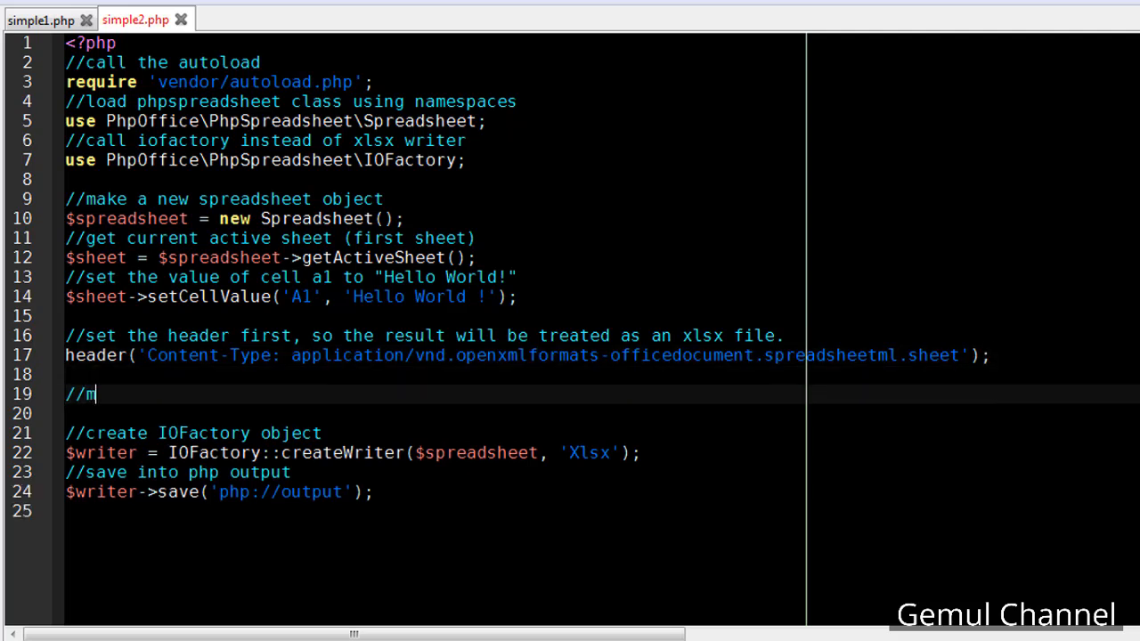
Add a comment and header('Content-Disposition: attachment;filename="result.xlsx"'); to simple2.php.
type("ake it an attachment so w")
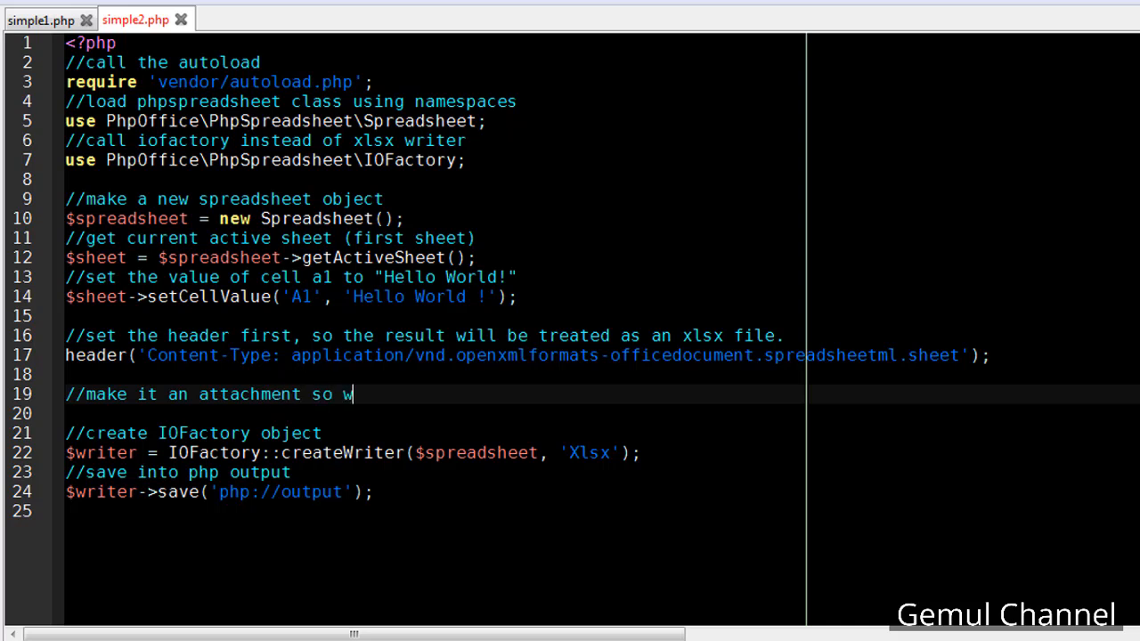
type("e can define filename")
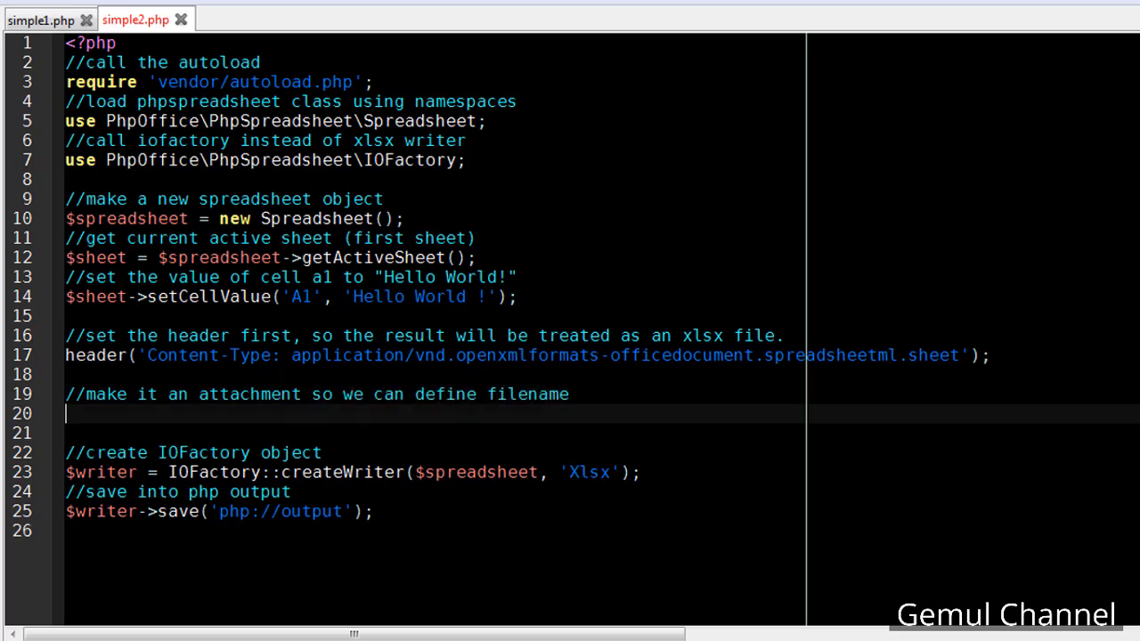
type("header('');")
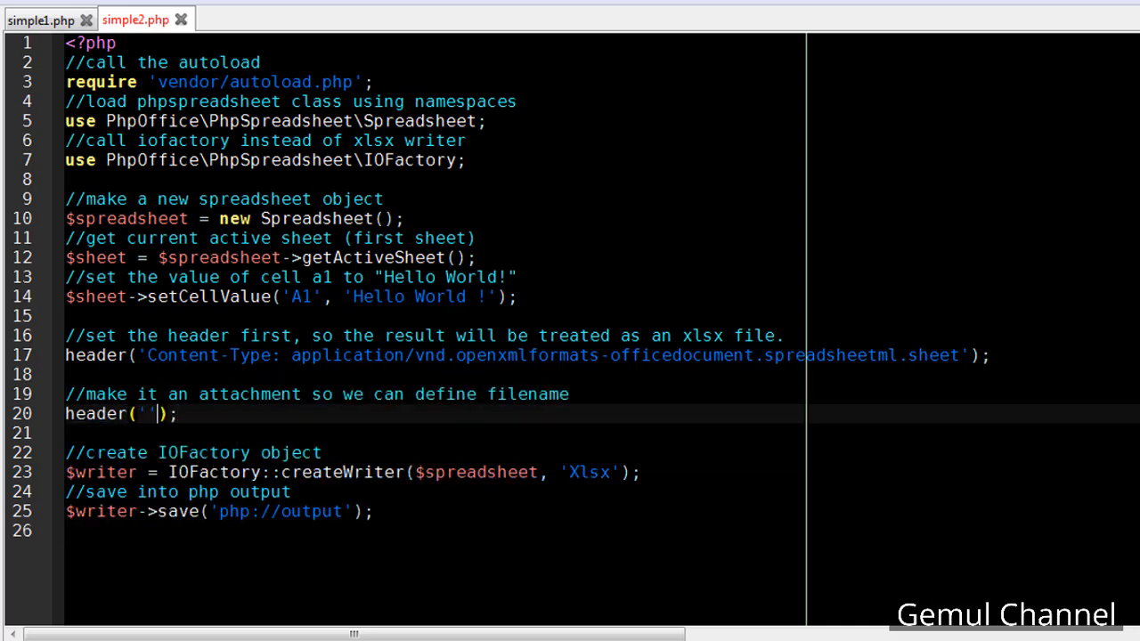
type("Content")
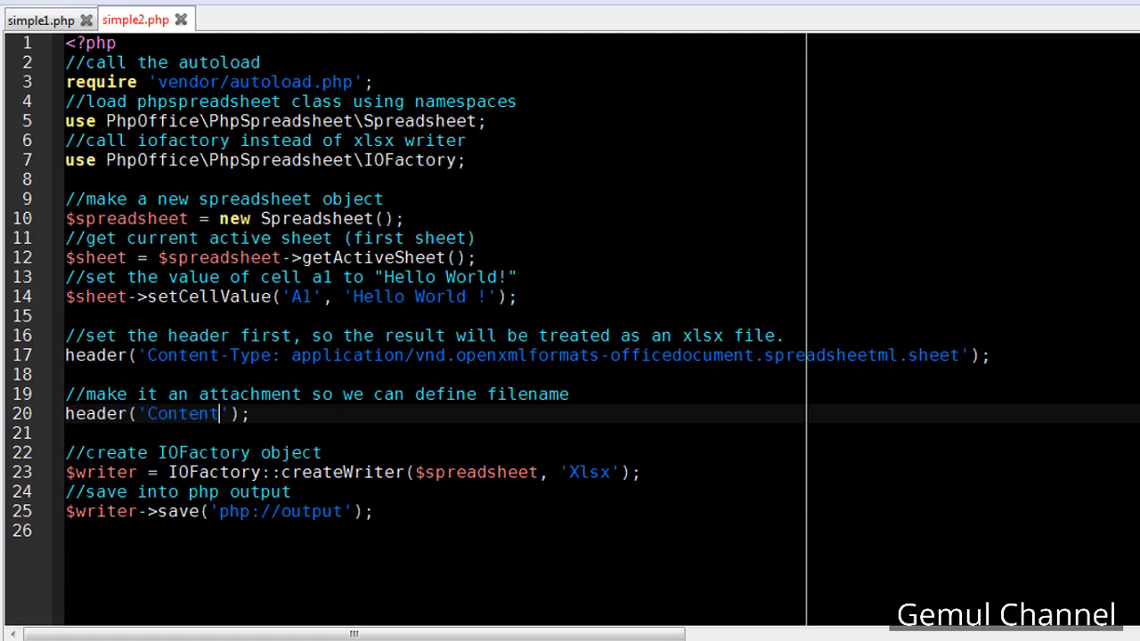
type("-Disposition:")
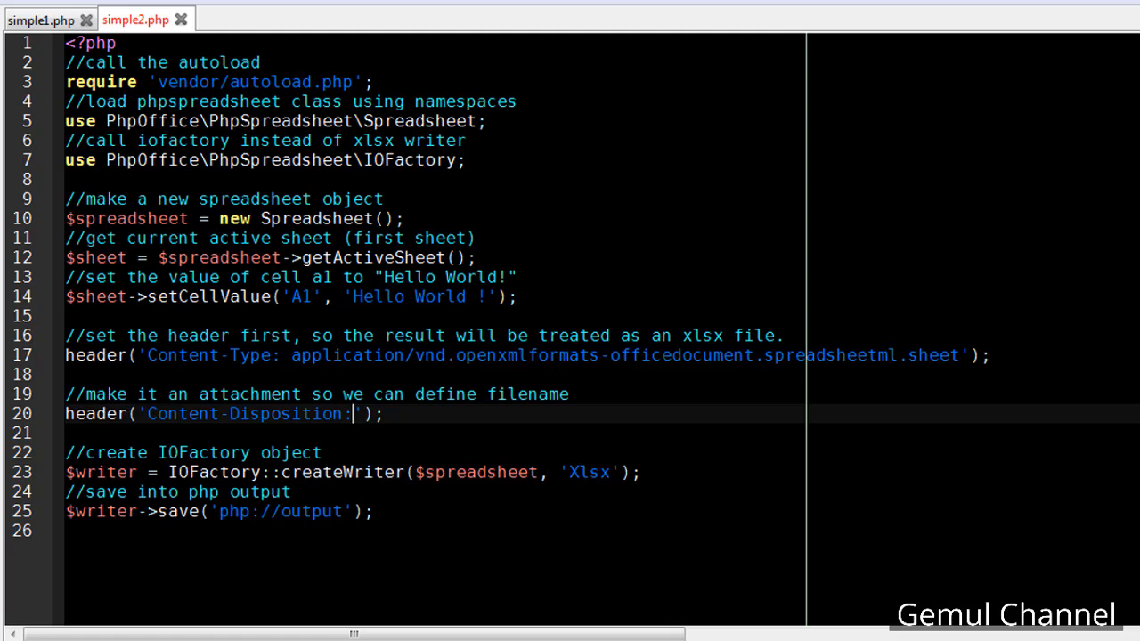
type("attachment;fil")
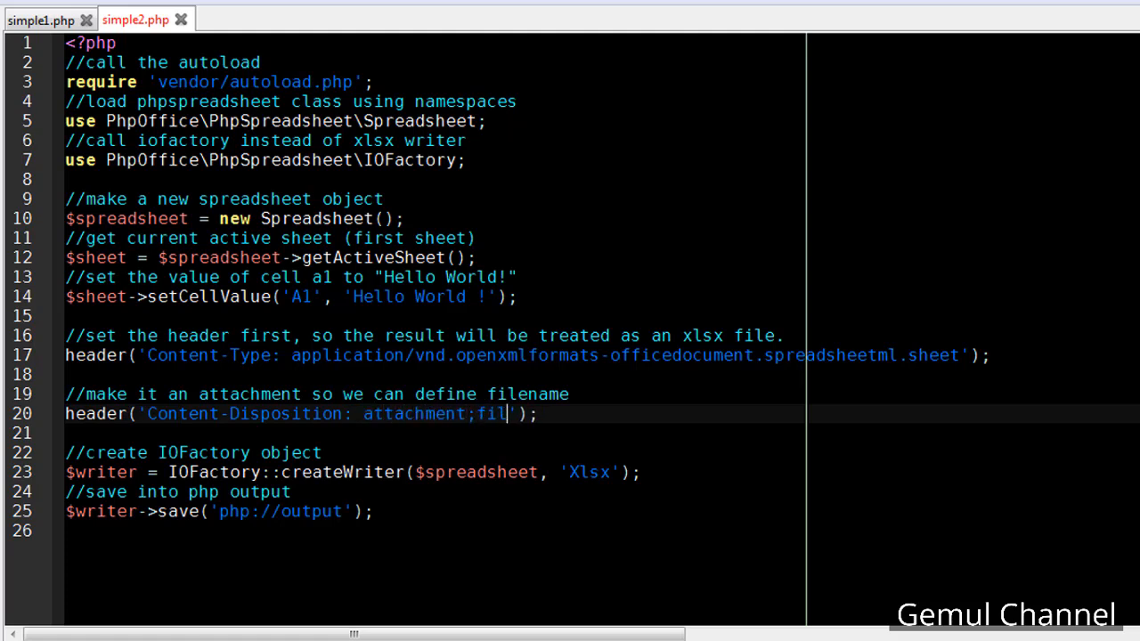
type("ename")
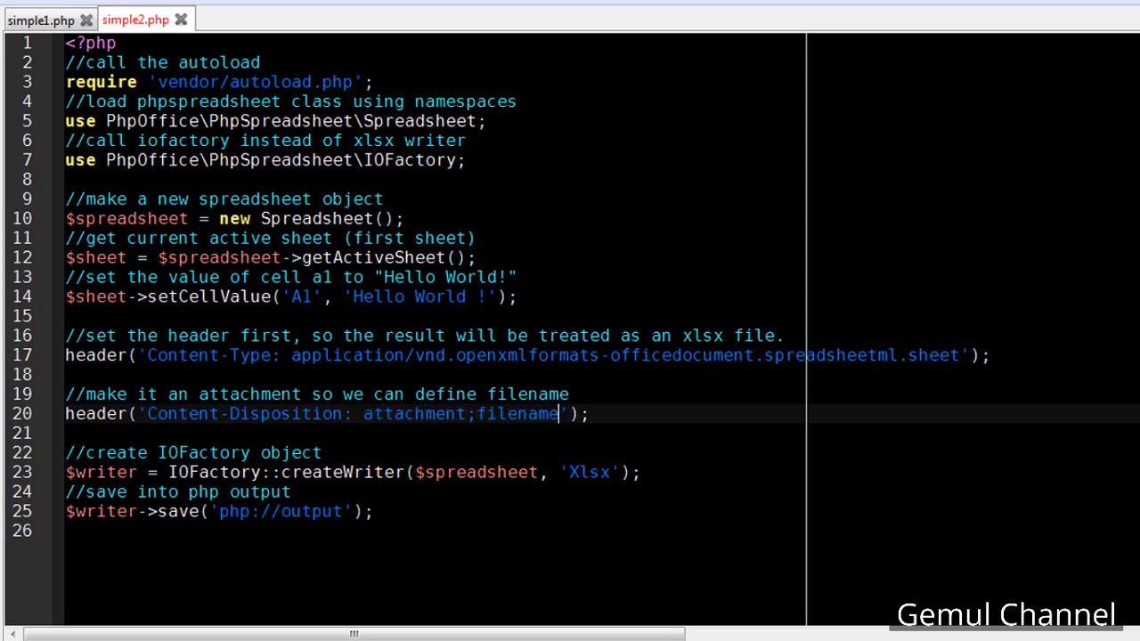
type("=\"\"")
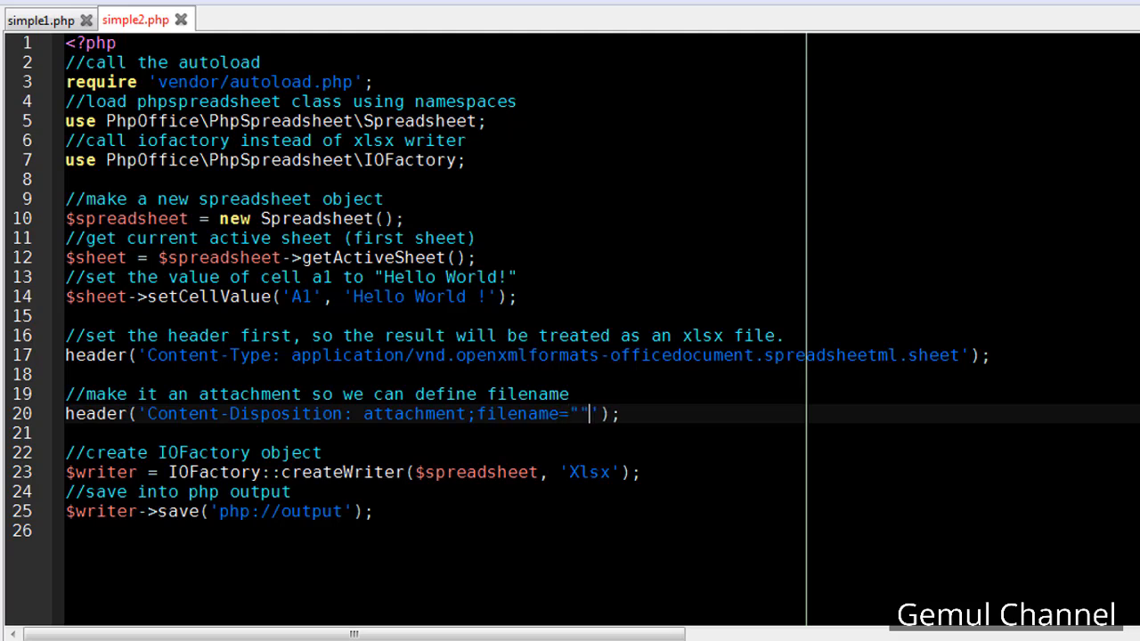
type("result.xe")
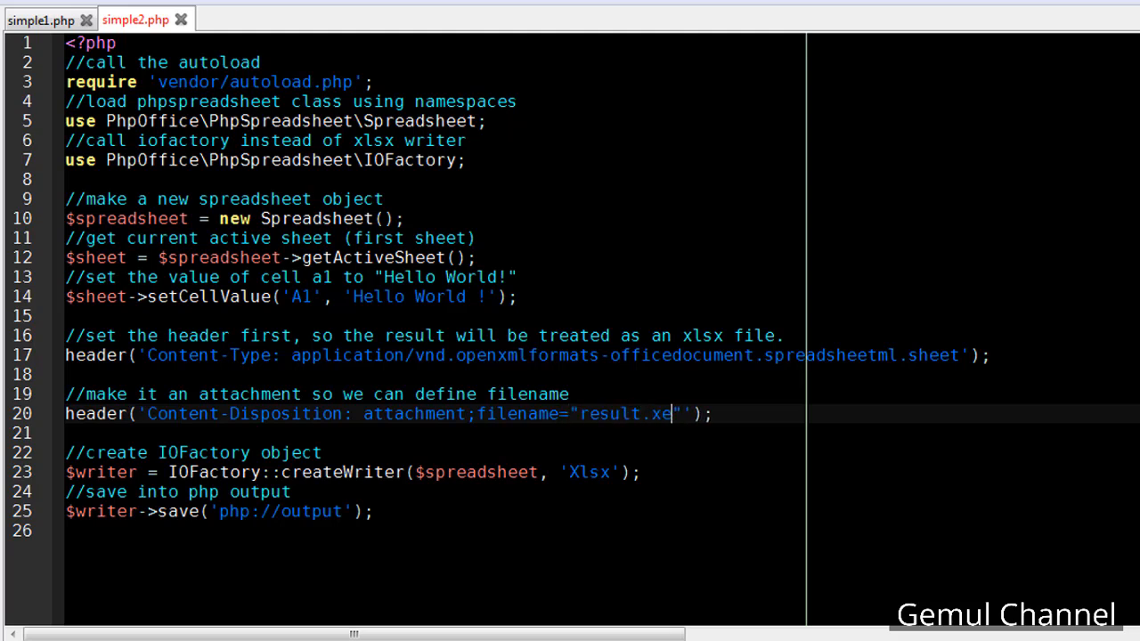
type("lsx")
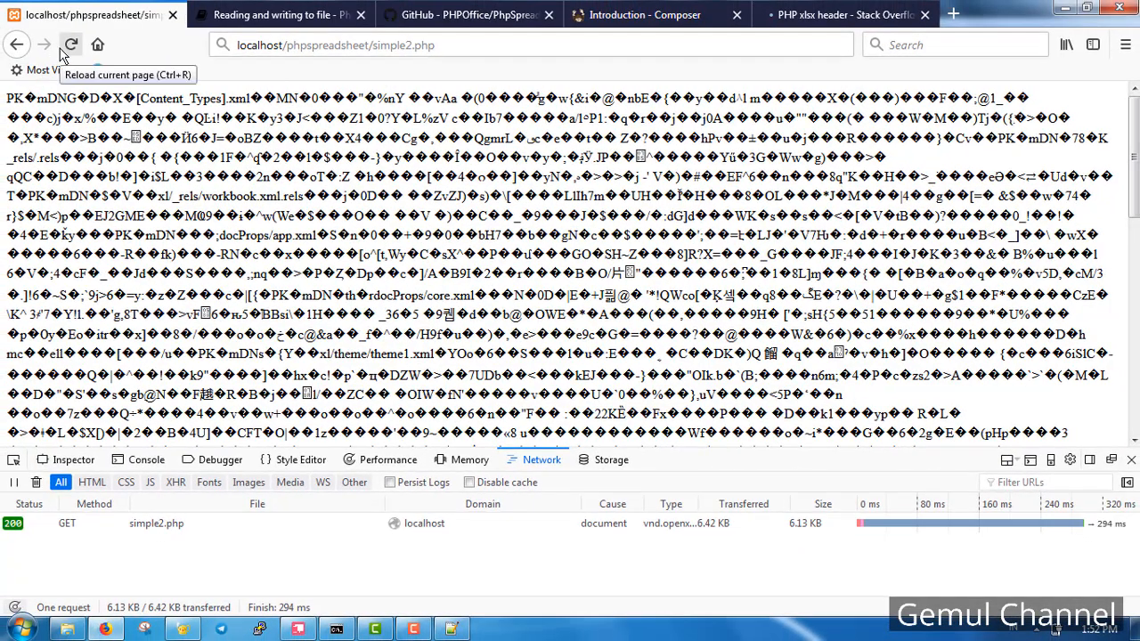
Reload simple2.php in Firefox and choose to open the downloaded result.xlsx in Excel.
left_click(71, 45)
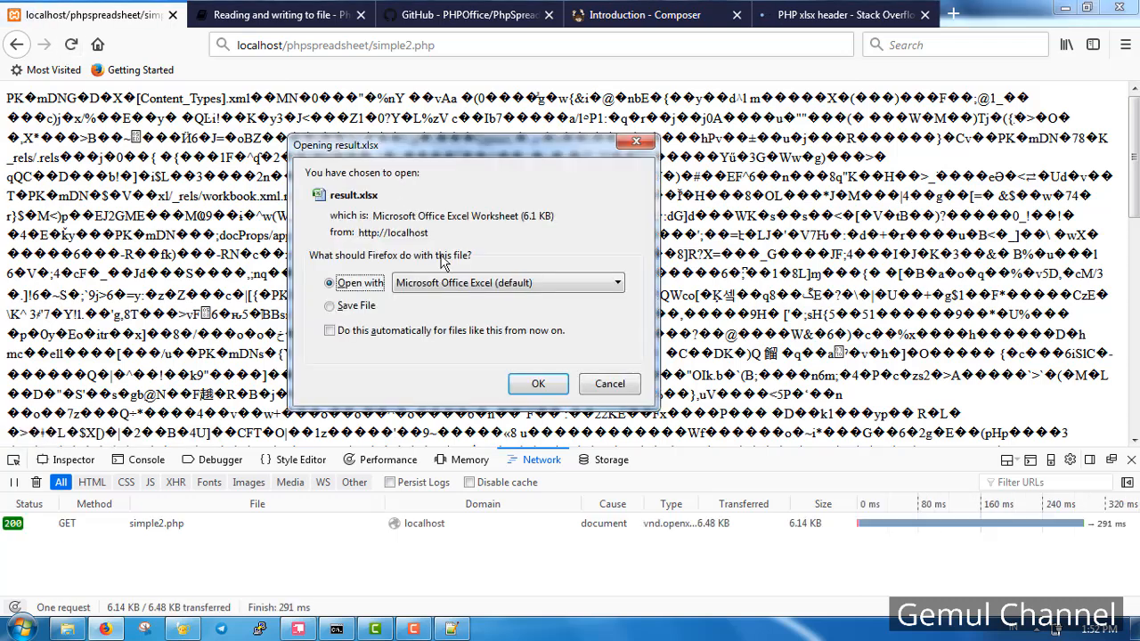
left_click(538, 384)
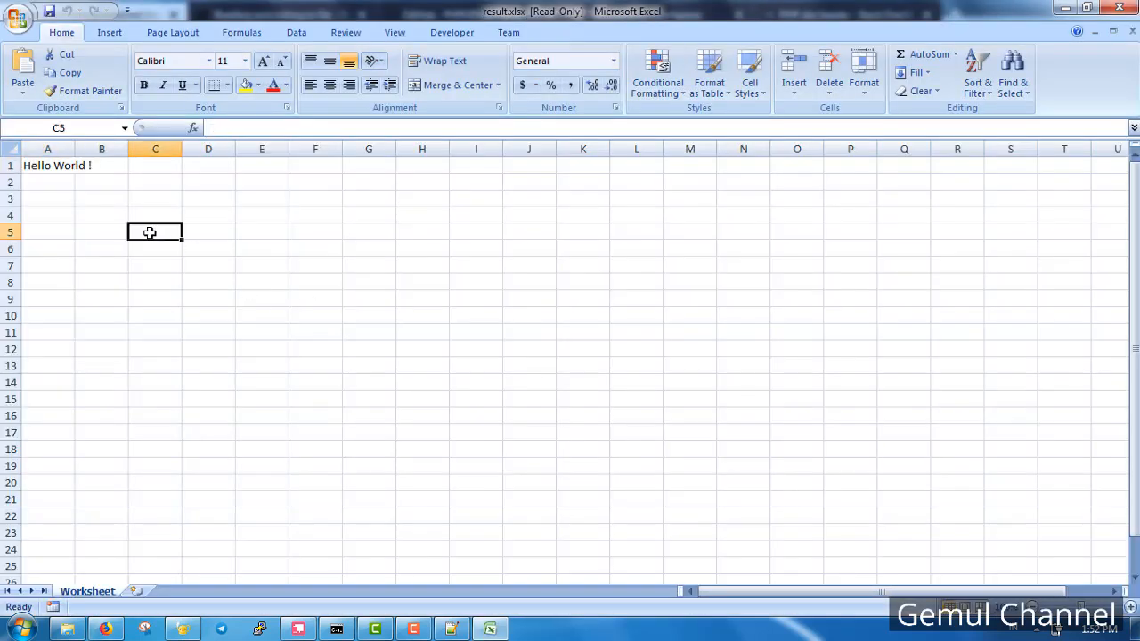
Check that cell A1 of result.xlsx shows 'Hello World !', then close Excel to return to the browser.
left_click(46, 166)
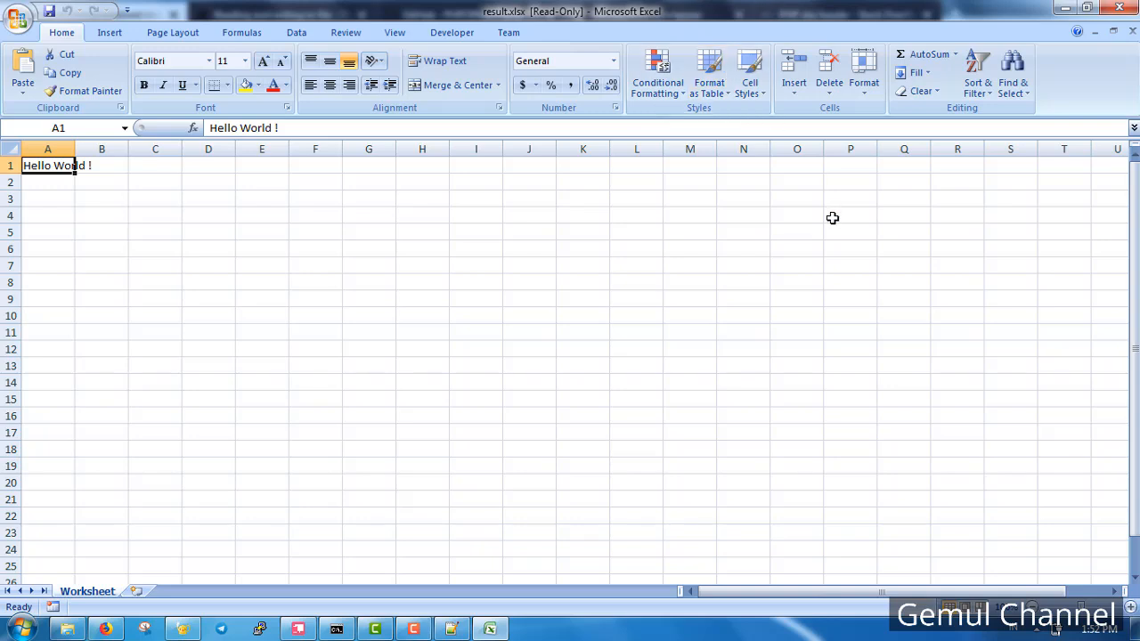
left_click(849, 213)
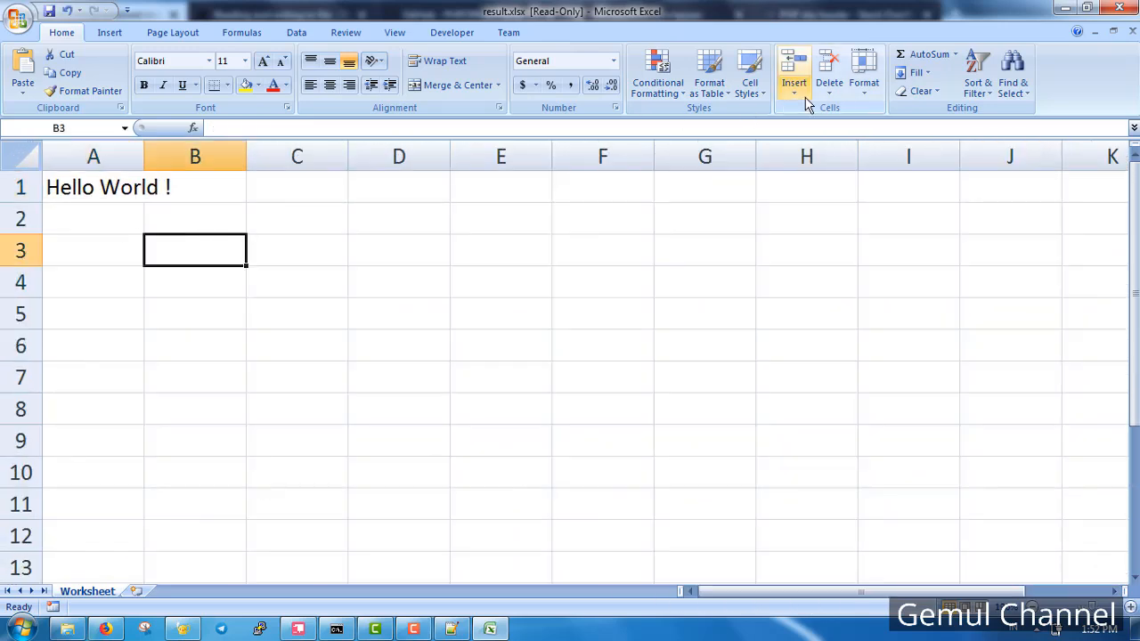
mouse_move(1123, 7)
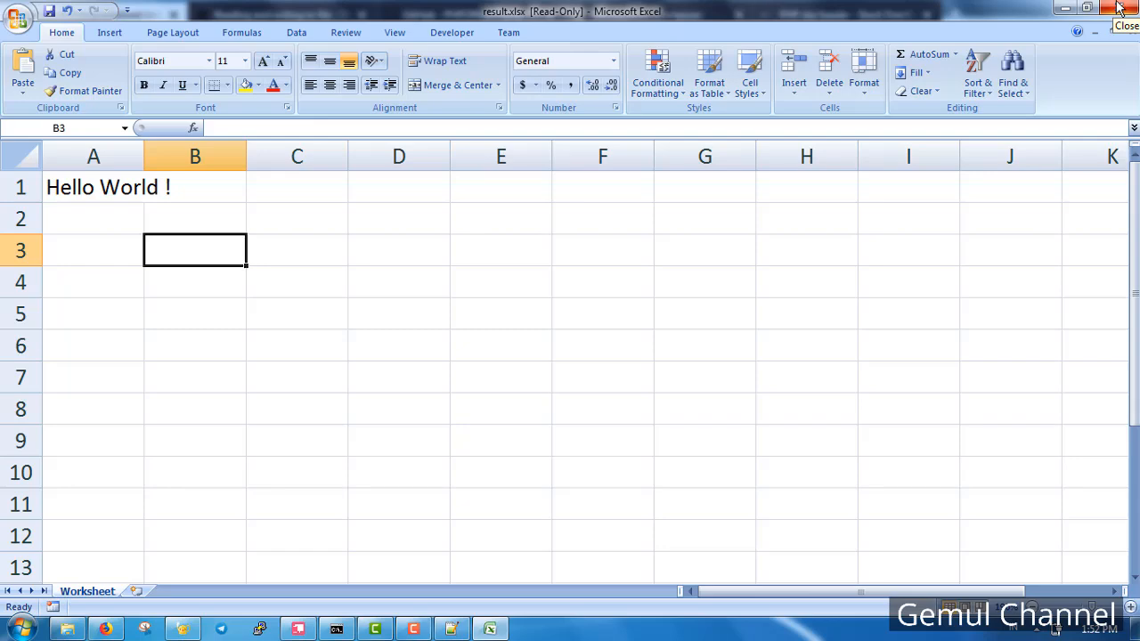
left_click(1123, 8)
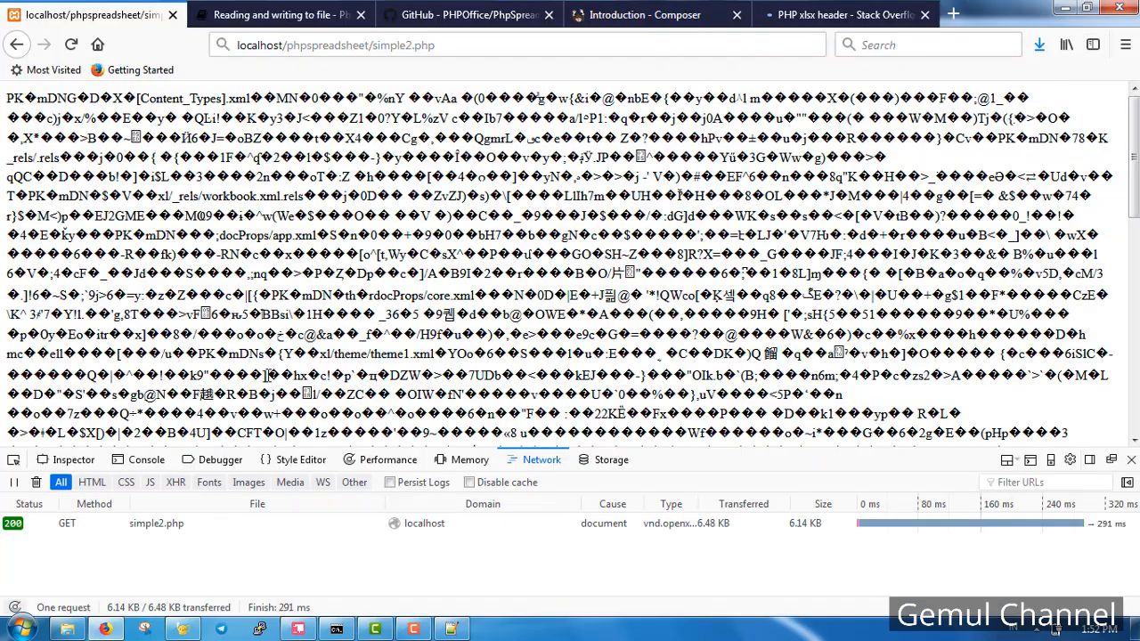